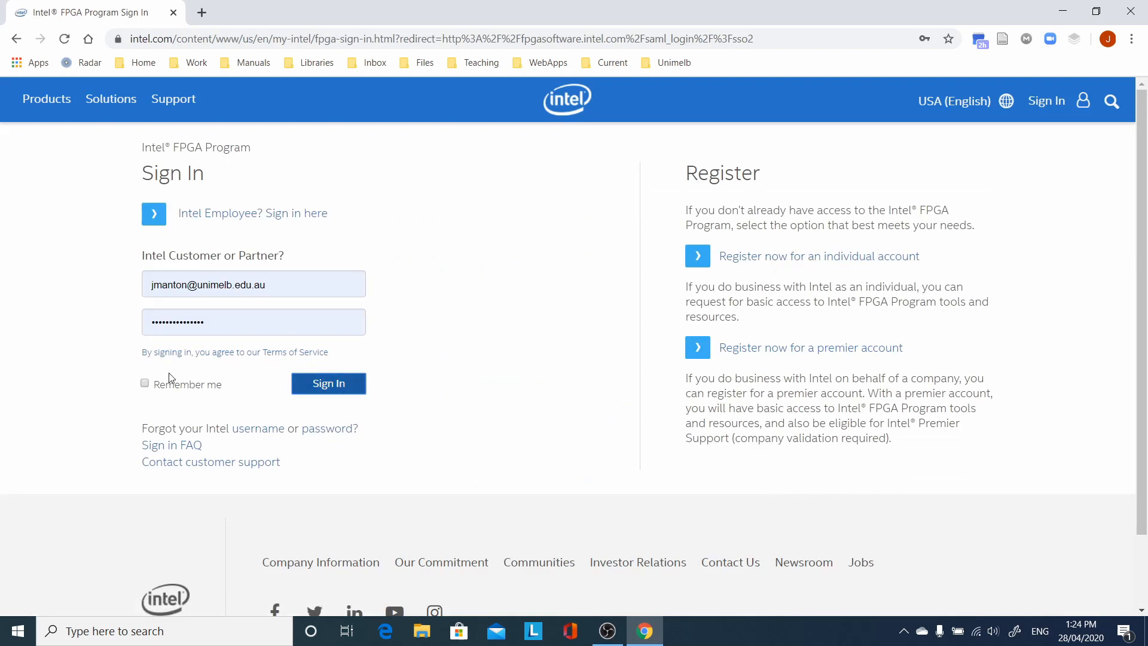
Step: Sign in to the Intel FPGA Program account with 'Remember me' ticked
click(145, 383)
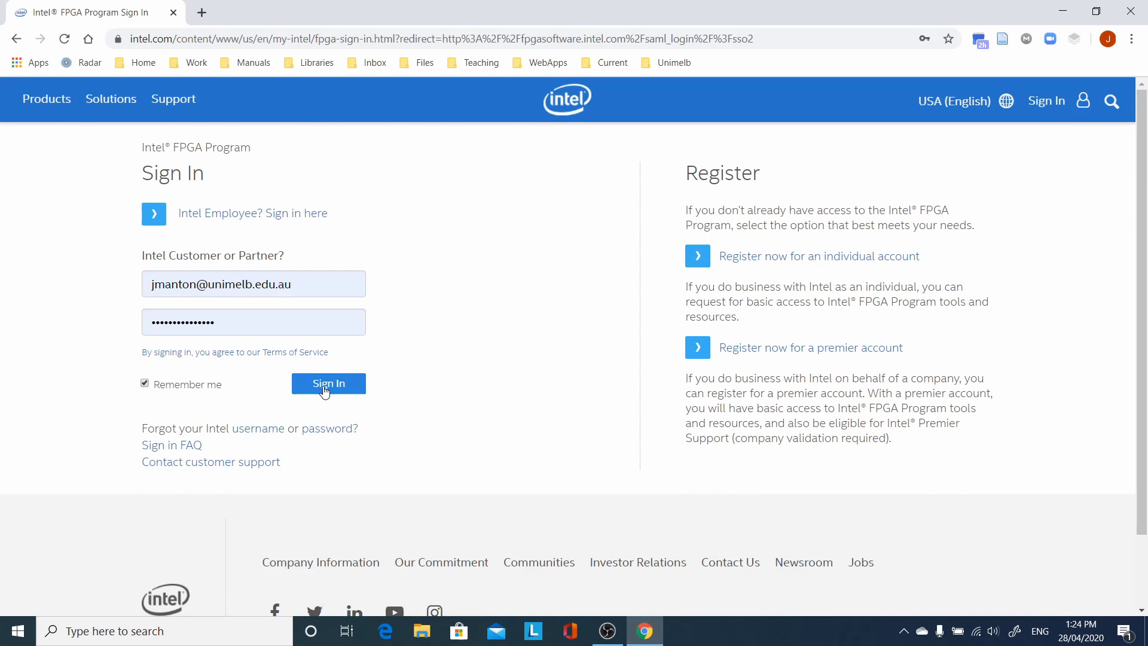
click(329, 383)
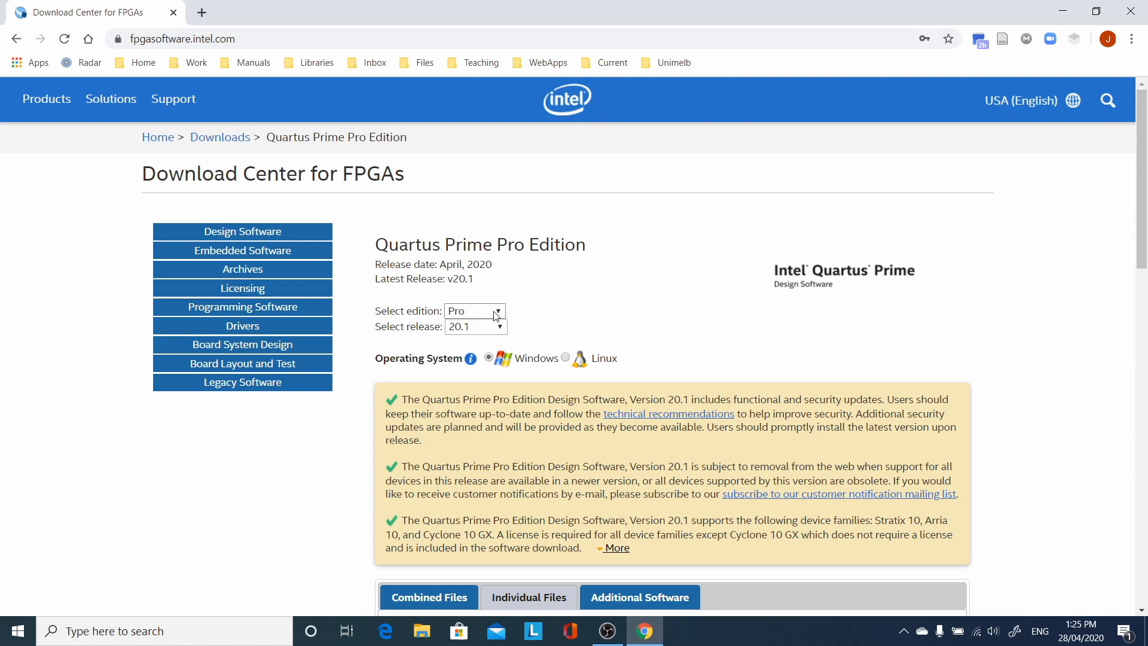
Step: Choose the Lite edition and release 18.1, then scroll down to the combined download files
click(497, 311)
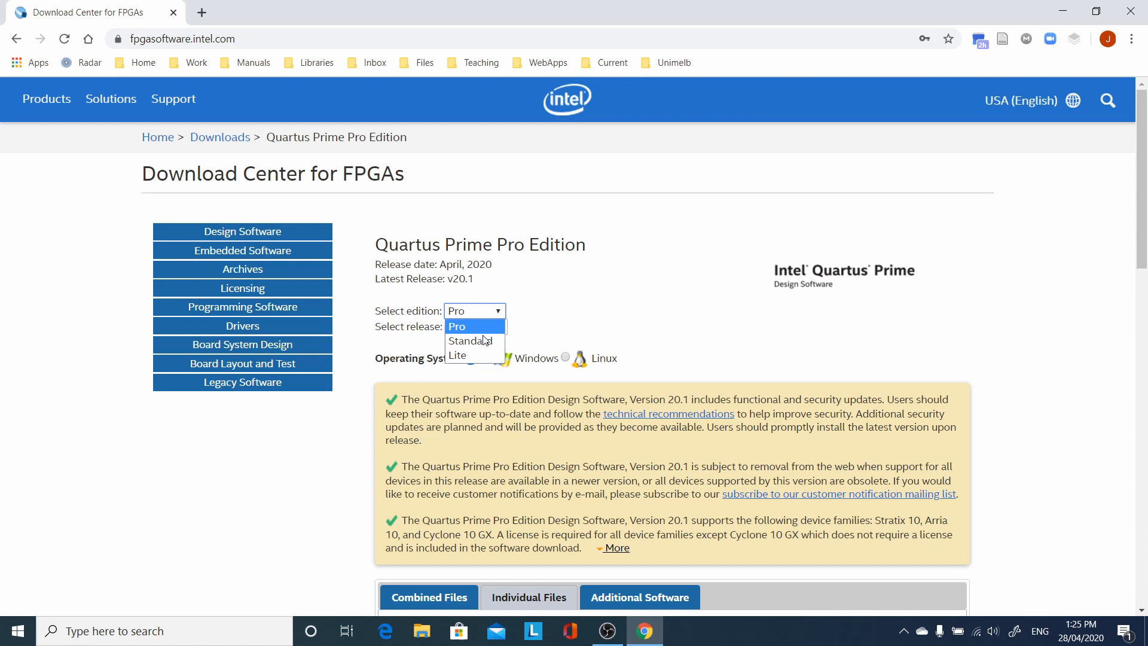
click(476, 327)
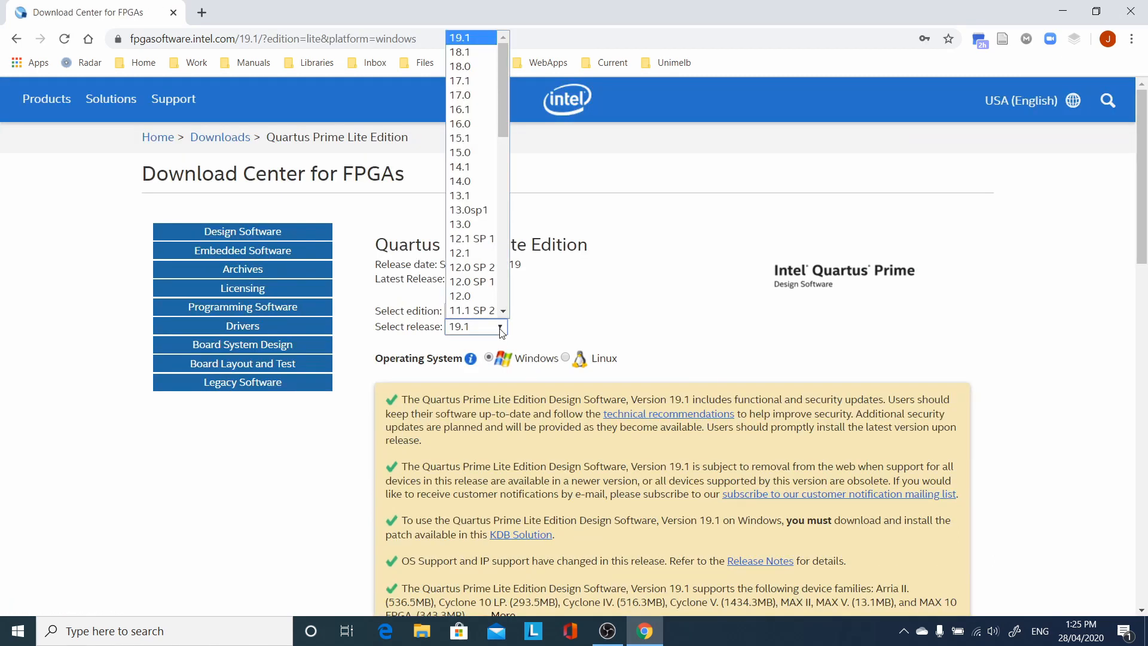
mouse_move(466, 52)
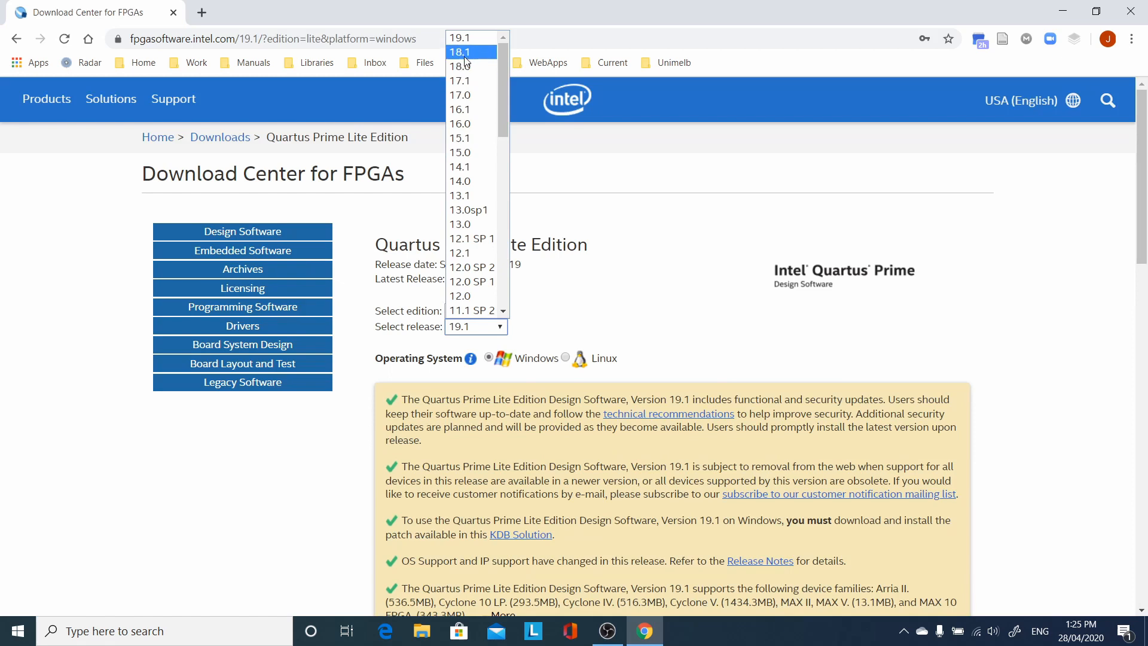
click(460, 52)
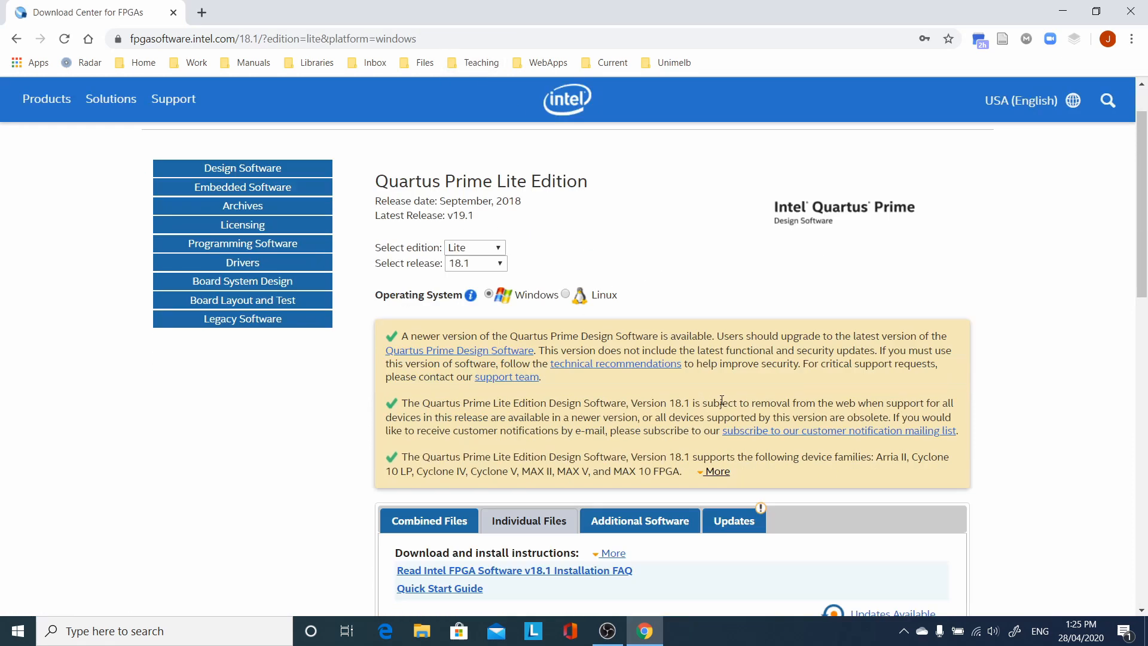
scroll(down, 3)
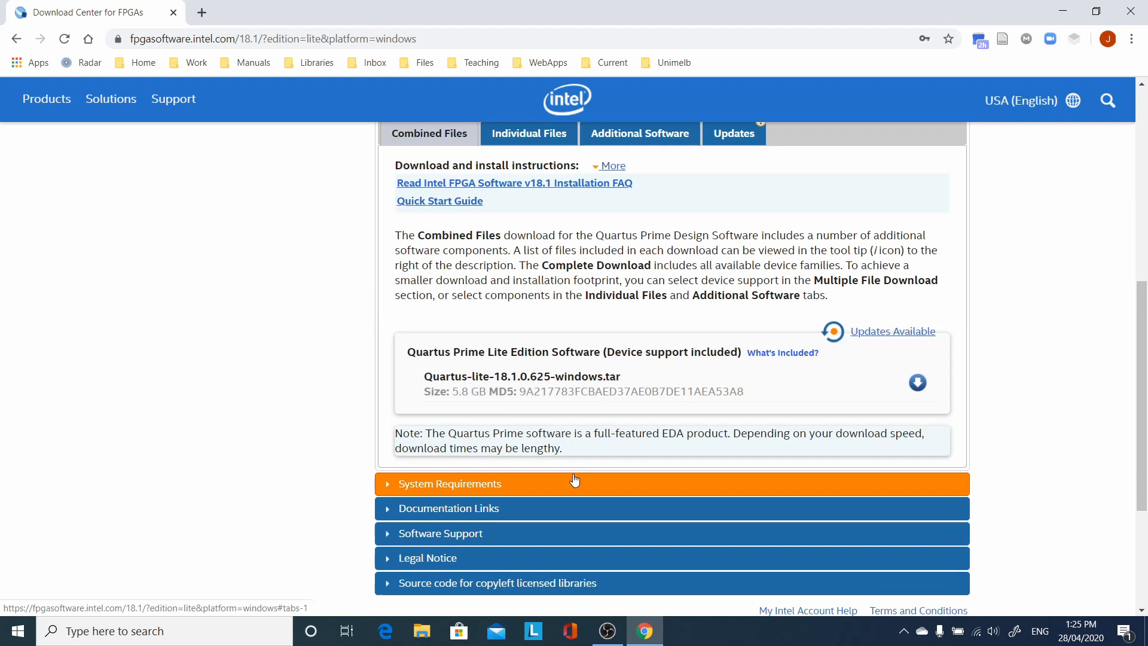
mouse_move(843, 411)
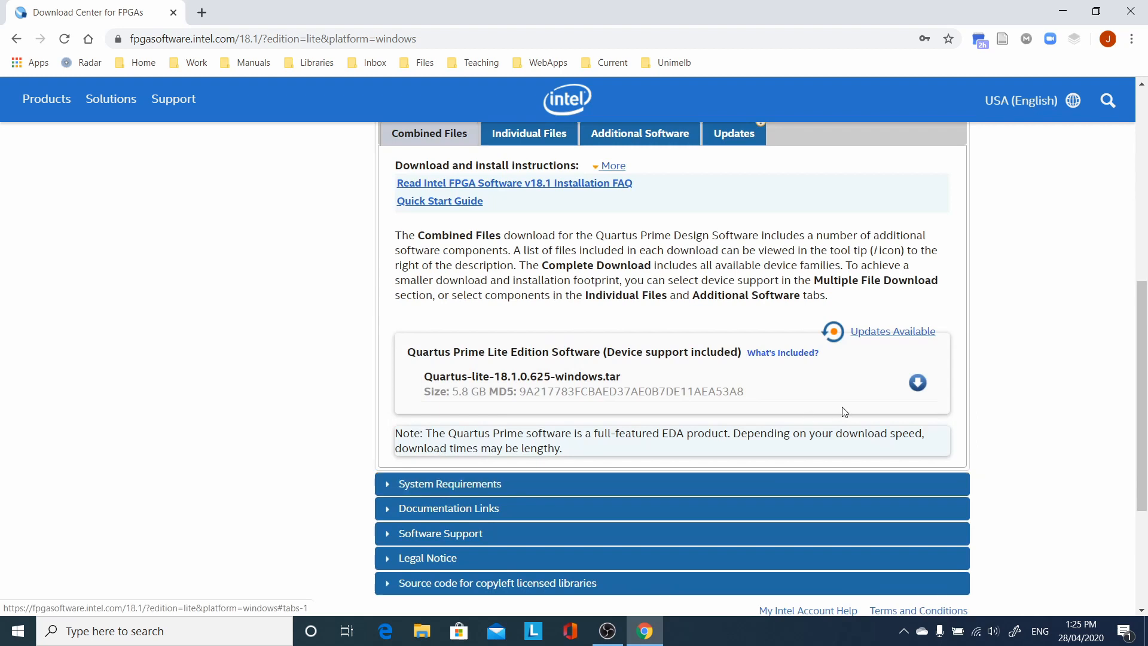
Step: Download Quartus-lite-18.1.0.625-windows.tar (5.8 GB) after accepting the legal disclaimer
click(917, 382)
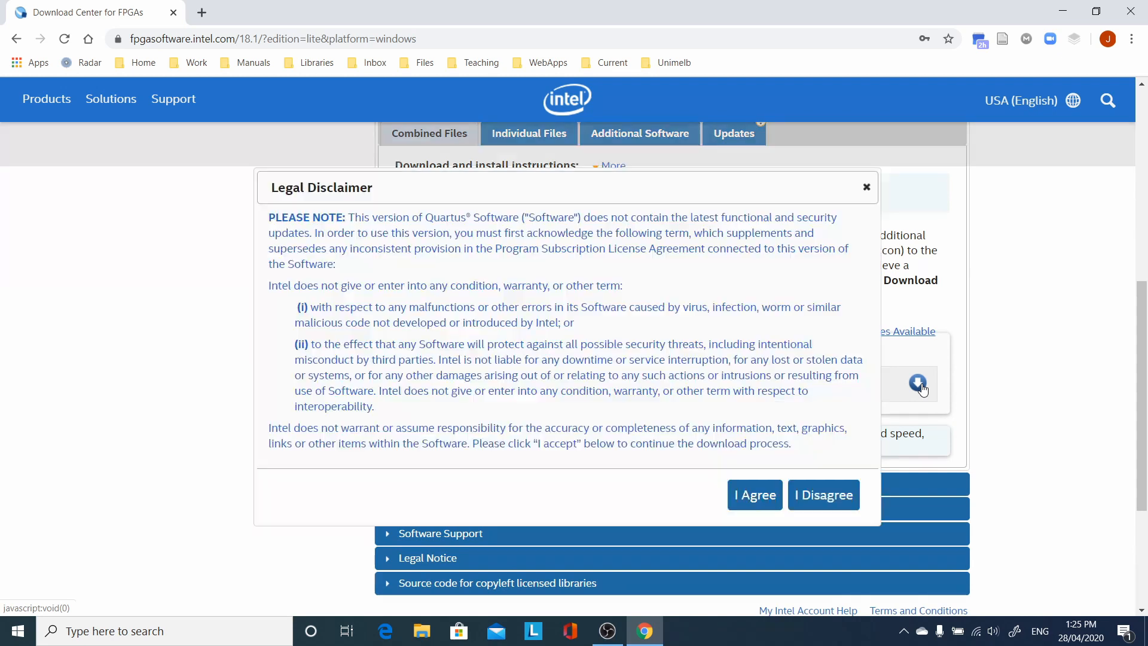
click(754, 495)
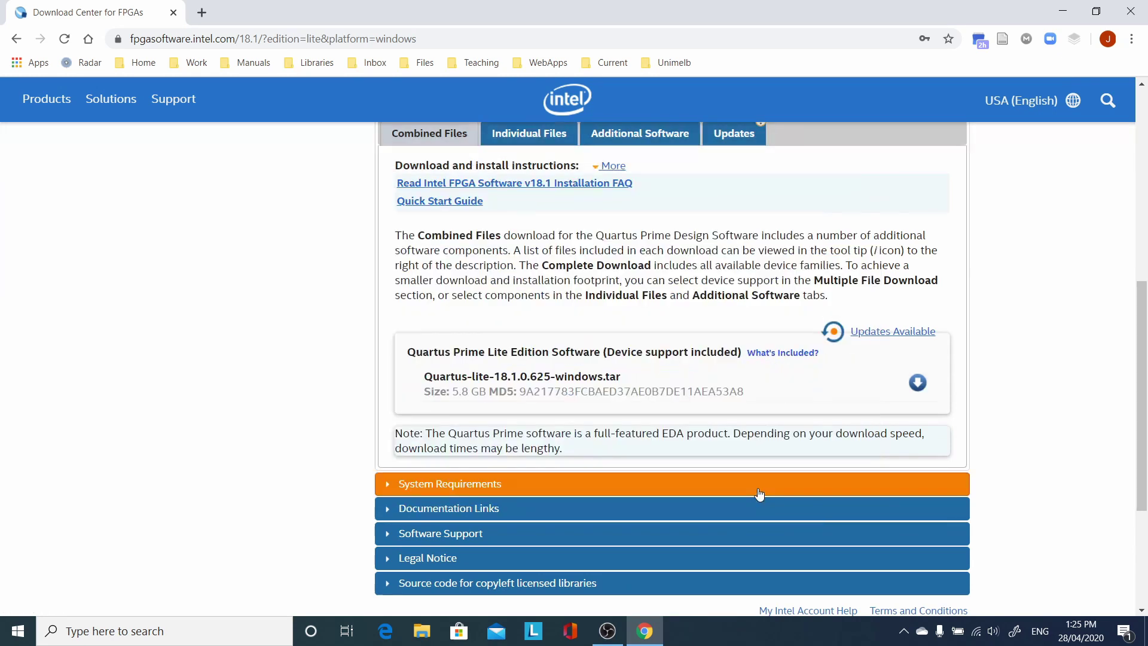
click(917, 383)
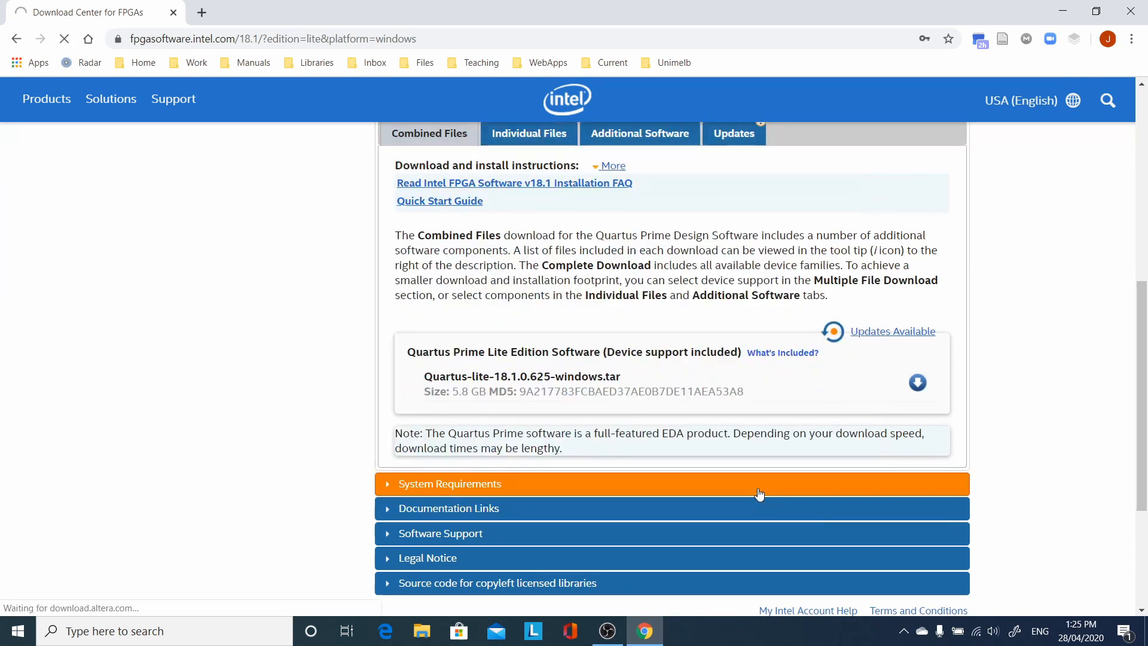
click(917, 383)
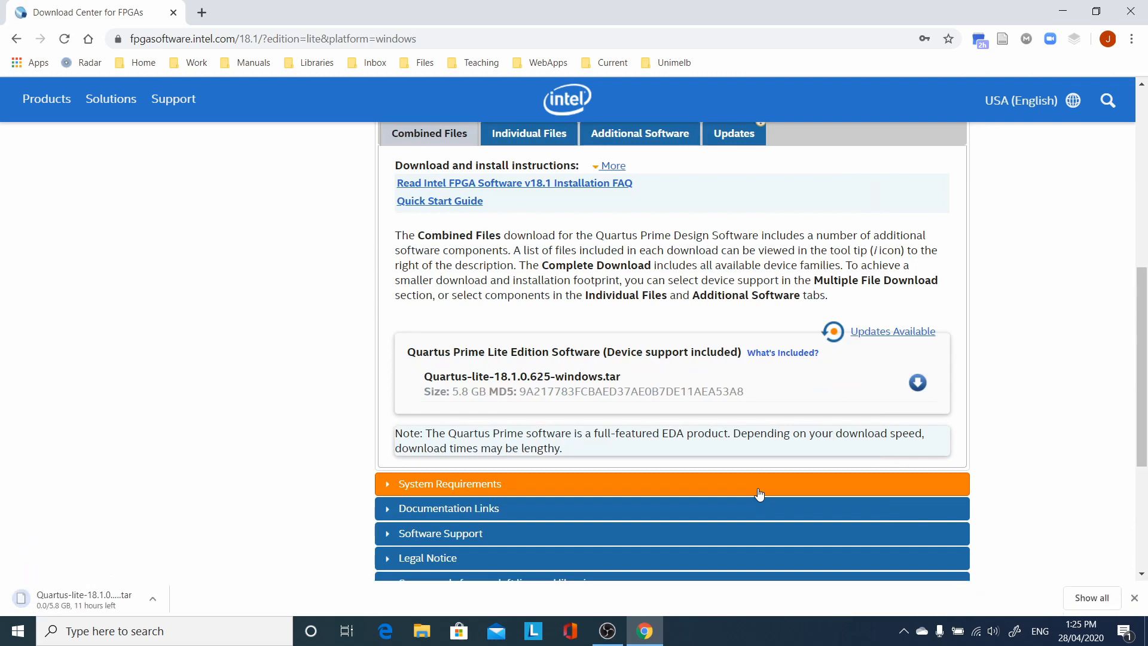
mouse_move(619, 330)
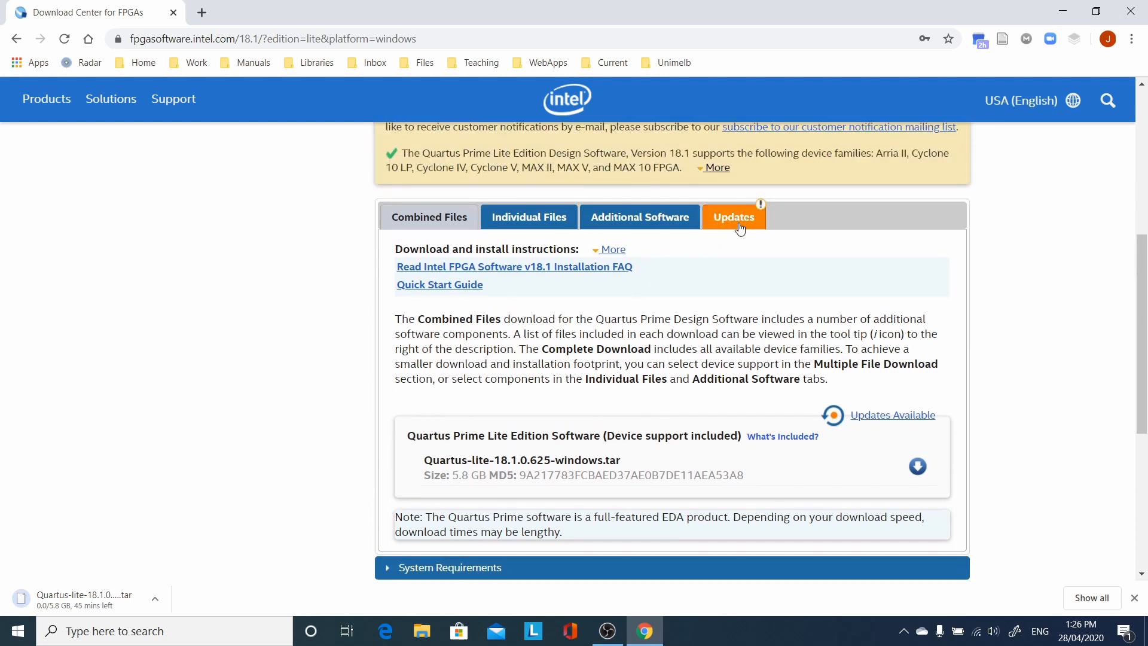
Step: Download Quartus Prime v18.1 Update 1 from the Updates tab, accepting the disclaimer
click(734, 217)
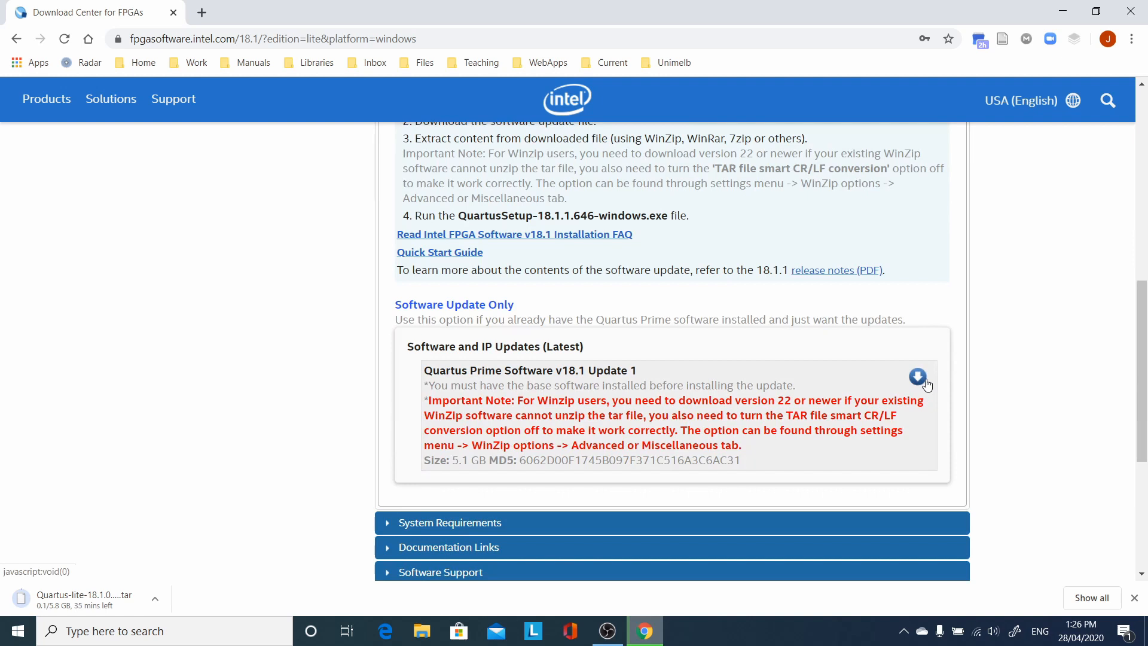
click(917, 376)
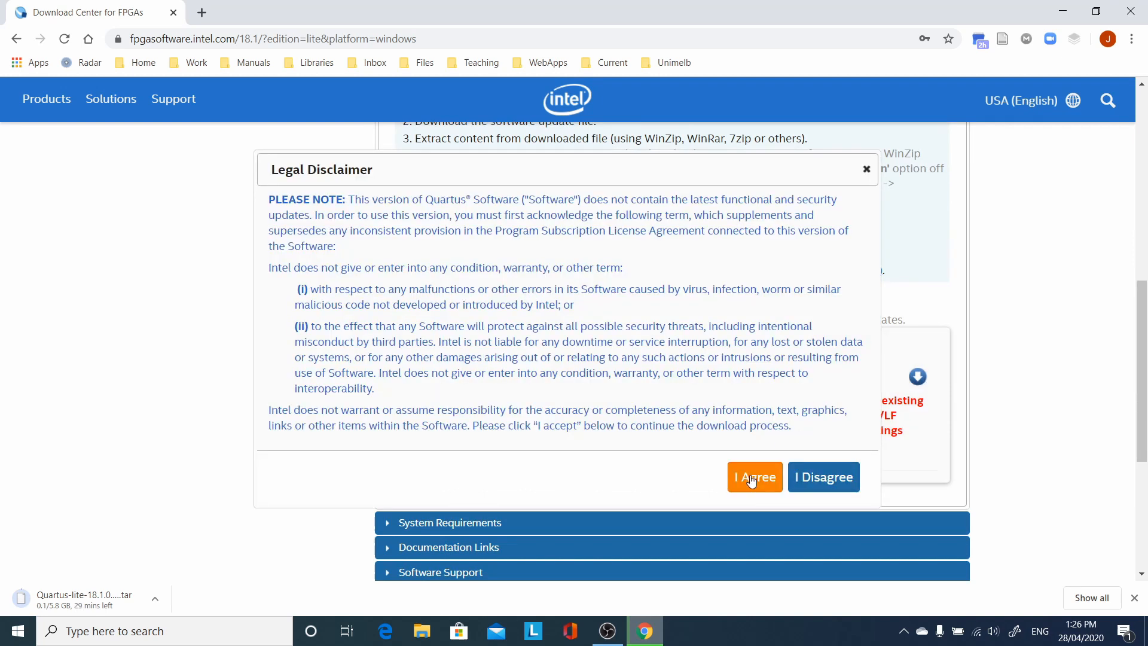
click(754, 477)
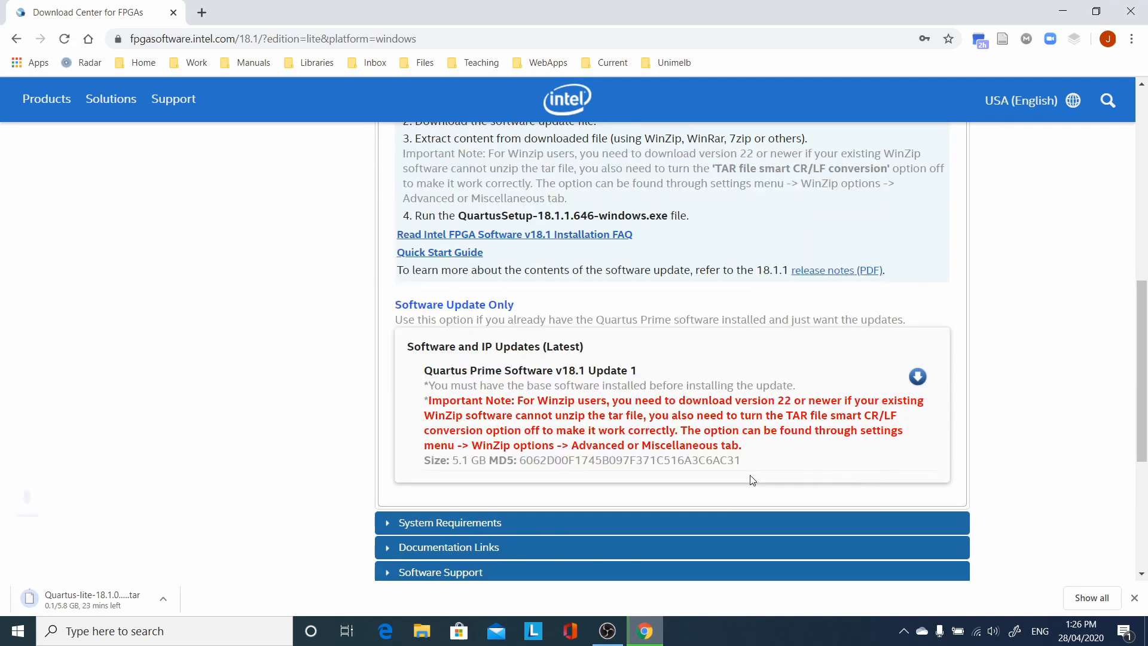
click(917, 376)
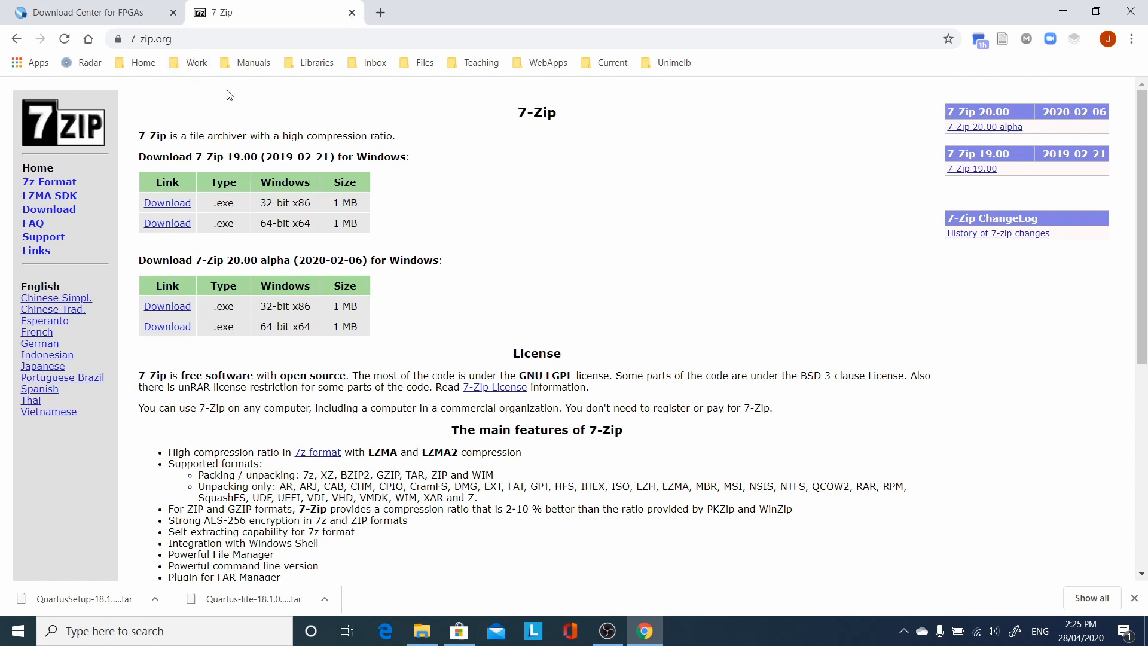
mouse_move(172, 227)
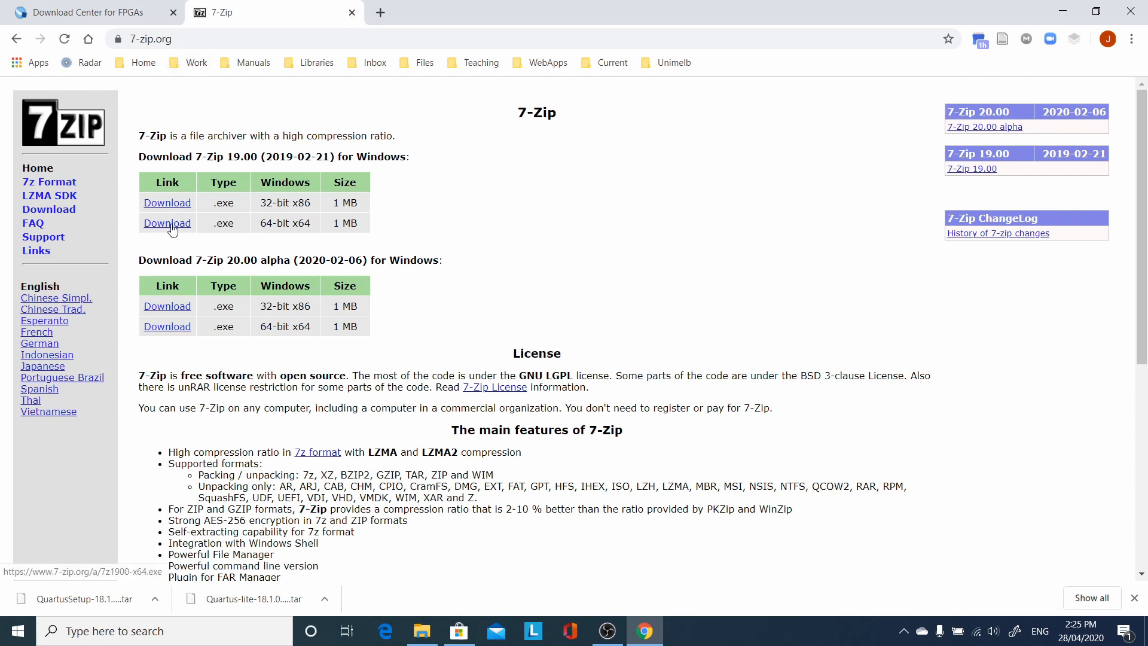
Step: Download the 7-Zip 19.00 64-bit installer 7z1900-x64.exe from 7-zip.org
click(168, 223)
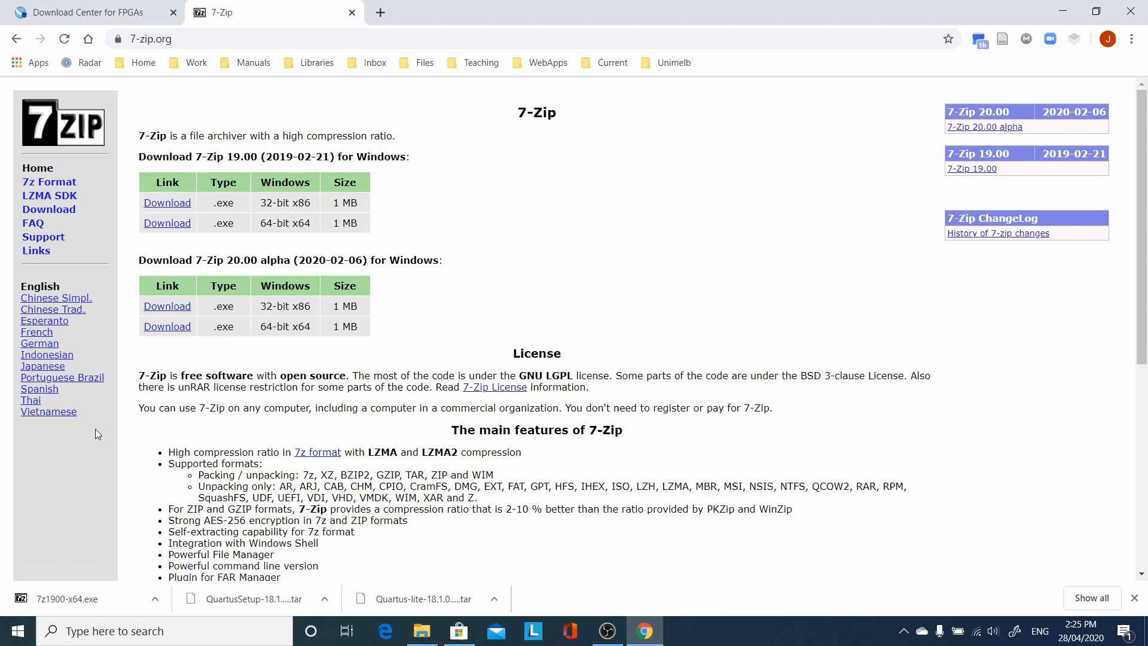
click(66, 599)
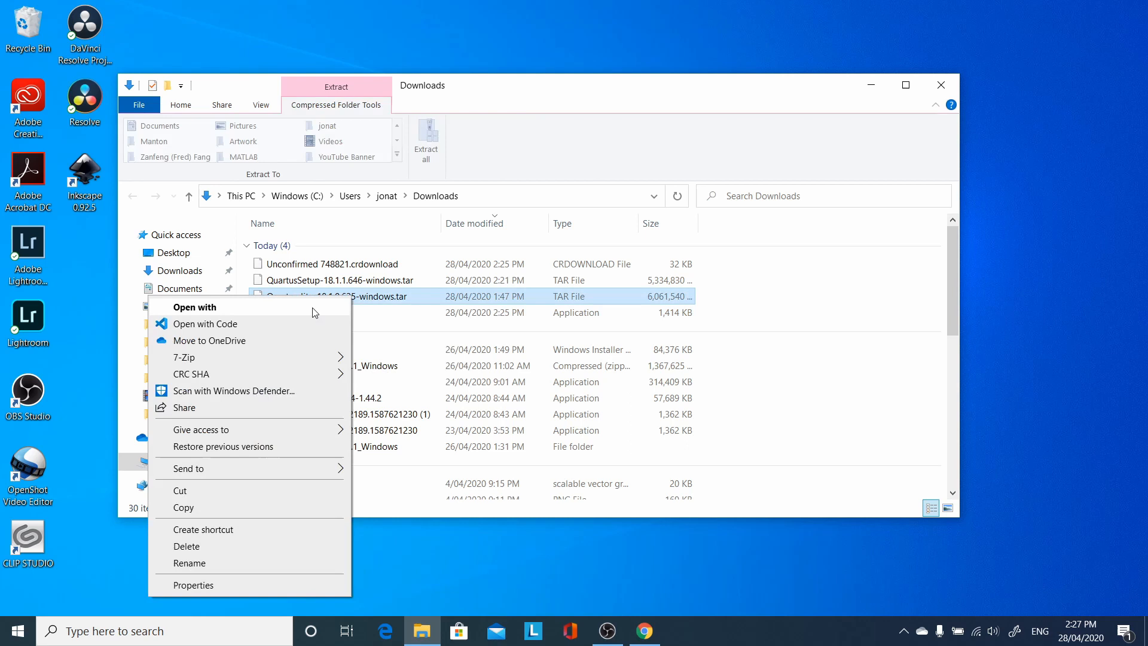
mouse_move(310, 400)
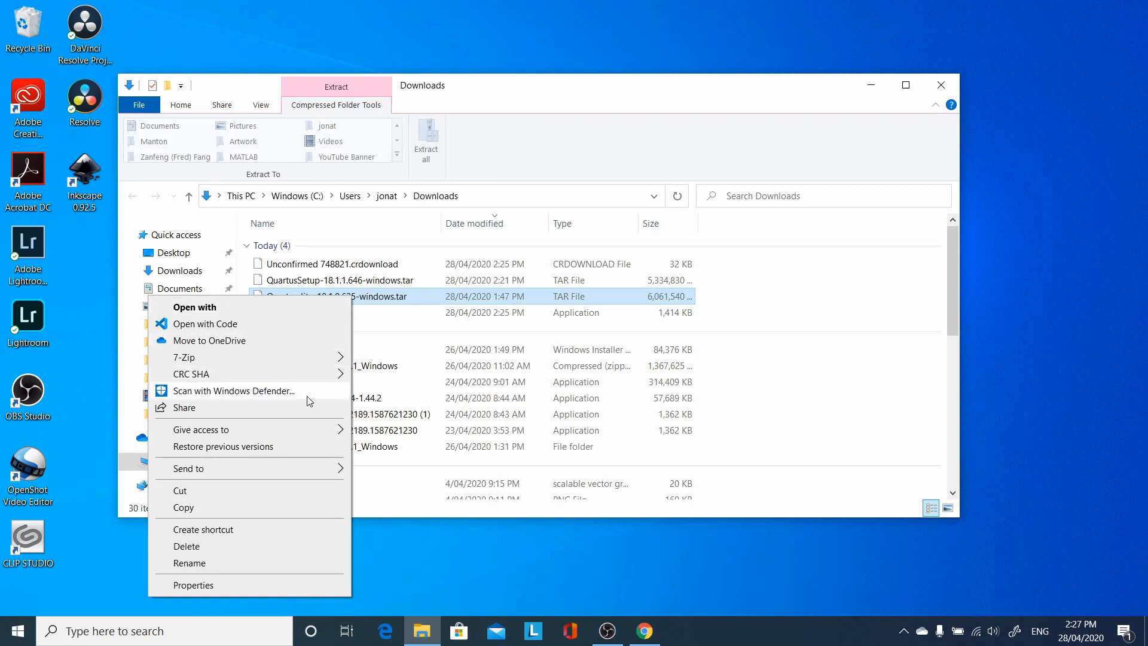
mouse_move(309, 404)
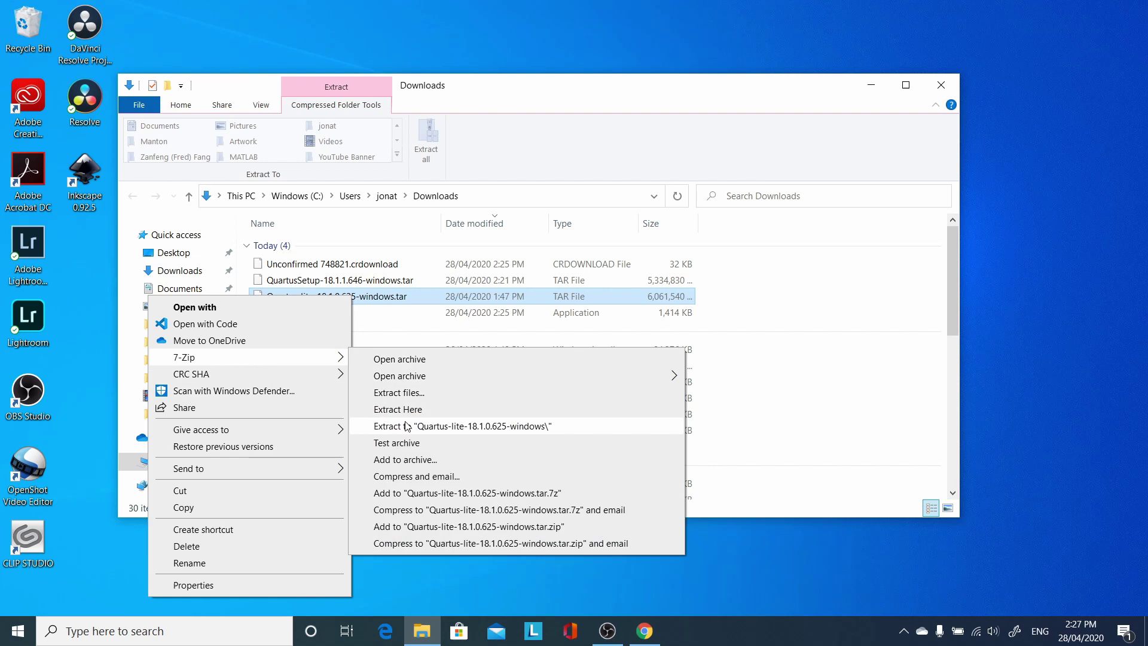
Step: Extract the Lite and update tar archives with 7-Zip into Downloads
click(414, 426)
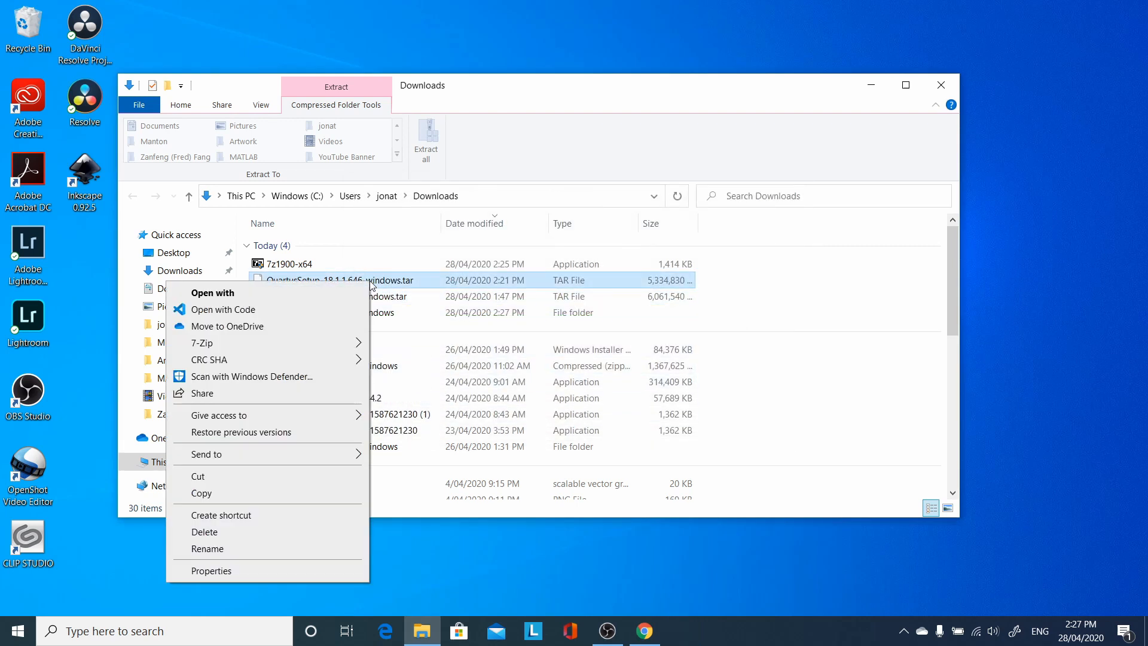
mouse_move(329, 380)
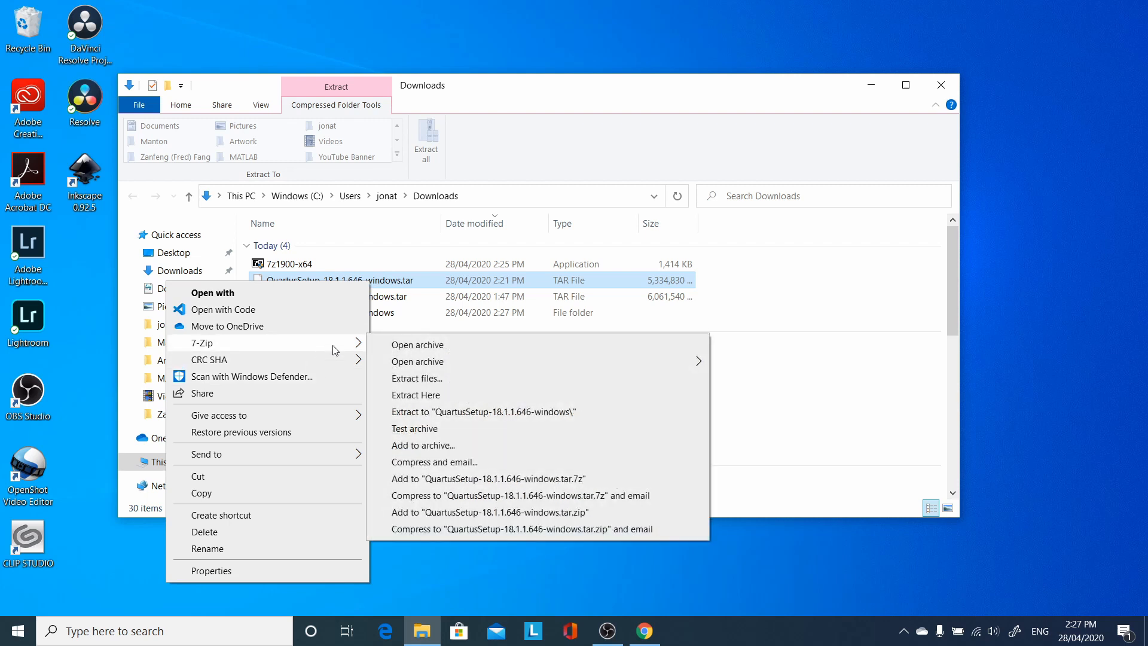
mouse_move(433, 396)
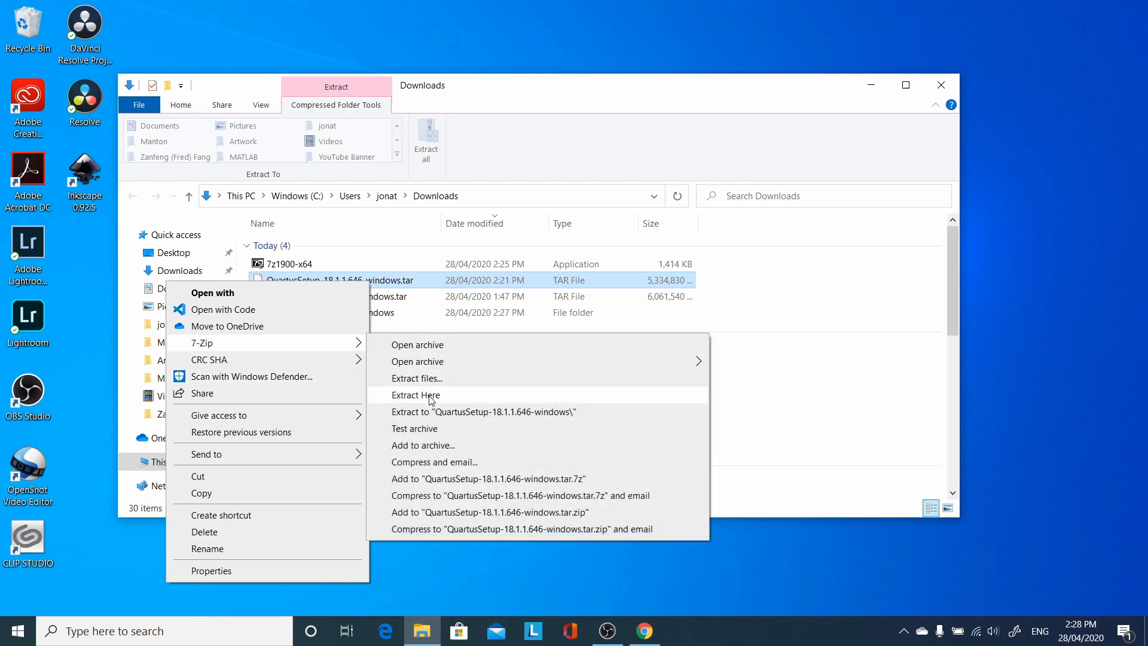
click(415, 395)
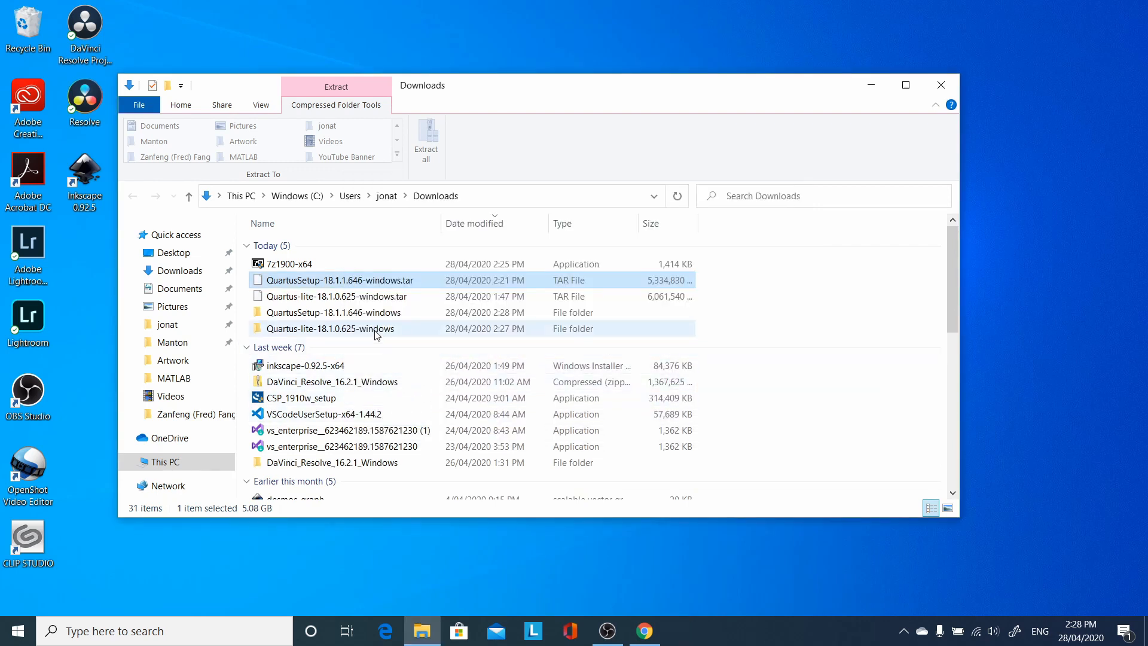
Step: Run Quartus Lite setup, accept the license, and install to C:\intelFPGA_lite\18.1 with default components
double_click(330, 328)
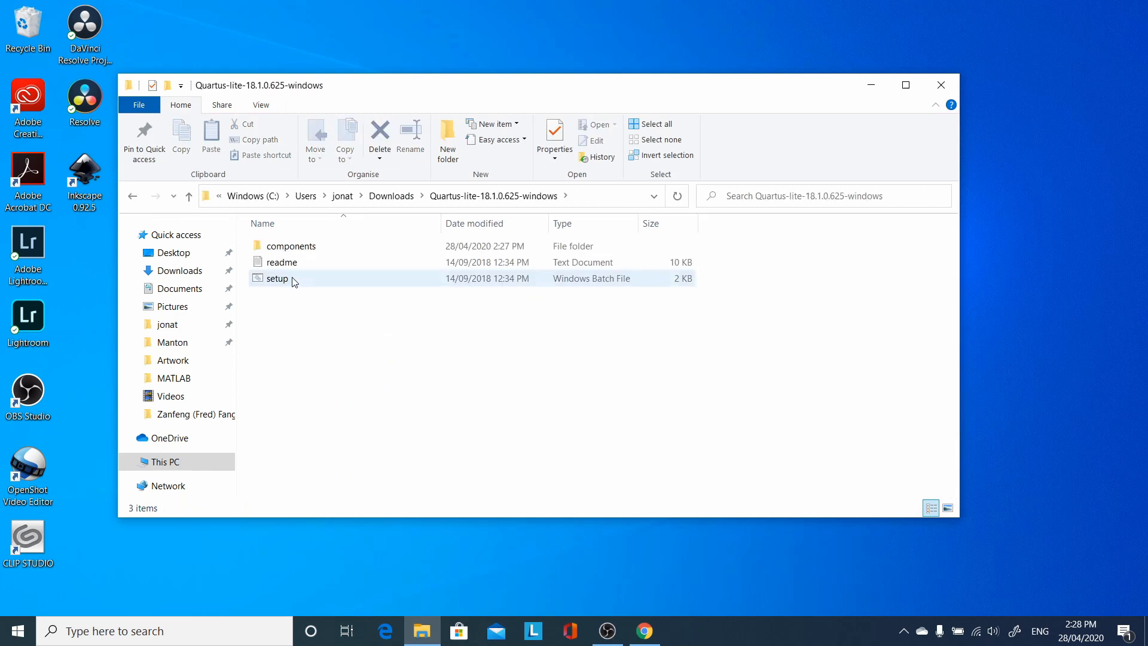
double_click(277, 278)
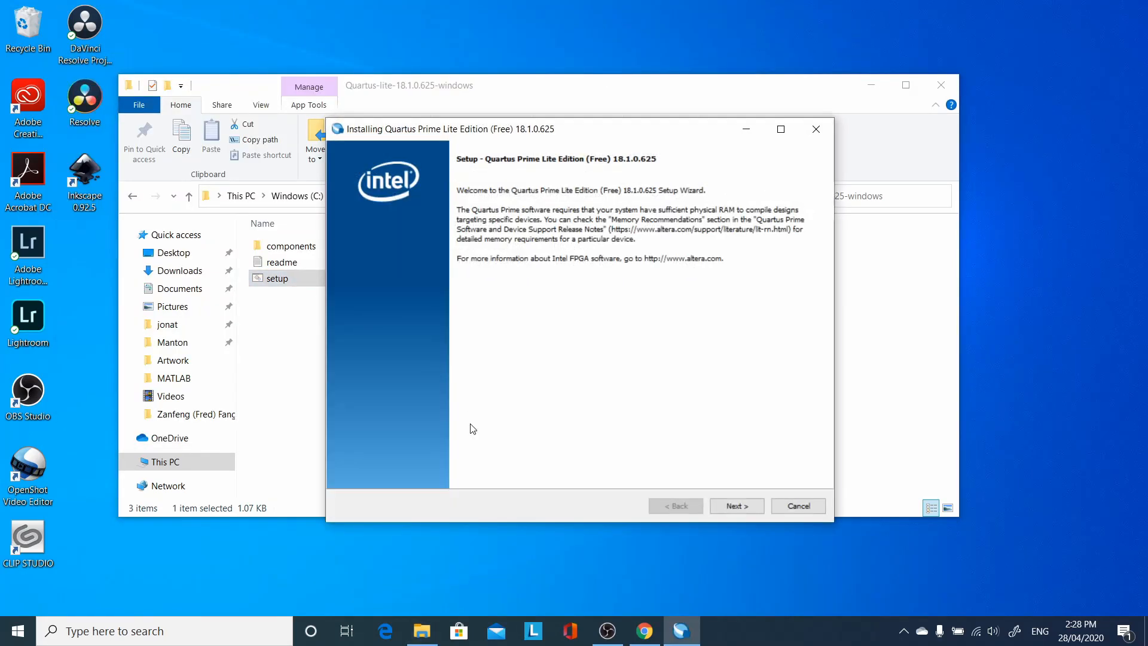
click(737, 506)
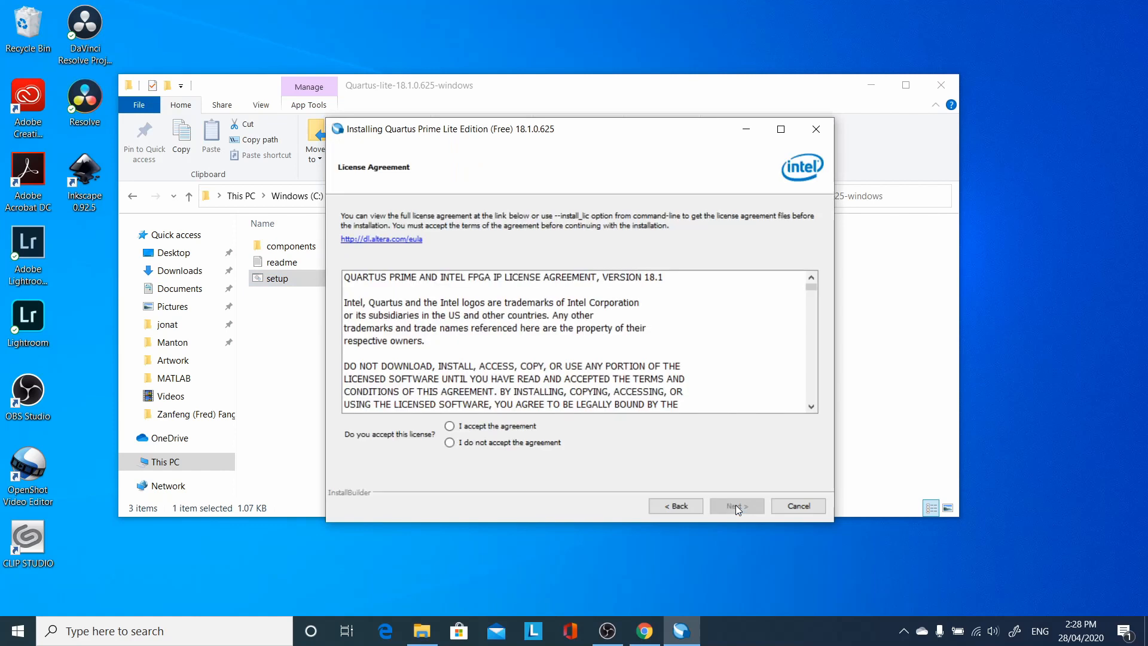
click(449, 426)
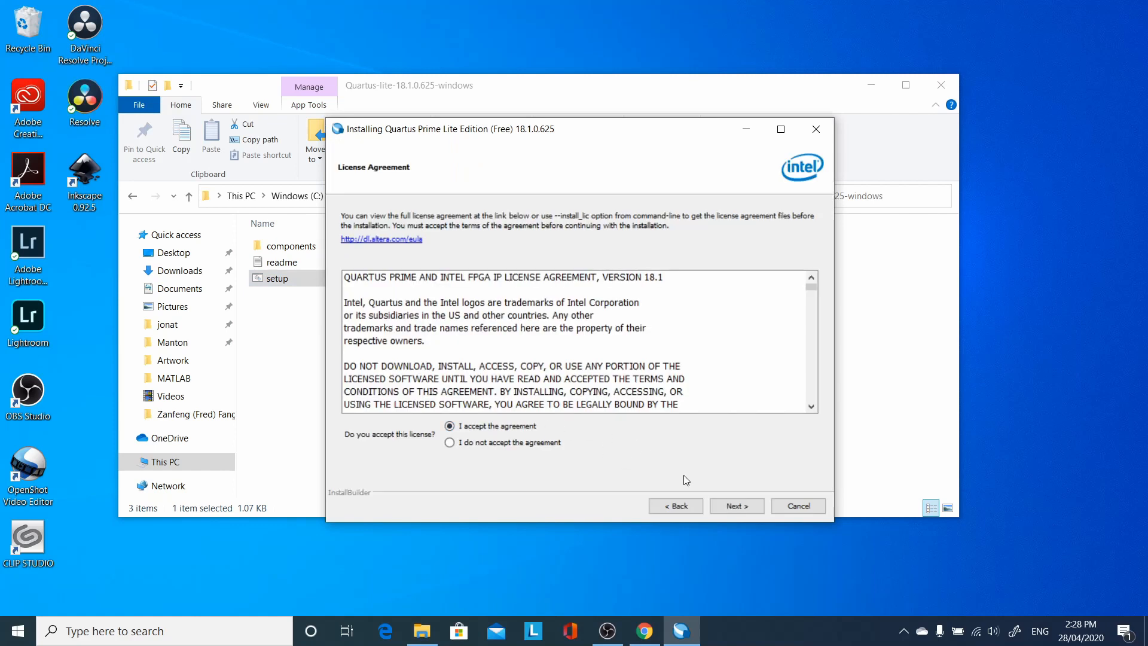
click(737, 506)
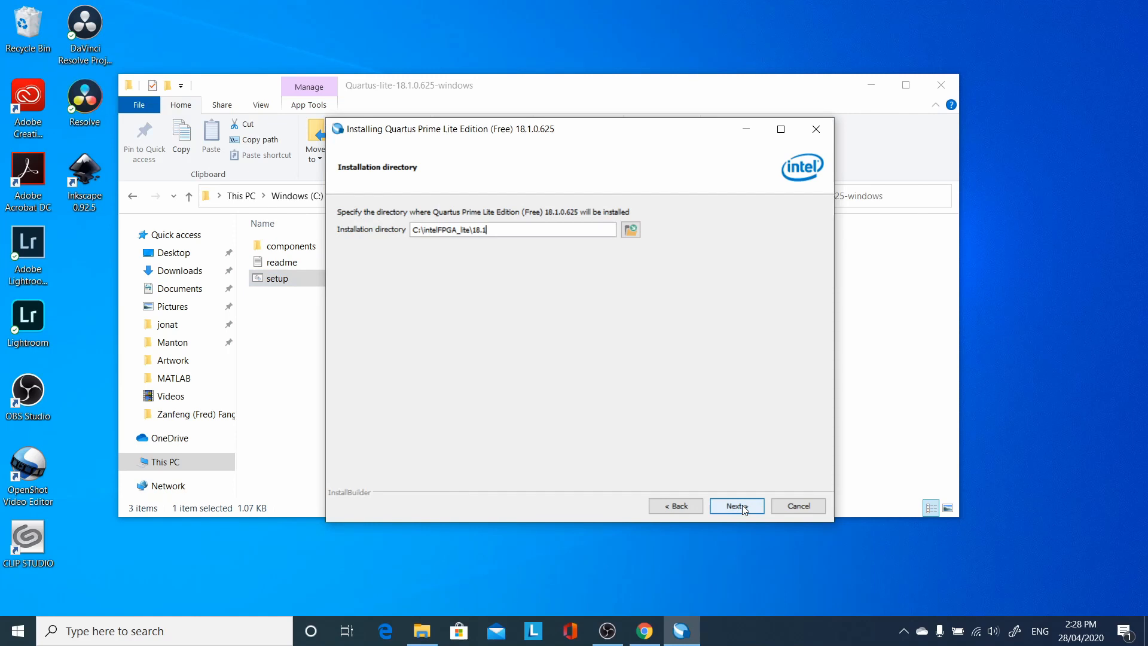
click(737, 506)
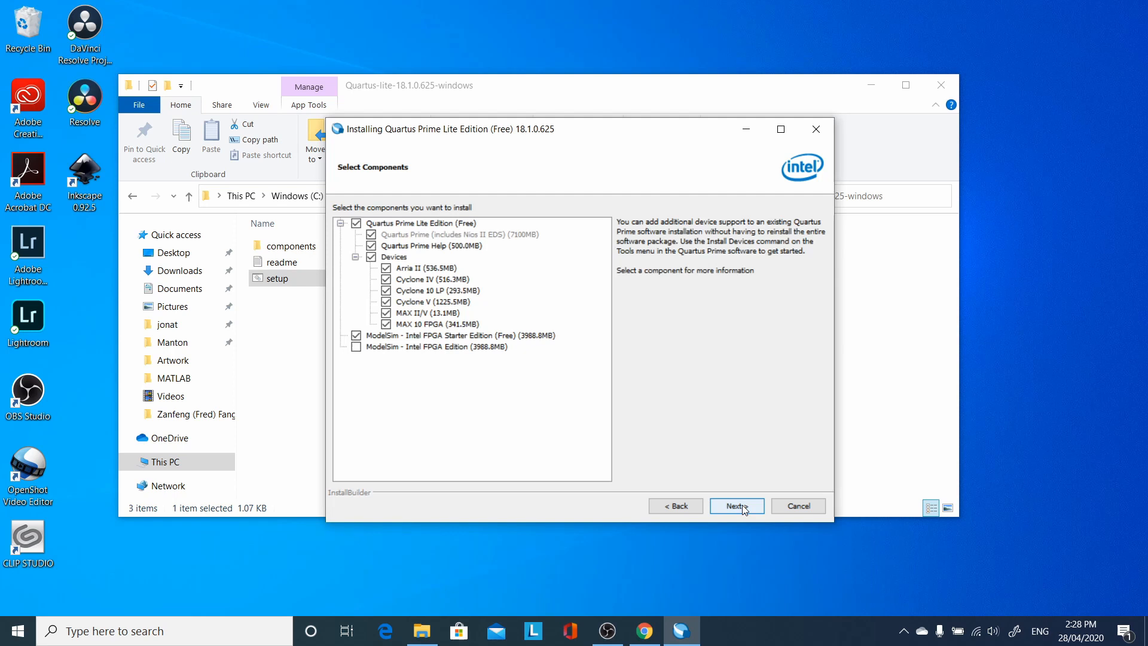
click(736, 505)
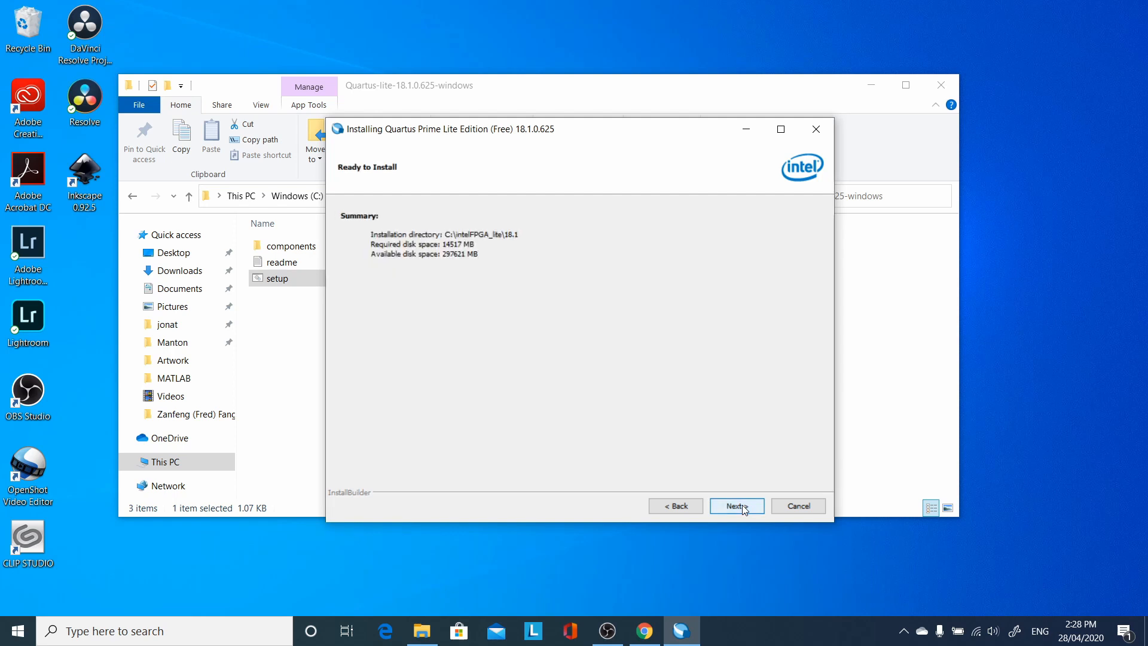
click(736, 505)
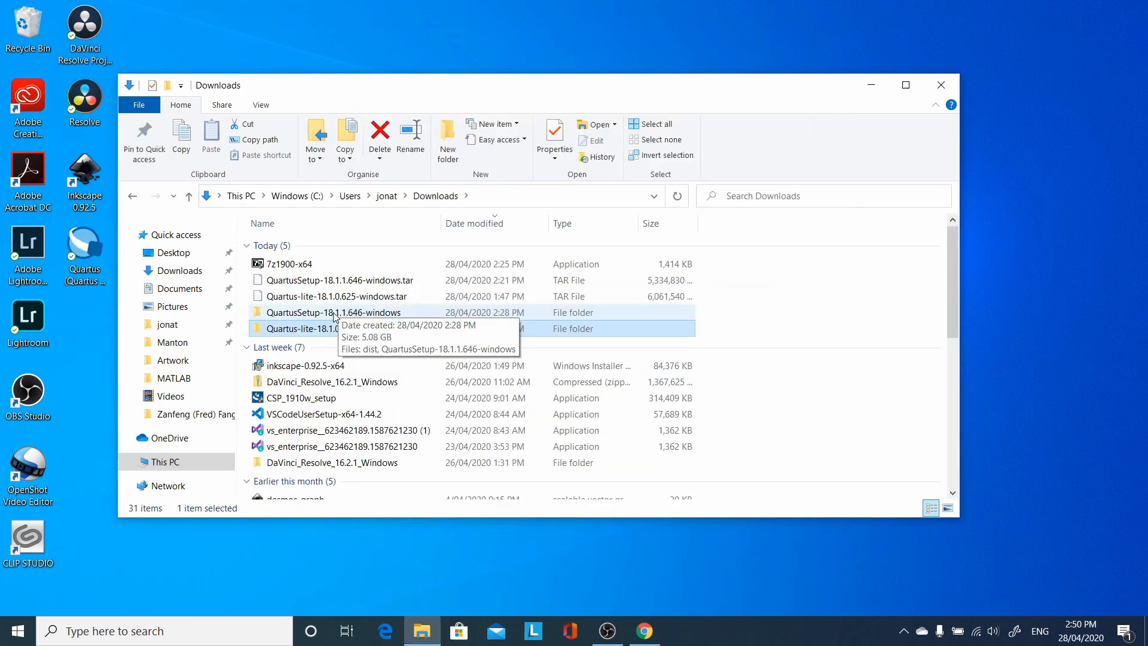
Step: Open the QuartusSetup-18.1.1.646-windows folder and launch its setup application
double_click(333, 312)
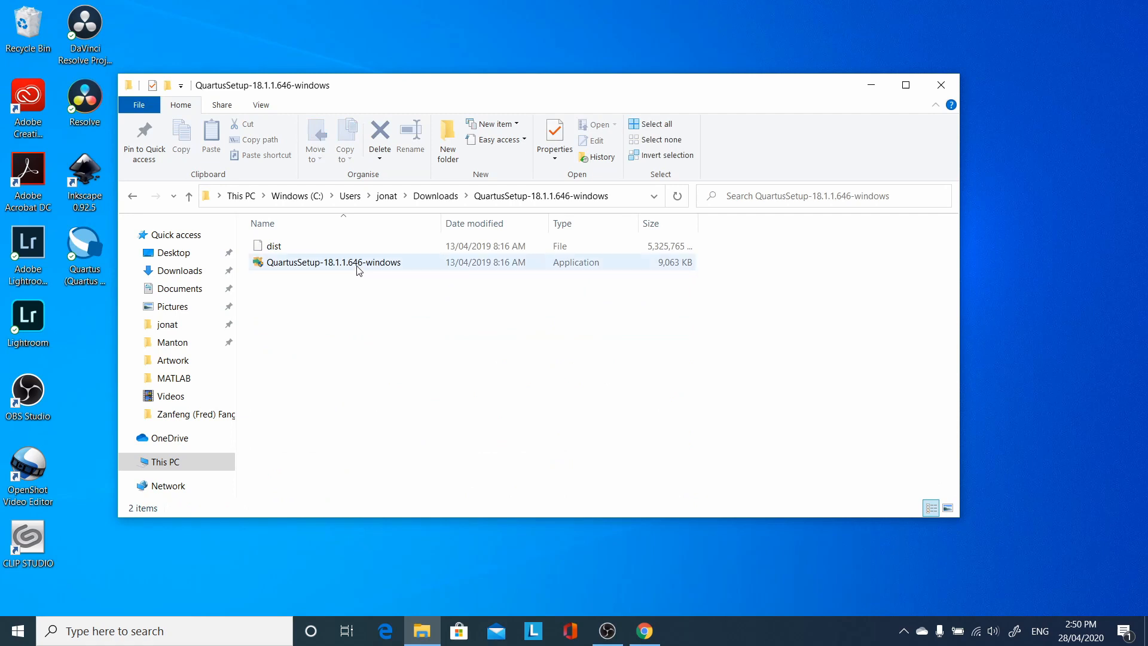
click(333, 261)
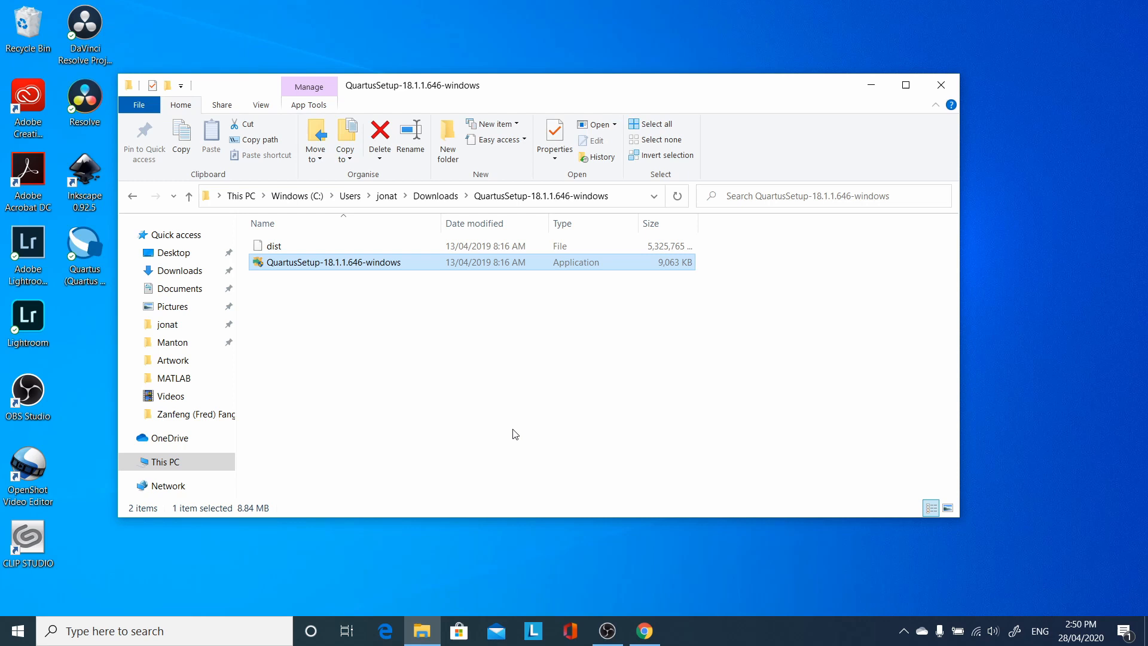
double_click(333, 262)
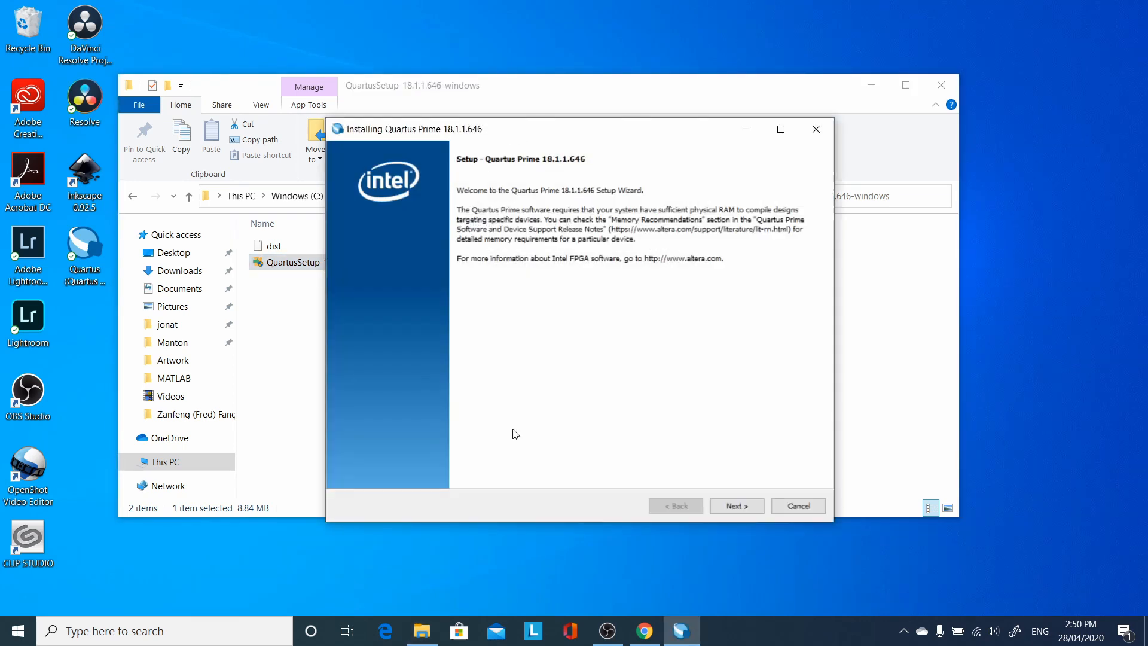
mouse_move(738, 483)
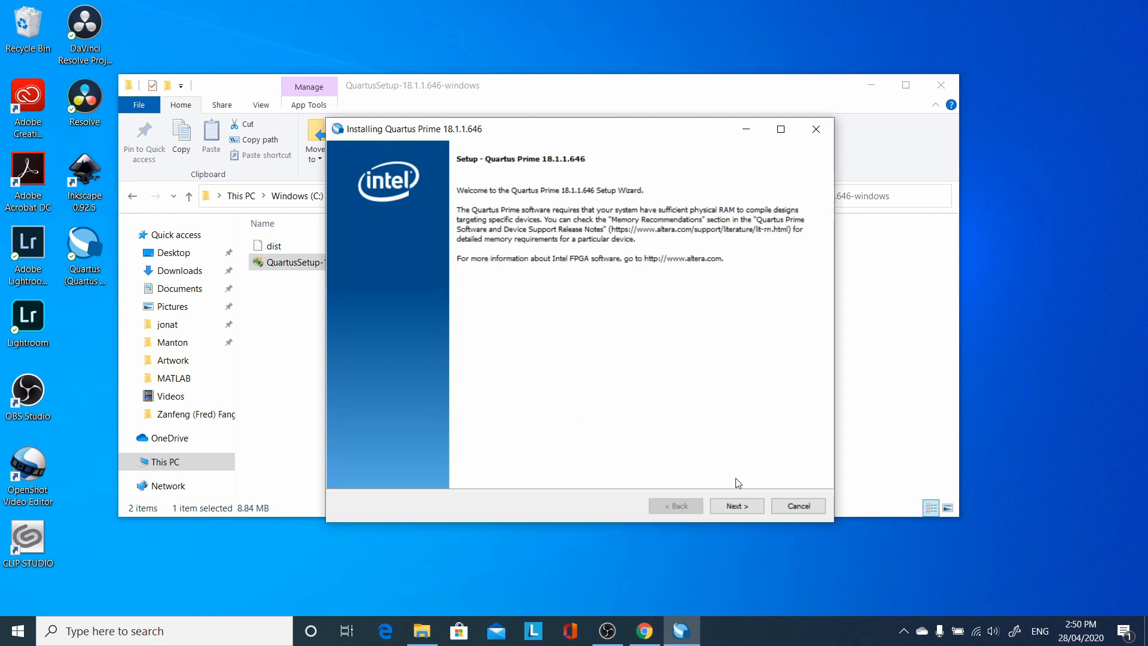
Step: Install update 18.1.1.646 over Lite 18.1 without uninstallable patches, then restart the computer
click(736, 506)
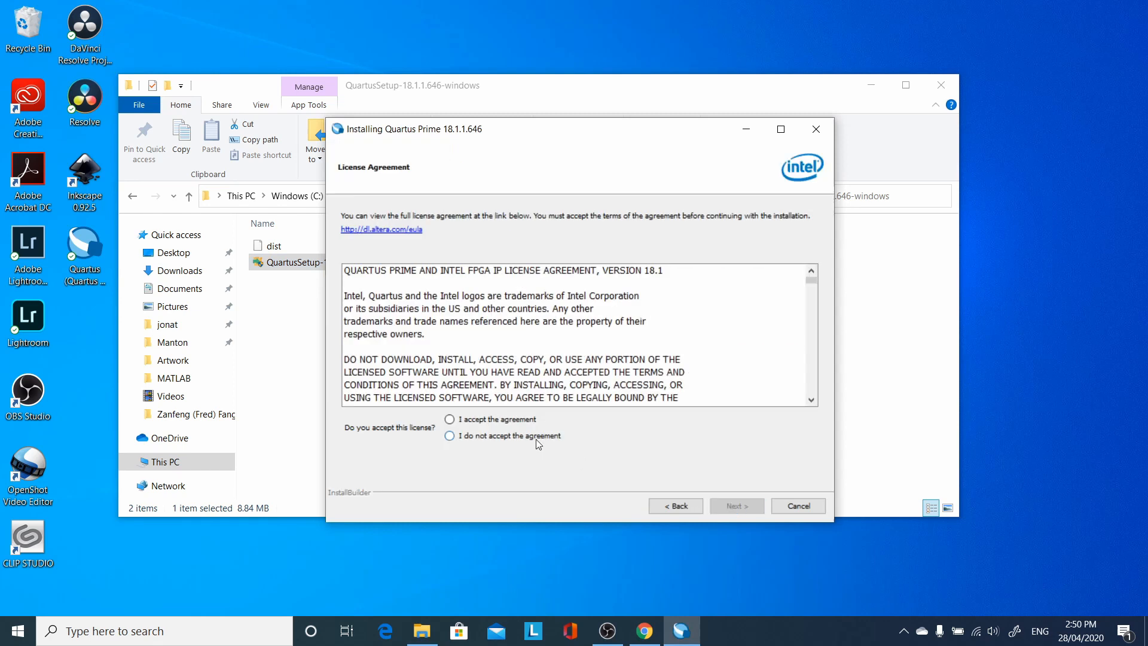
click(737, 506)
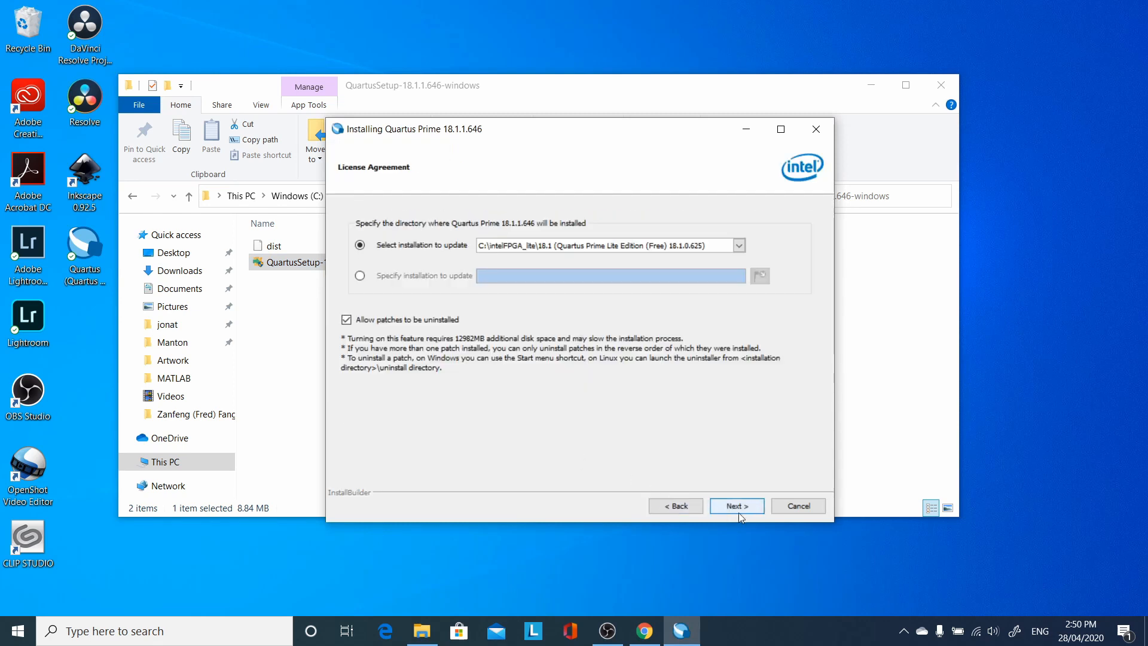
click(737, 506)
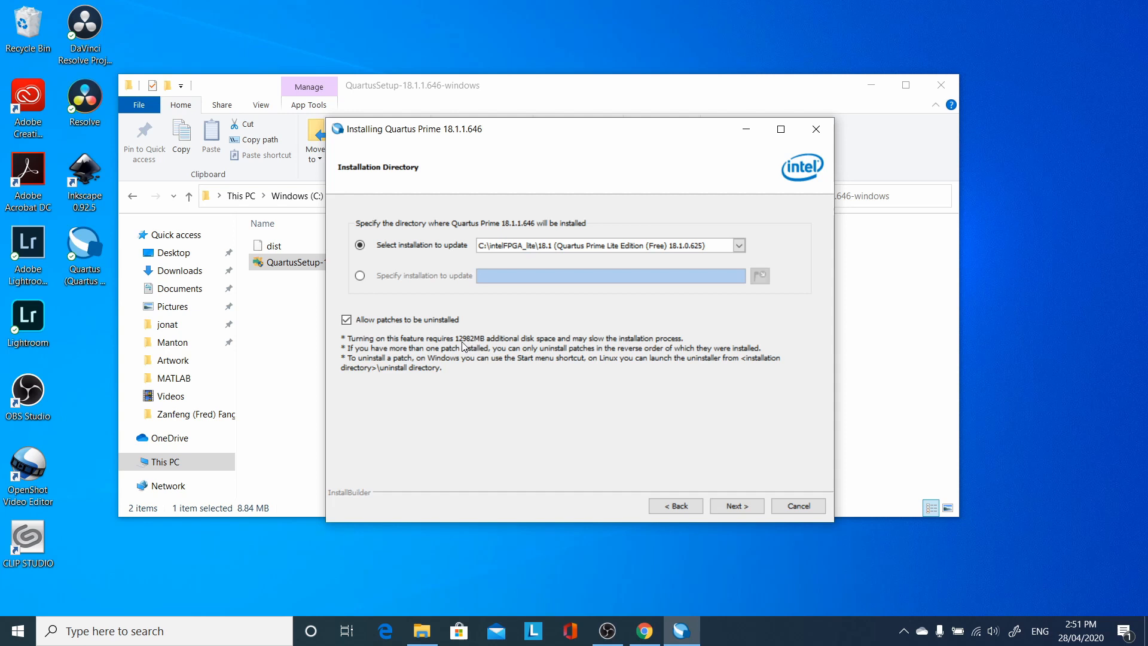
click(346, 319)
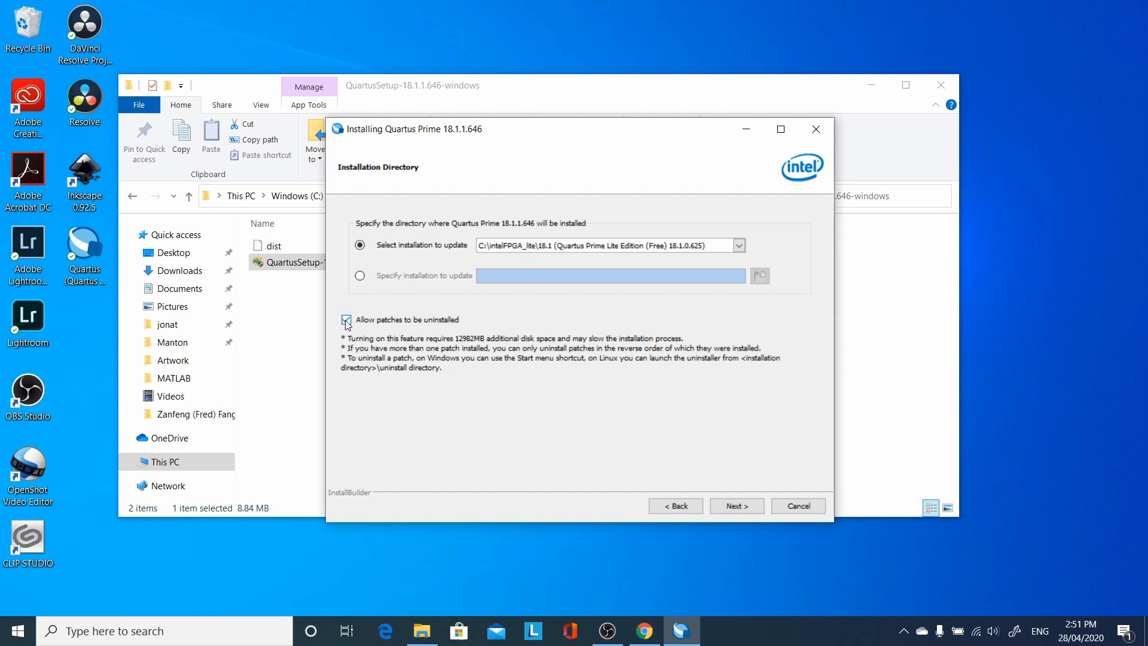
click(346, 320)
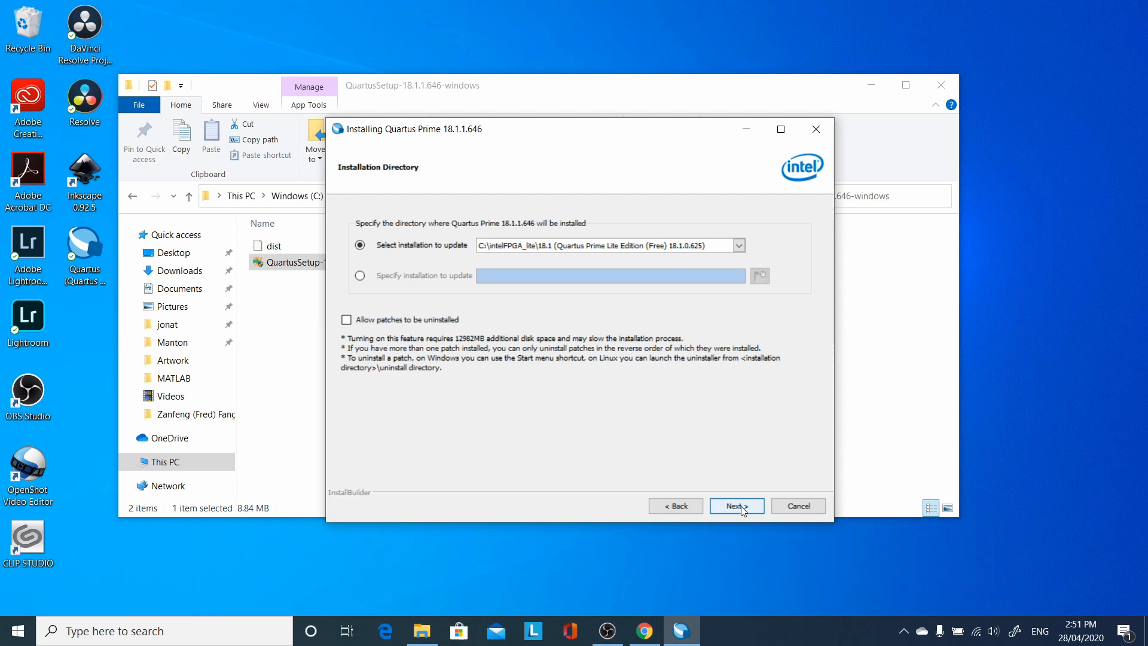
click(737, 506)
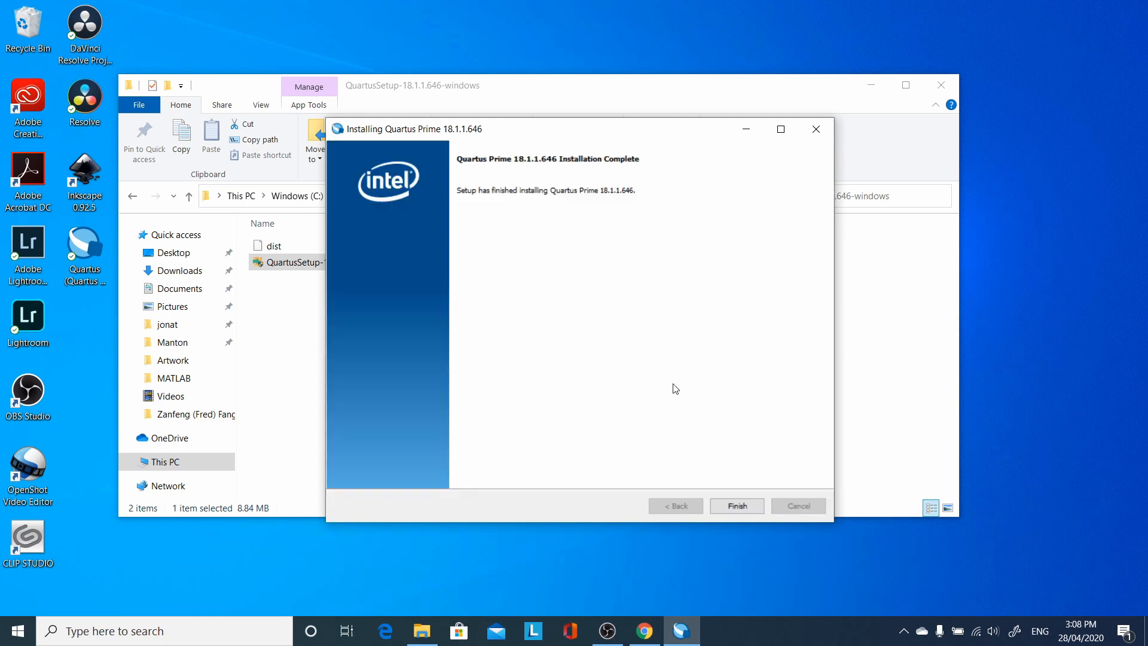
click(736, 505)
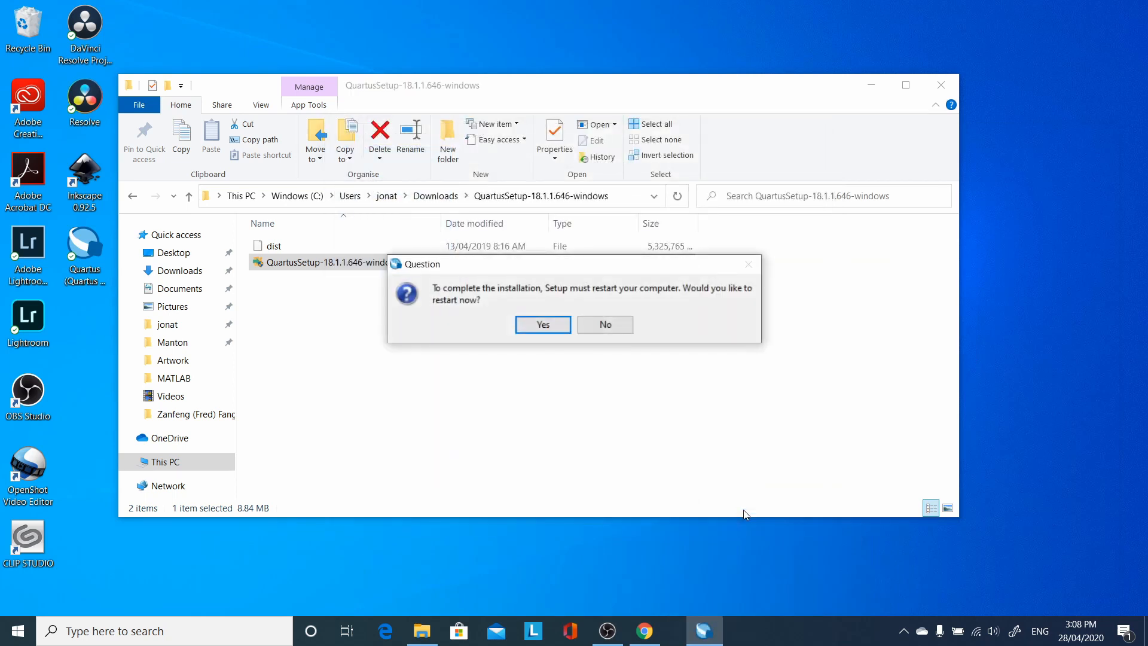
mouse_move(564, 346)
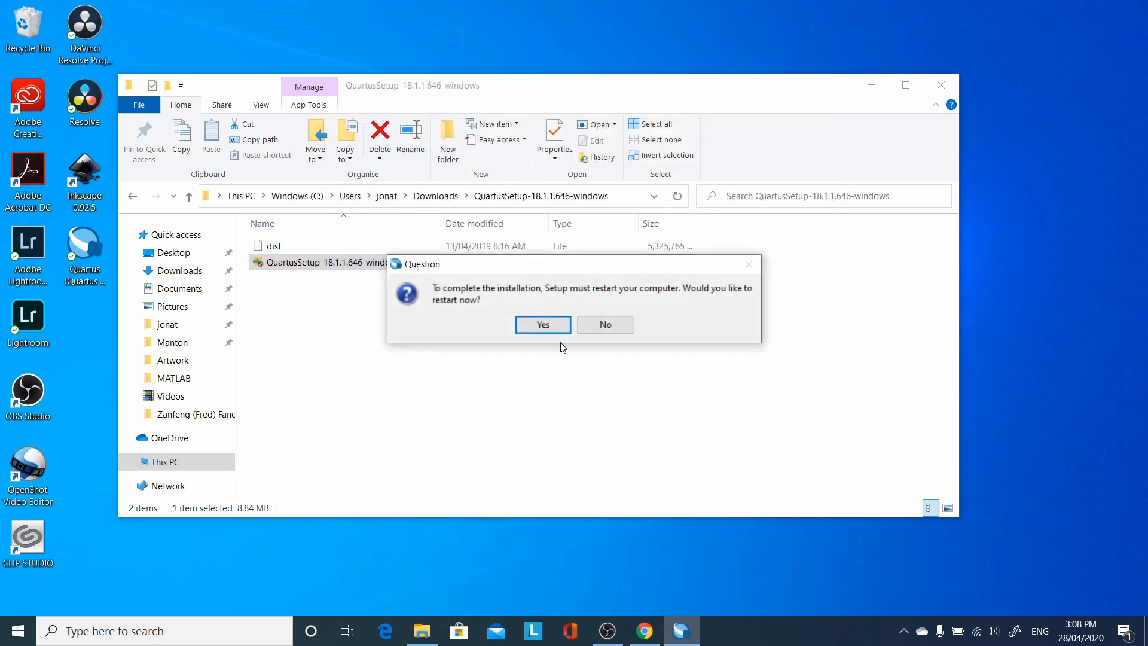
click(543, 325)
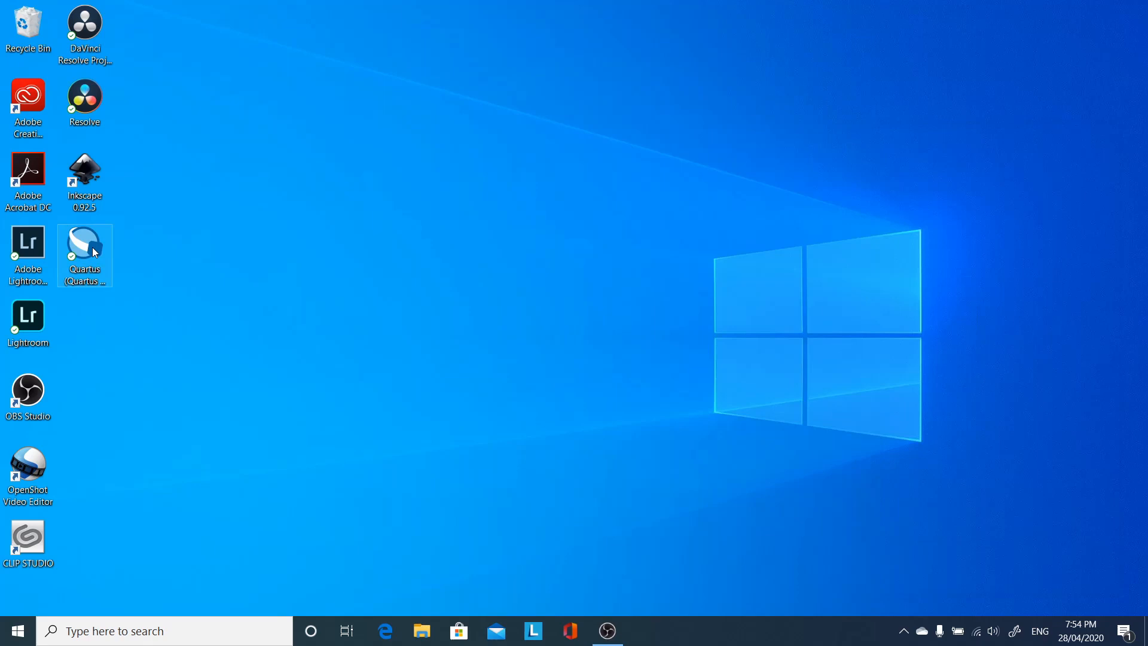
Step: Launch Quartus Prime Lite from its desktop shortcut and start the New Project Wizard
double_click(84, 242)
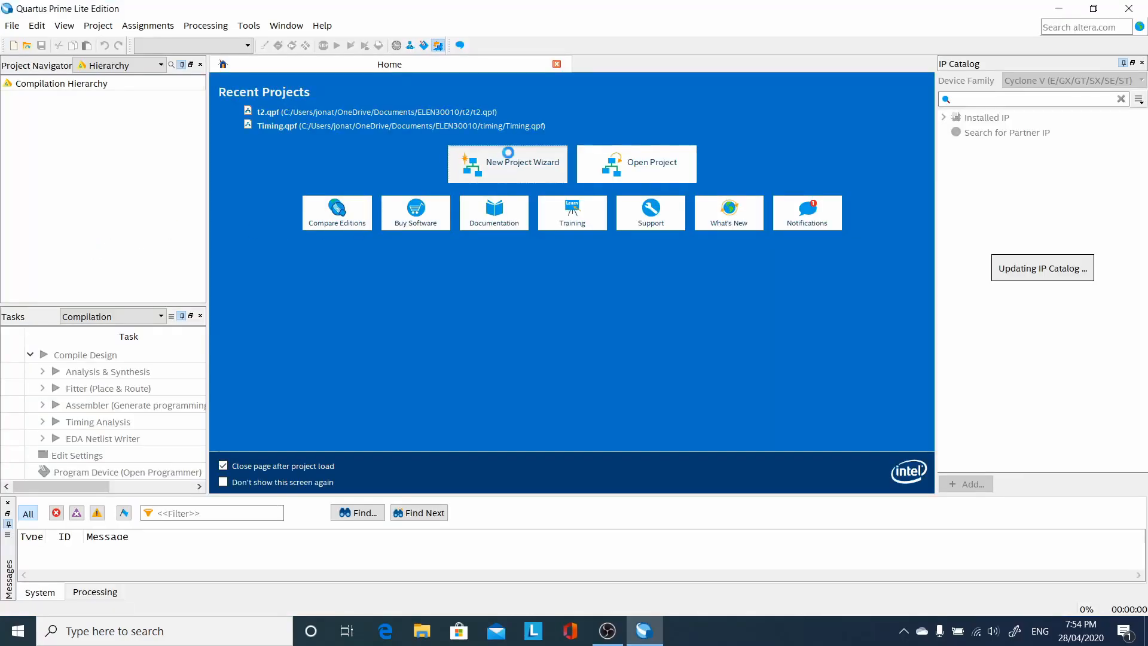
click(522, 163)
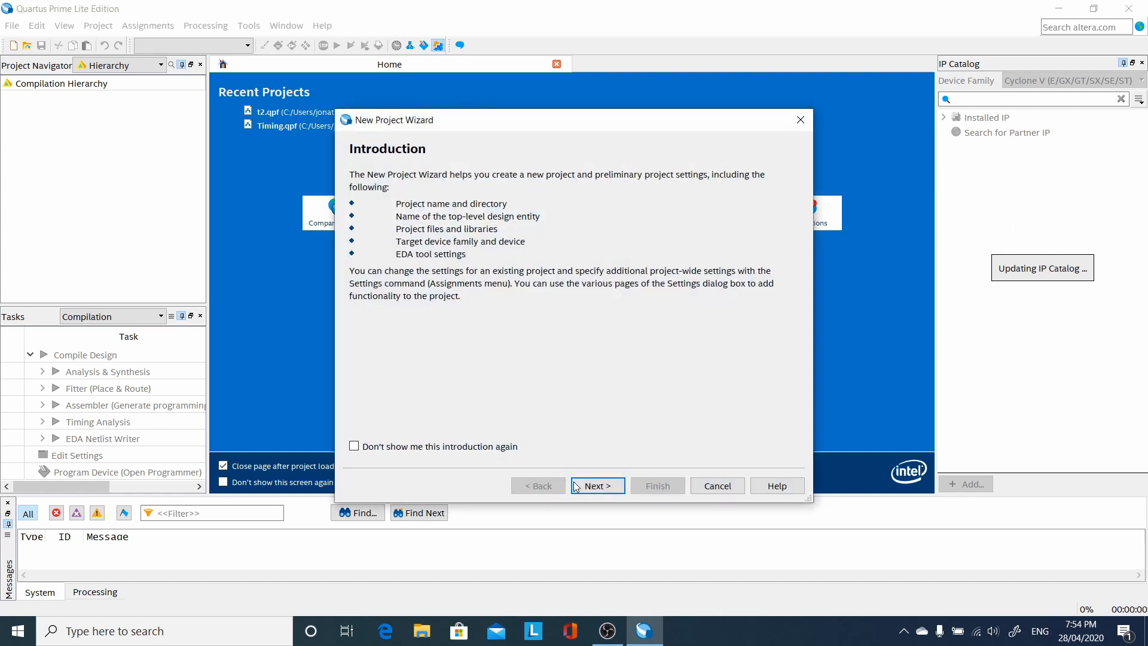
Step: Put the new project in a new 'timing' folder under ELEN30010 and name it Timing
click(598, 486)
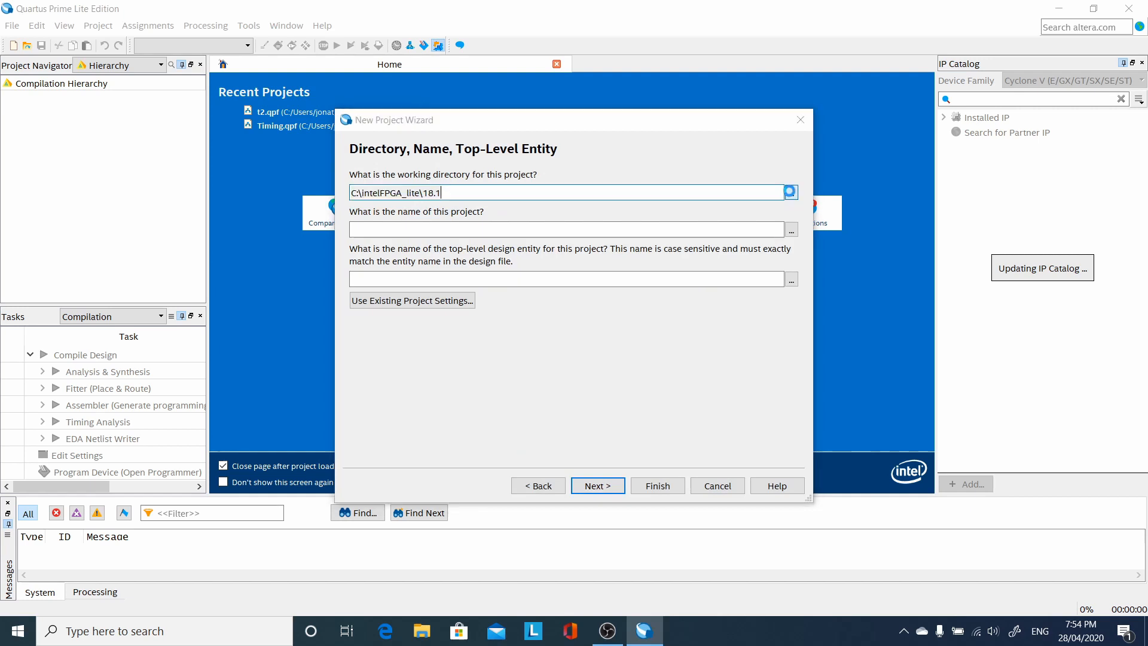
click(789, 192)
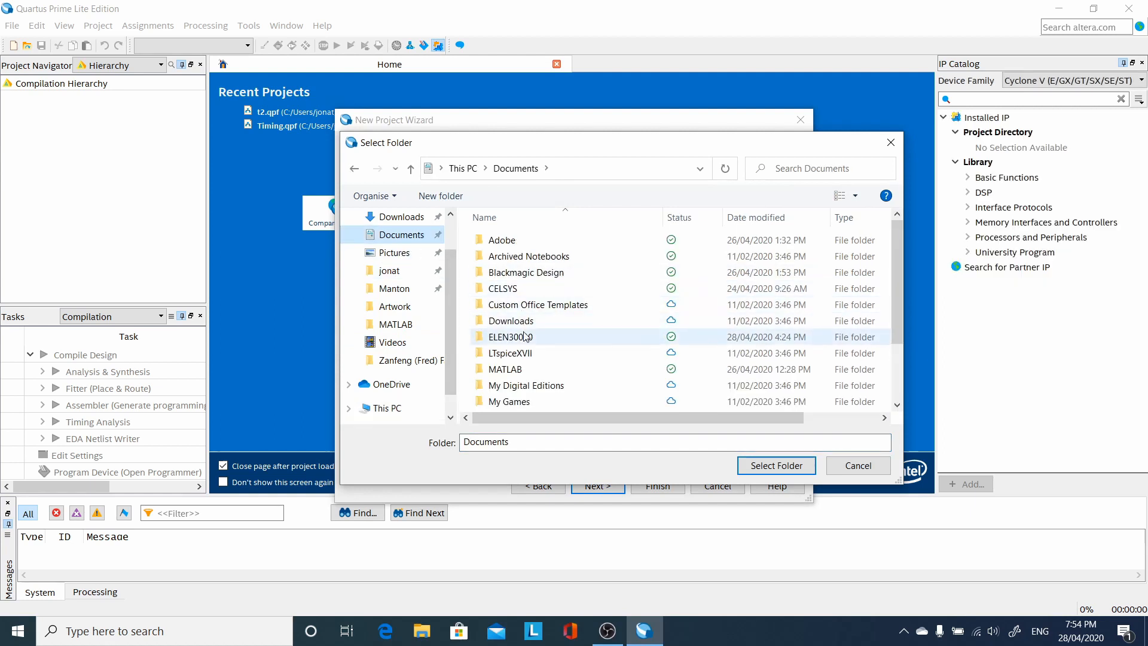
double_click(511, 336)
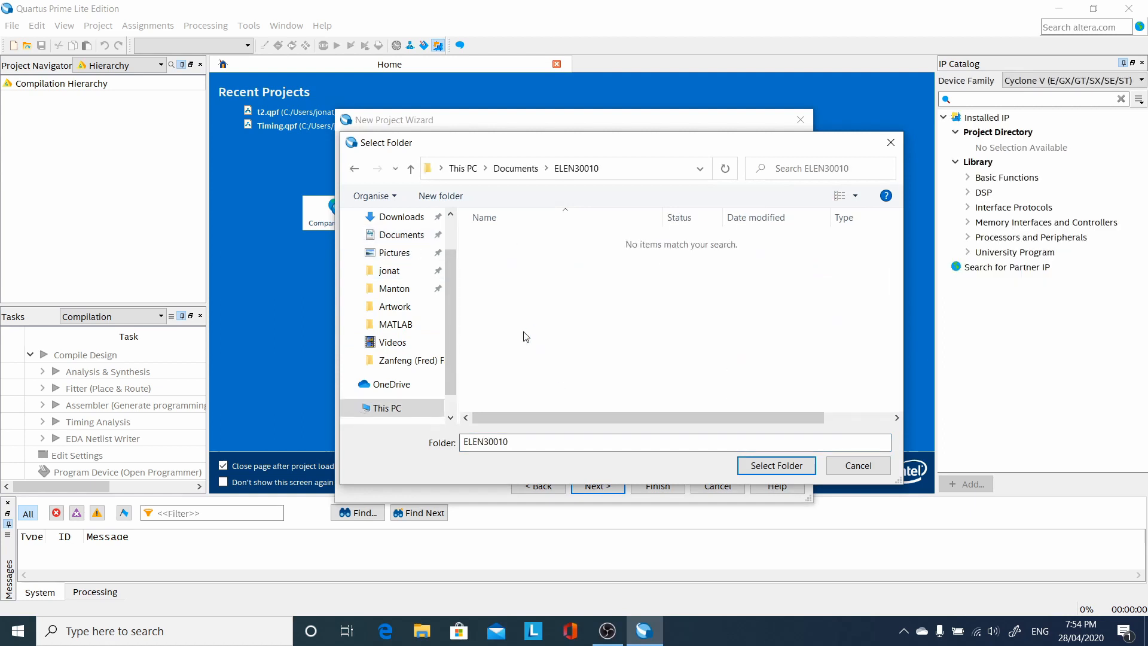
click(441, 195)
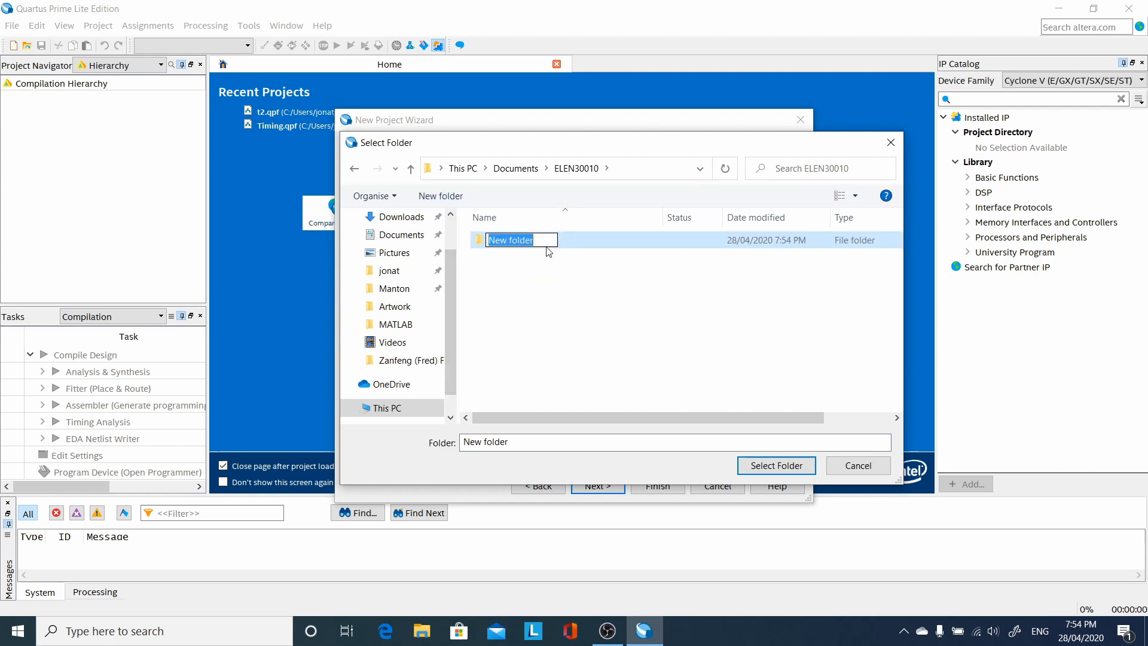
text(timing)
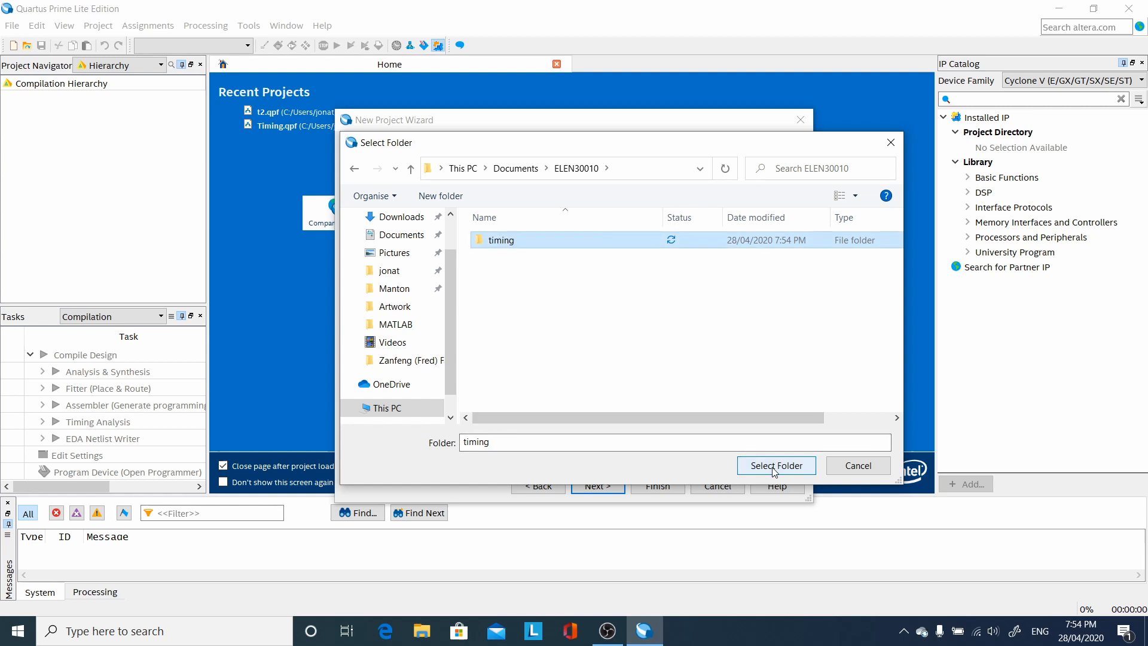
click(776, 465)
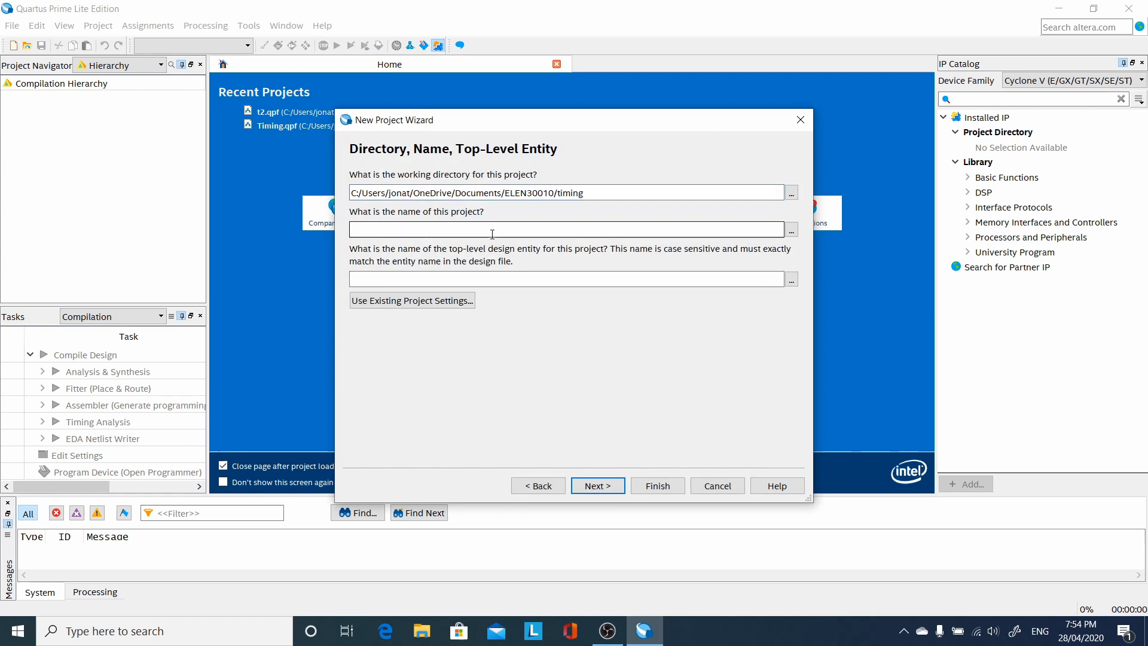
text(Timing)
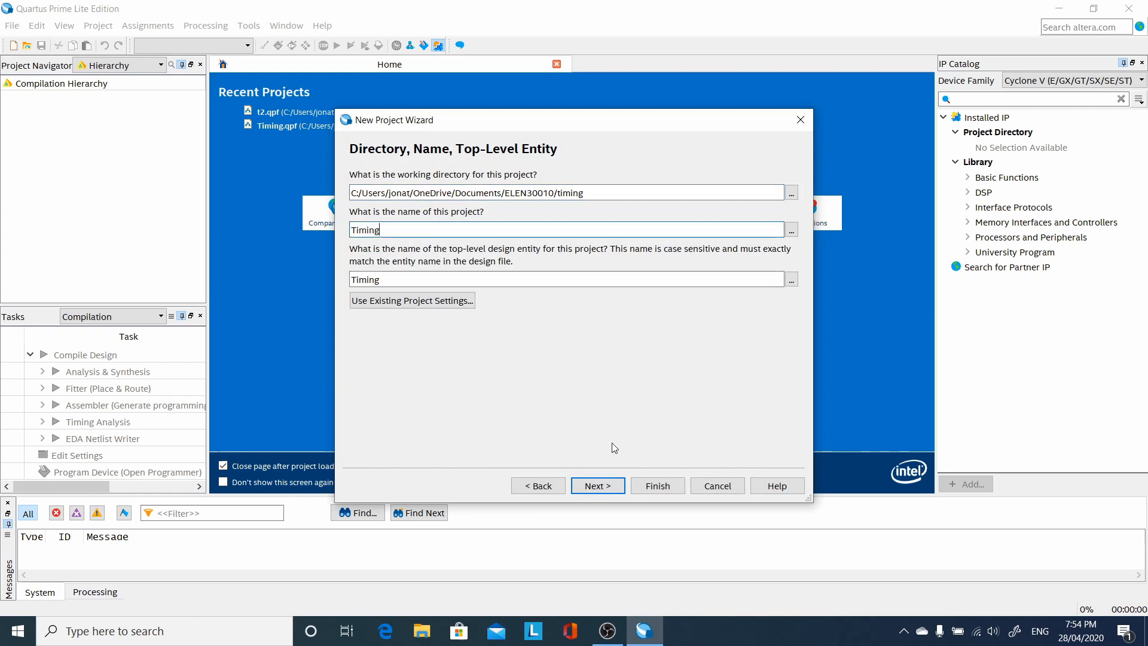
click(598, 486)
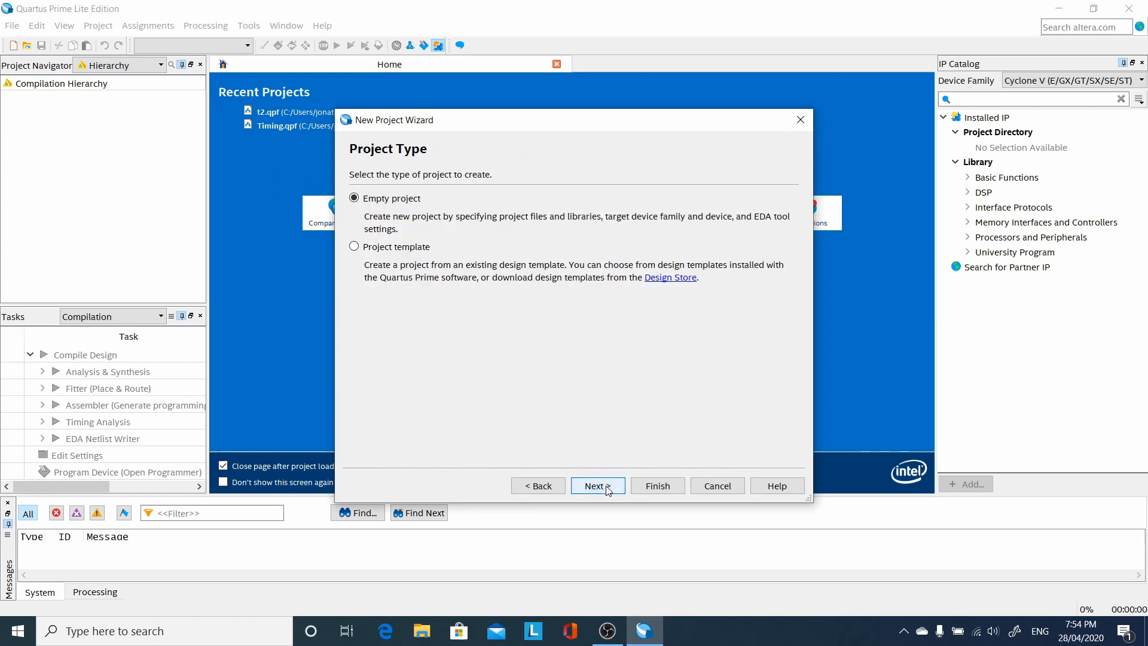
Step: Keep the project empty and target the Cyclone IV E device EP4CE115F29I8L
click(597, 485)
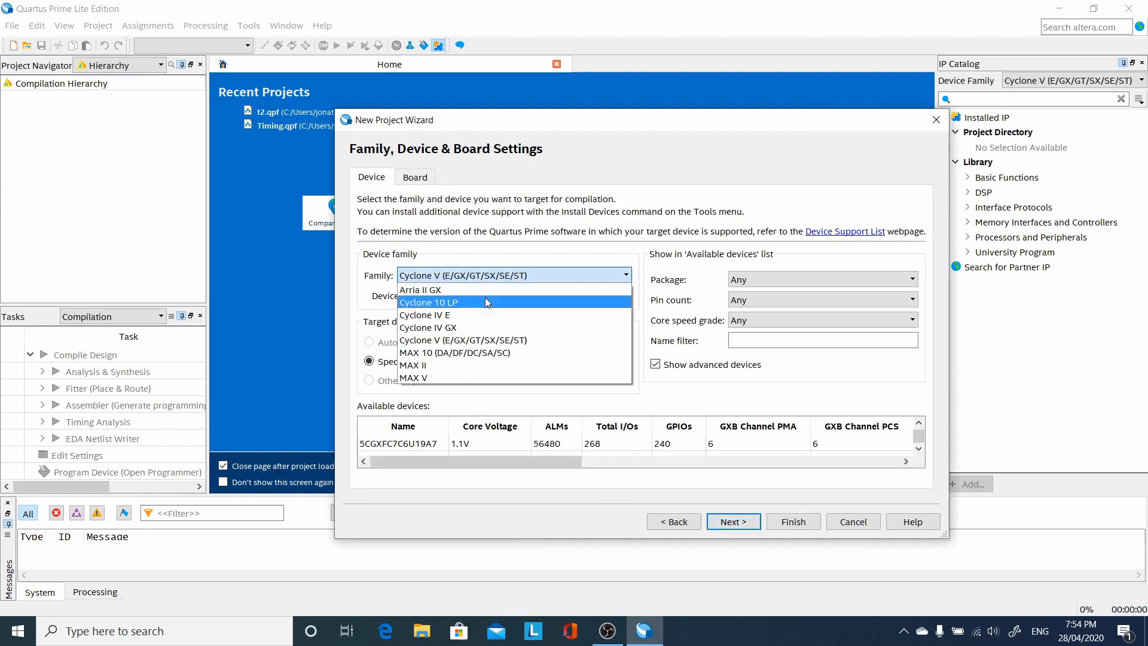
click(424, 314)
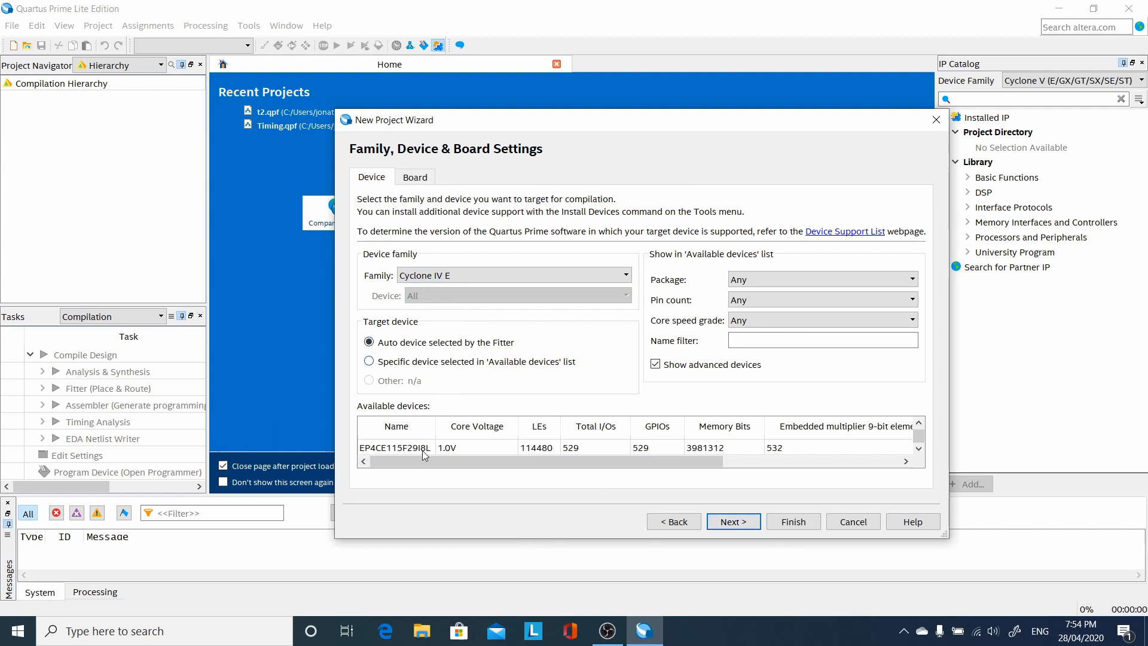
click(421, 447)
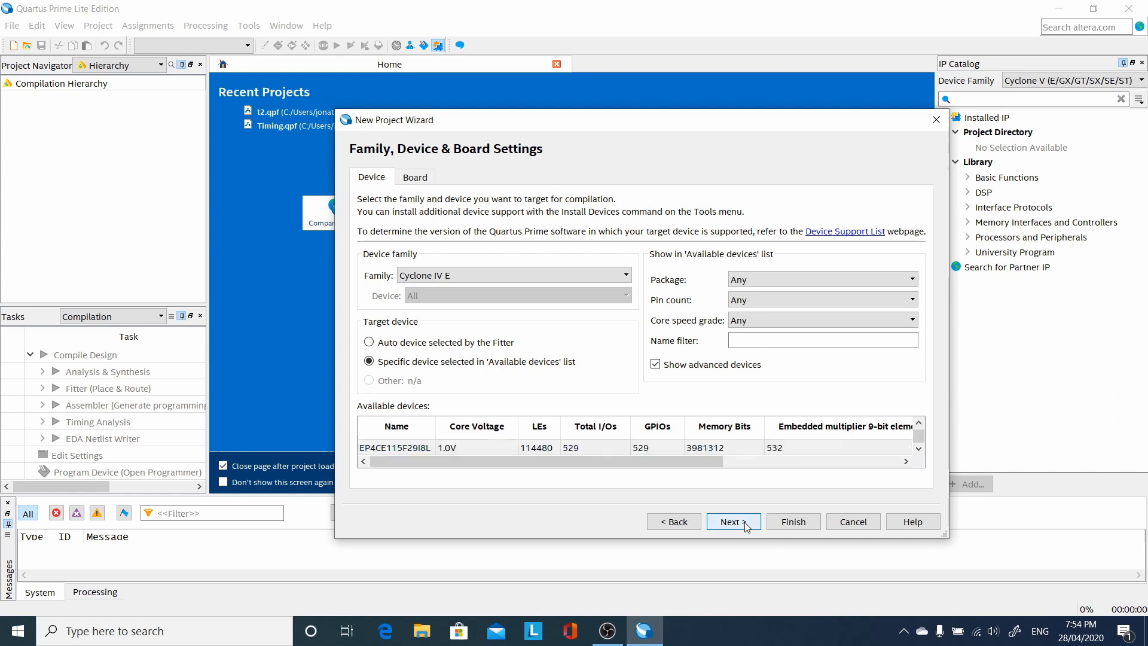
click(733, 521)
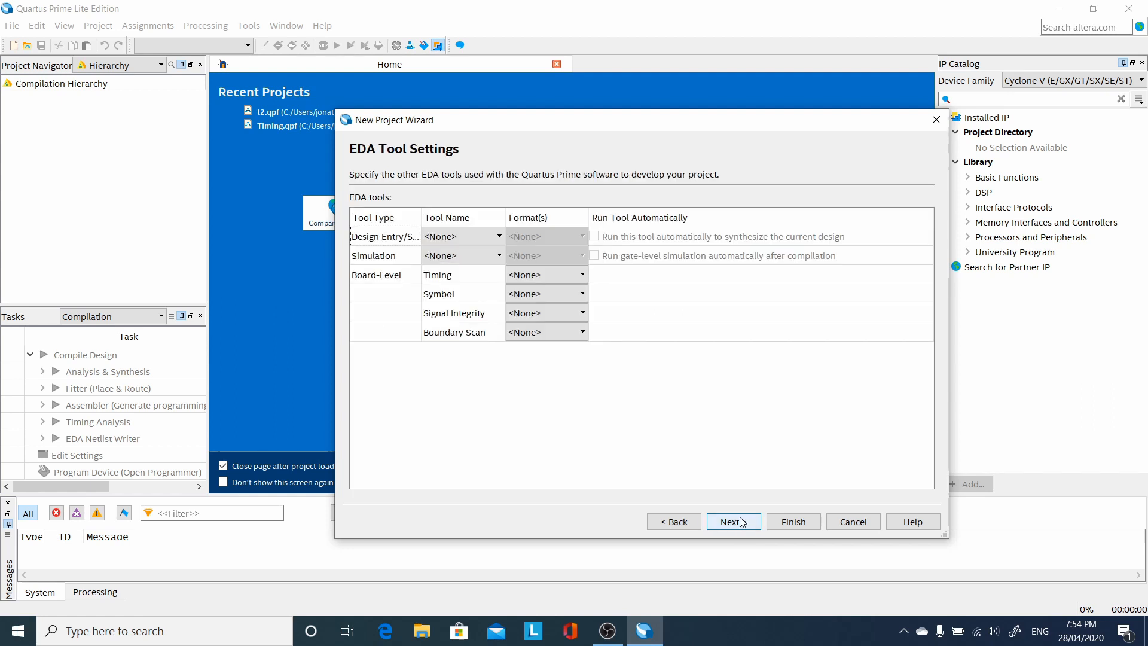
Step: Choose ModelSim-Altera (Verilog HDL) as the simulator and finish creating the Timing project
click(498, 255)
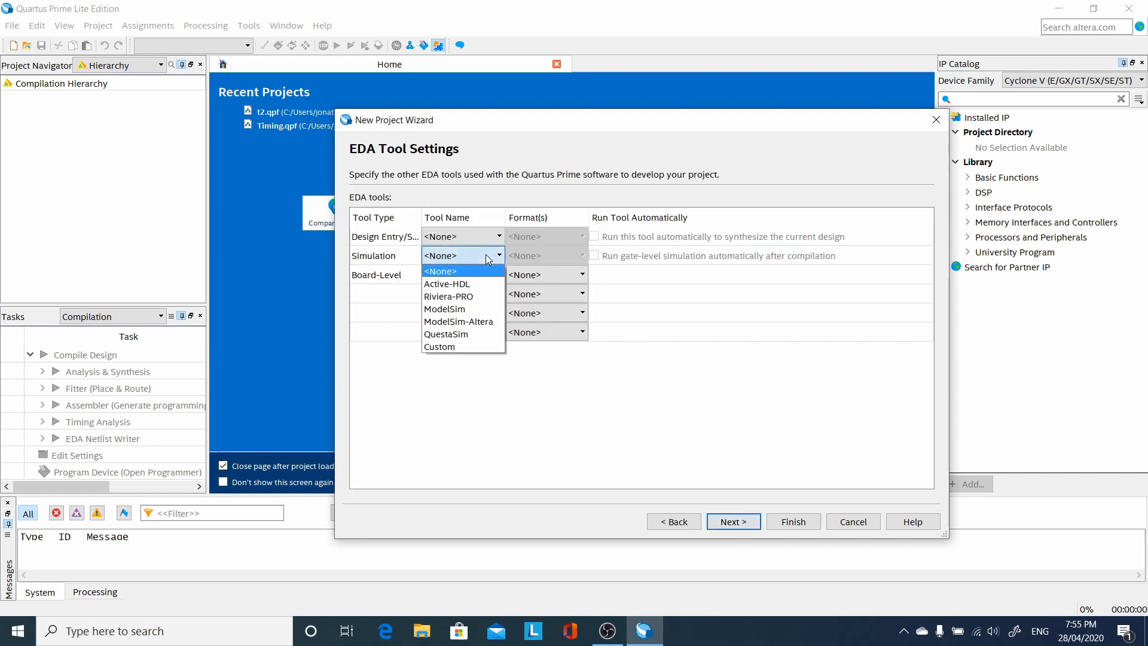
click(458, 321)
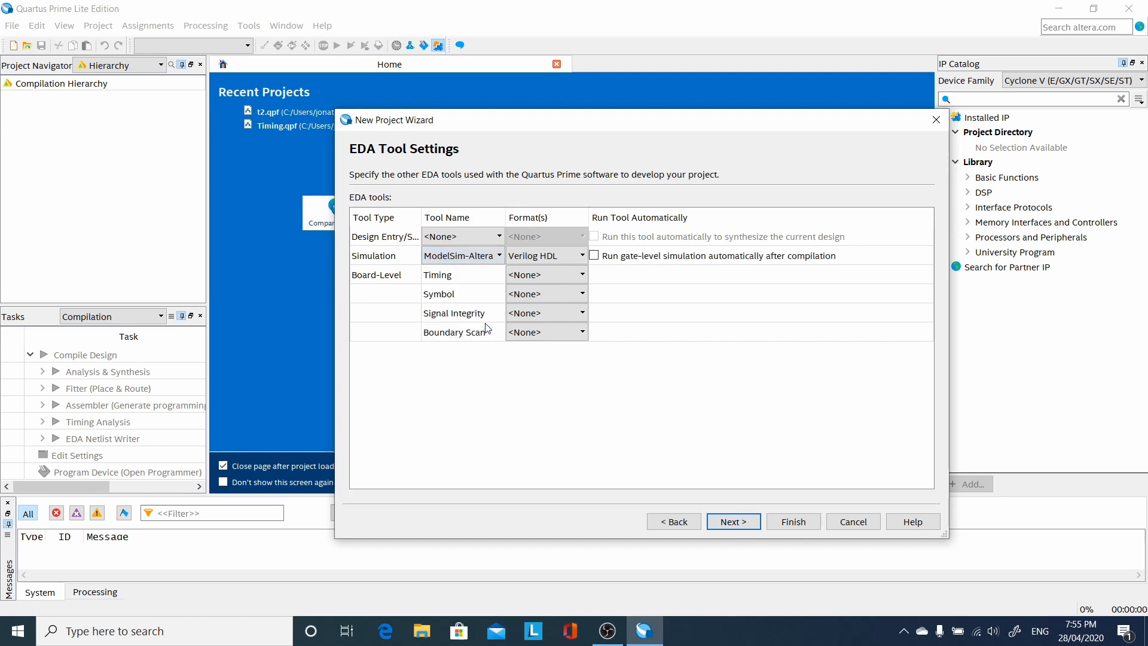
mouse_move(690, 379)
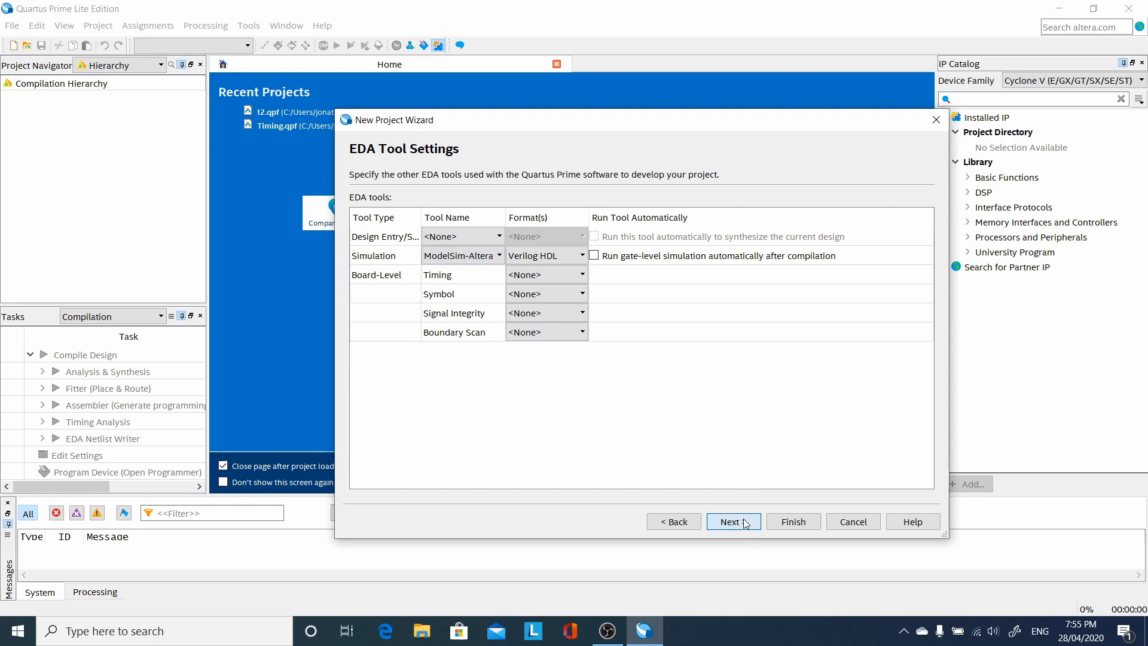
click(733, 522)
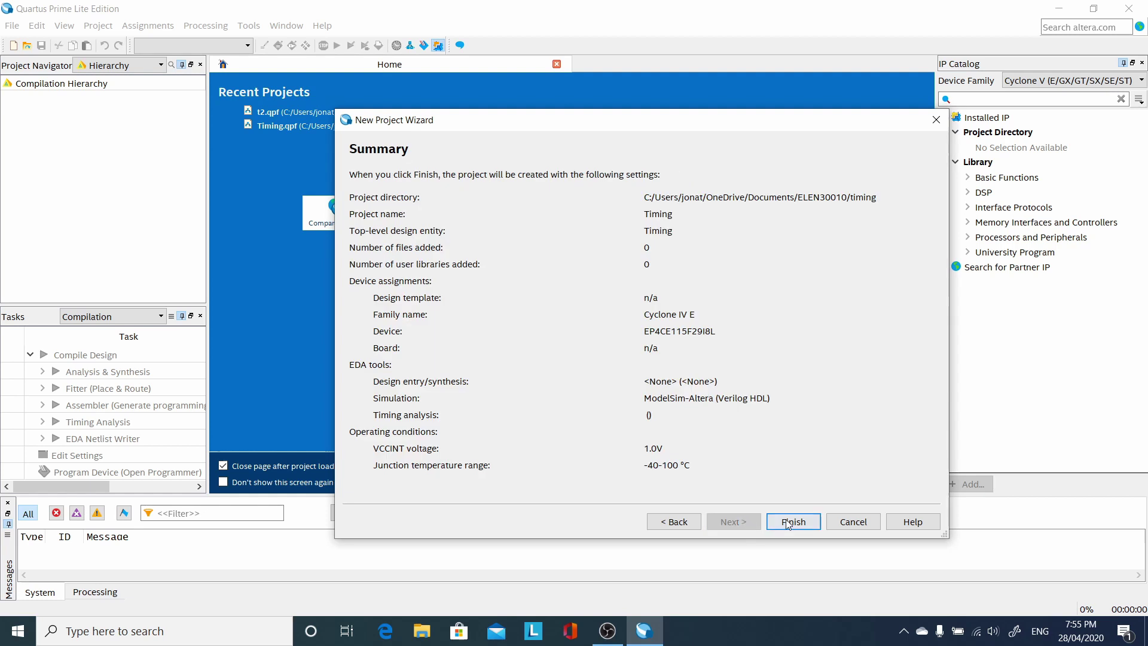
click(793, 522)
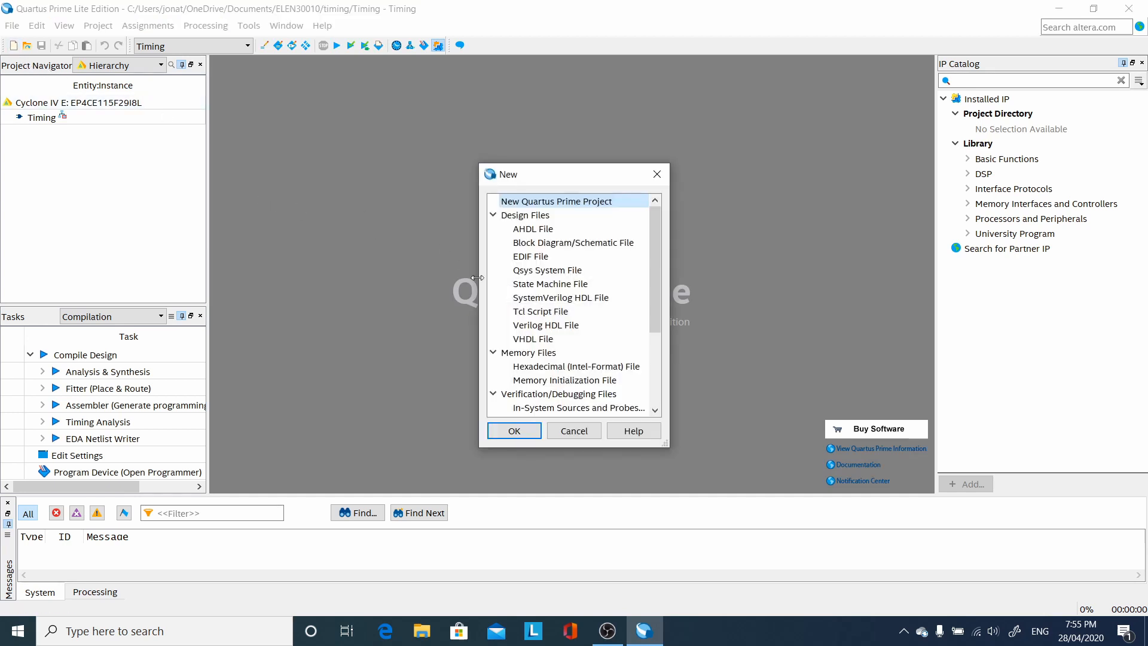
Step: Write the Timing inverter module (assign out = !in) in a new Verilog file, saved as Timing.v
click(545, 325)
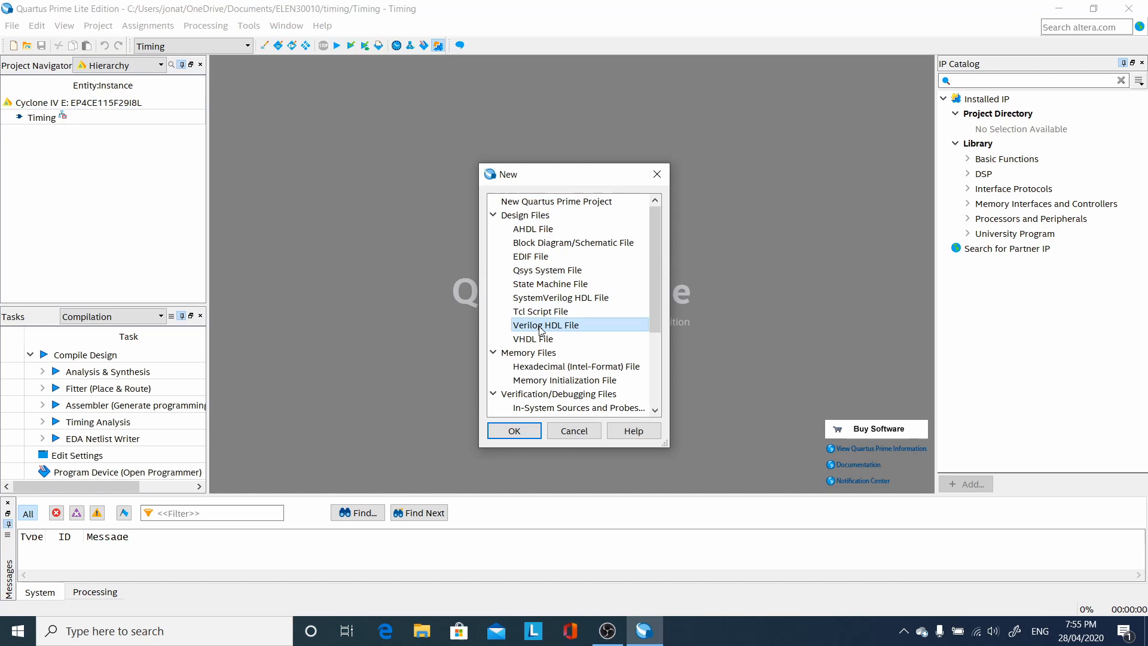
click(514, 431)
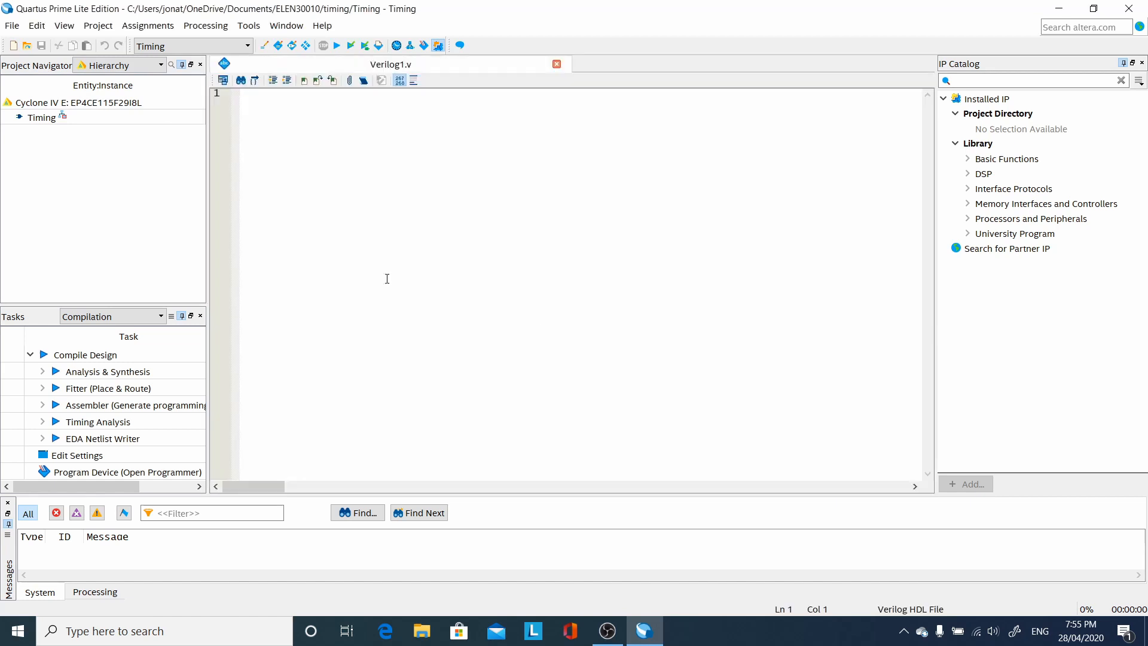
text(module T)
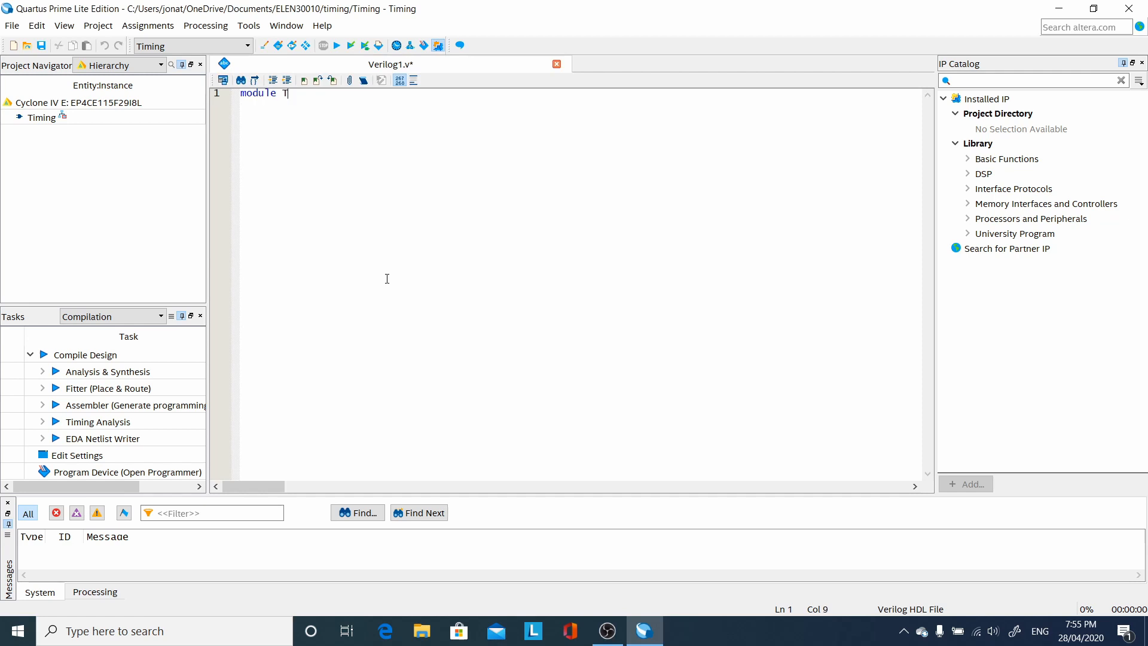
text(iming(input in, output out);)
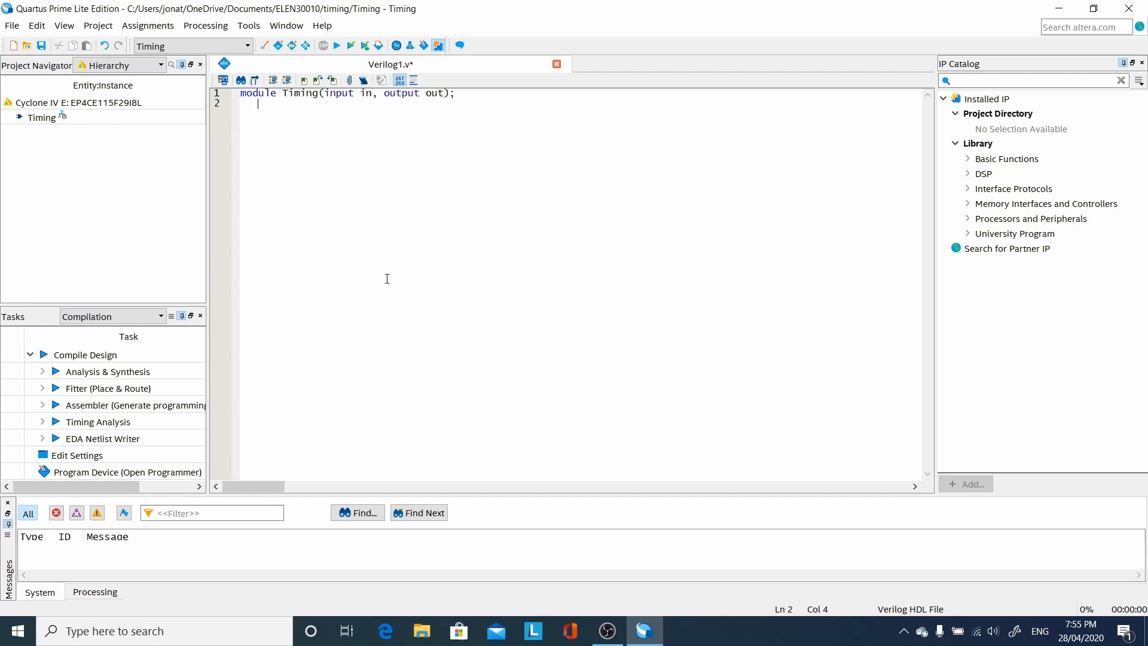
text(assign out = !in;)
text(endmodule)
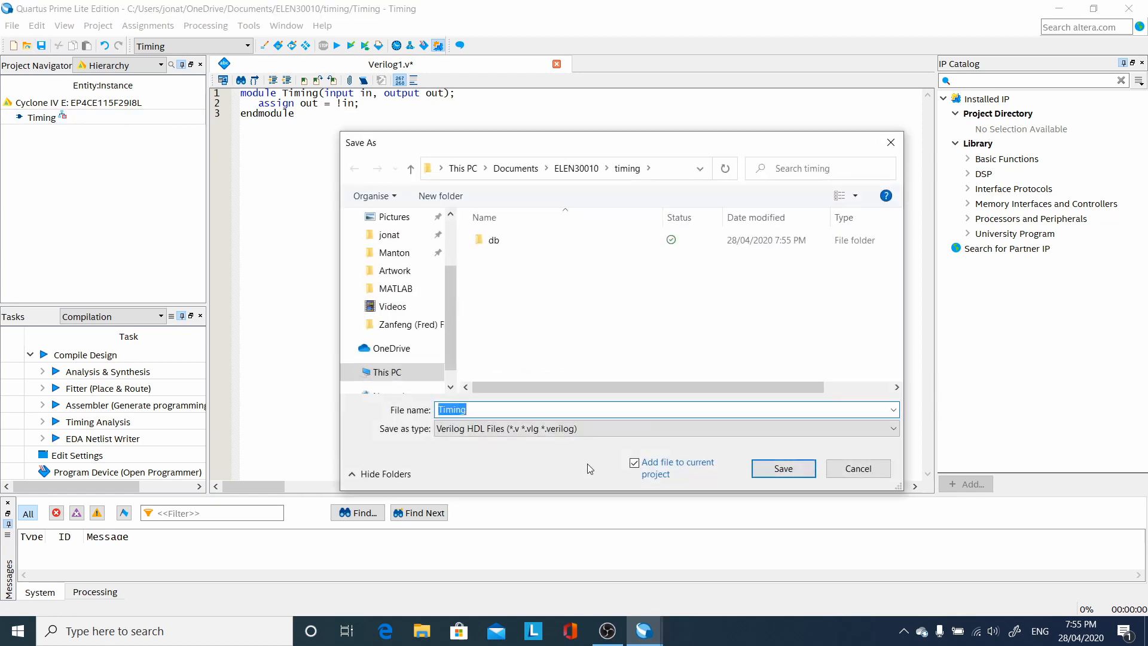
click(783, 469)
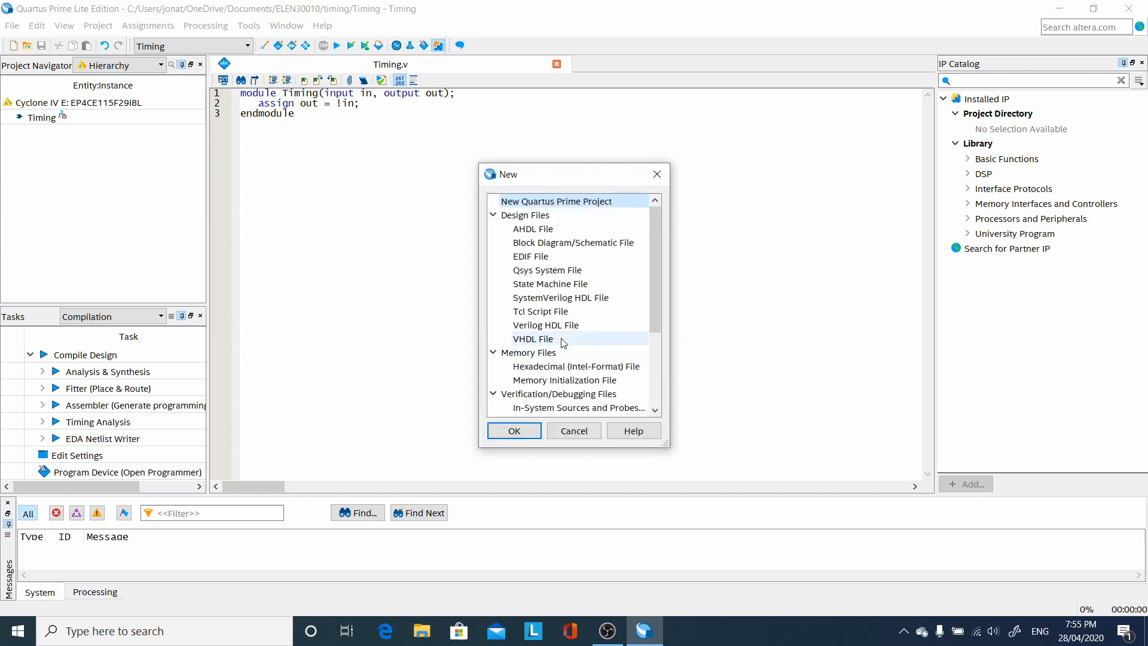
Step: Write the test module instantiating Timing, toggling in three times every #10
click(514, 430)
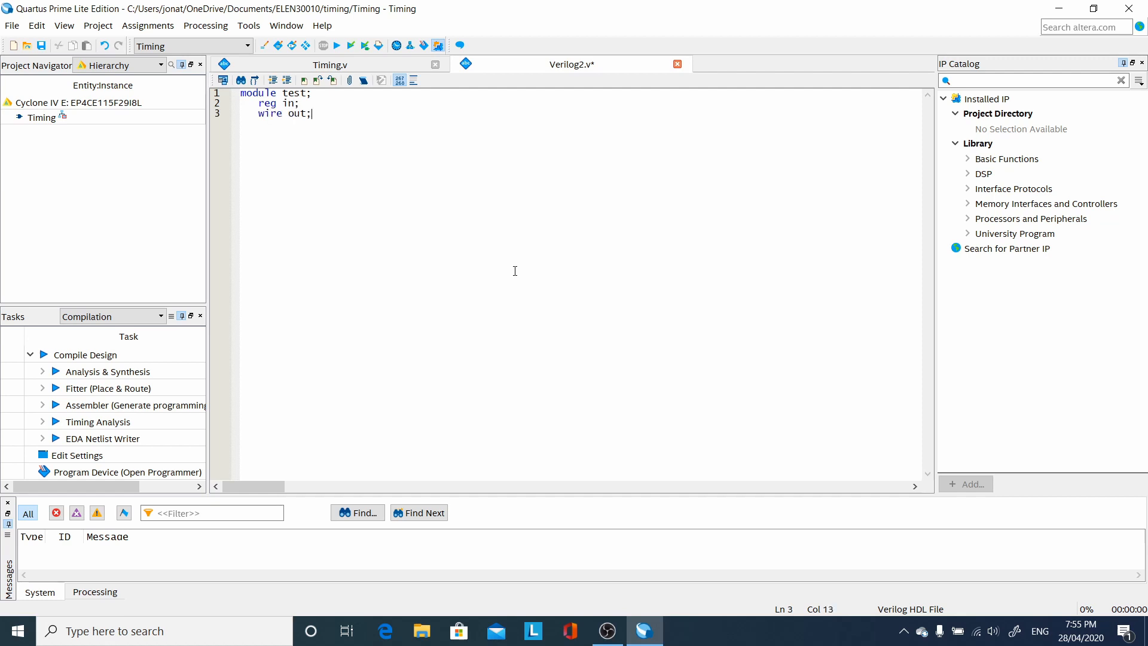
text(Timing)
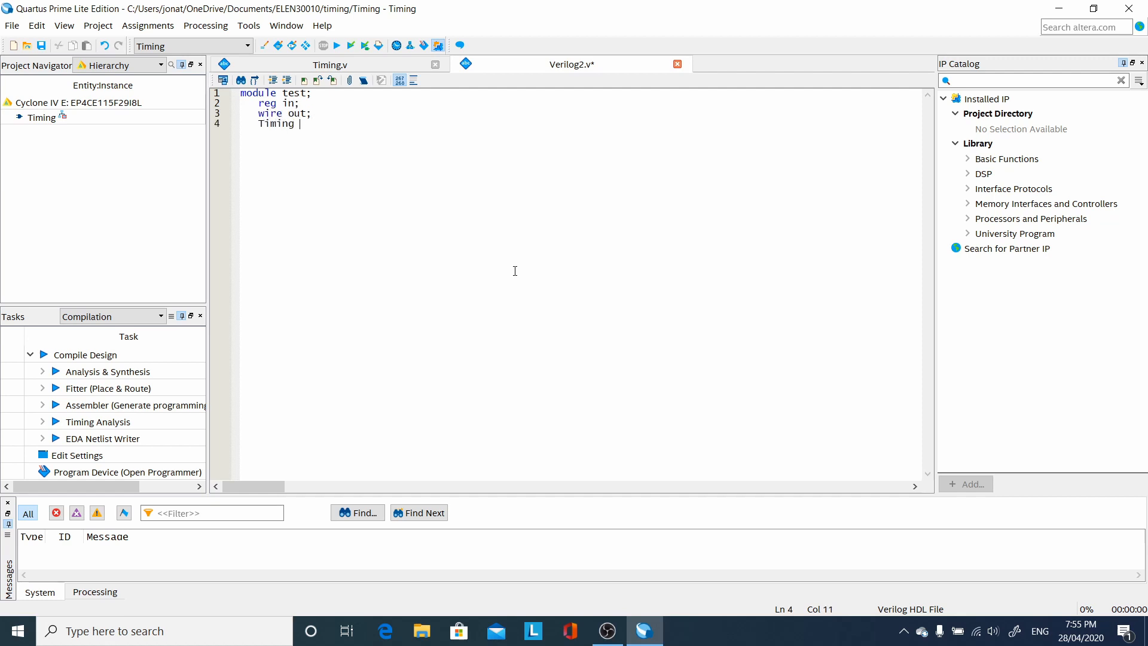
text(t(in,out);)
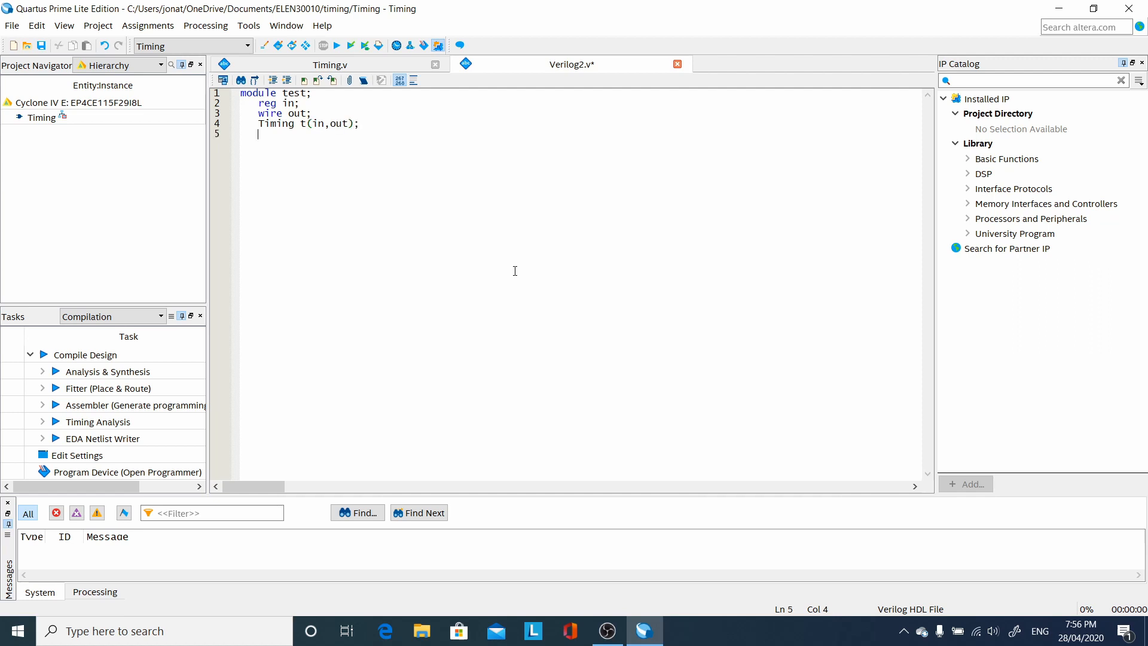
text(initial beg)
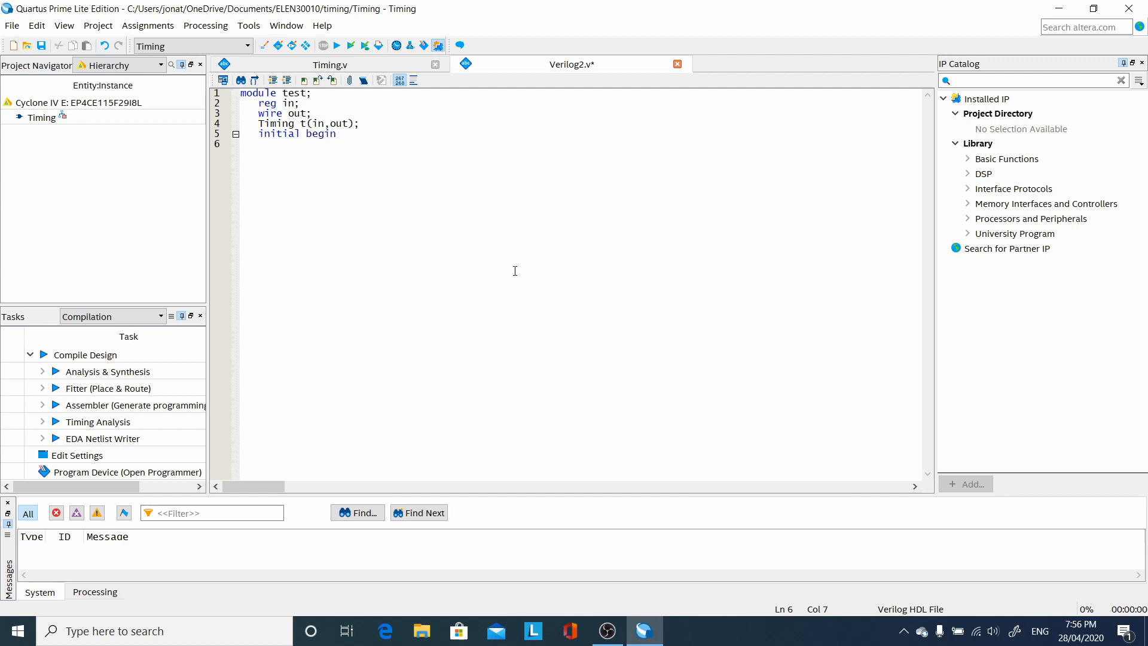
text(in = 0;)
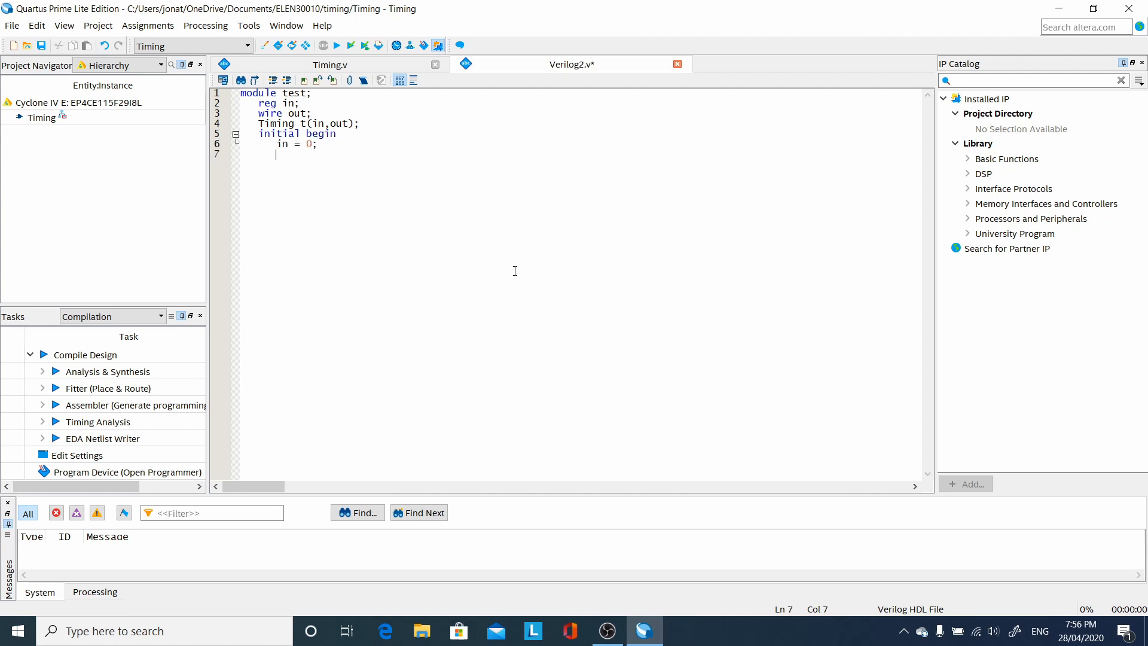
text(repeat)
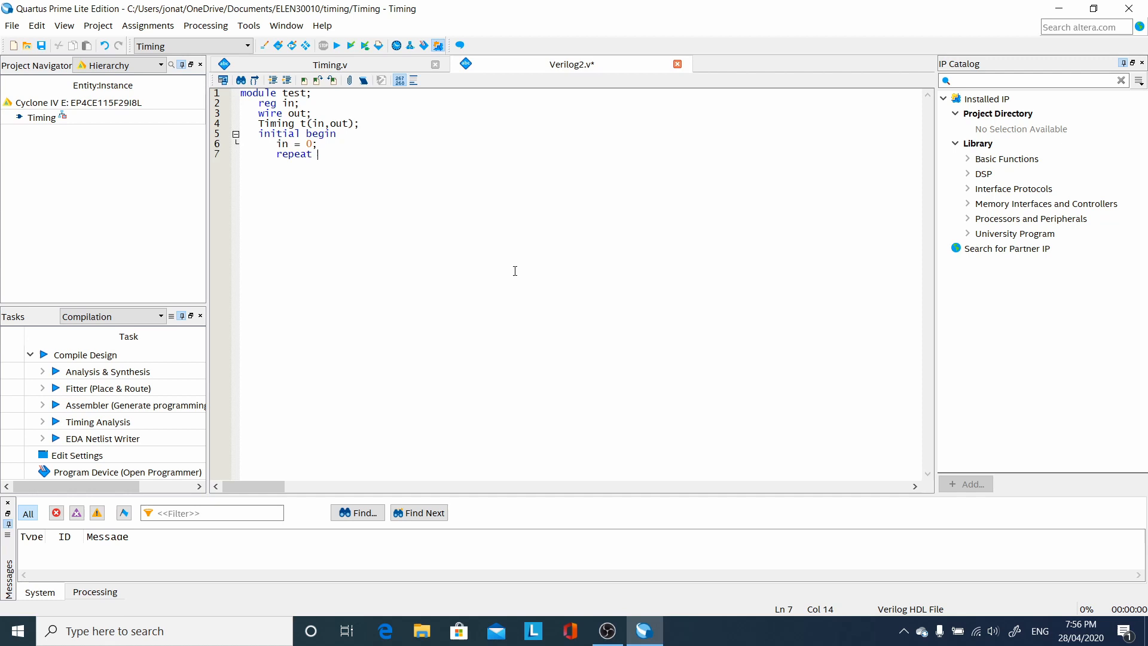
text((3)
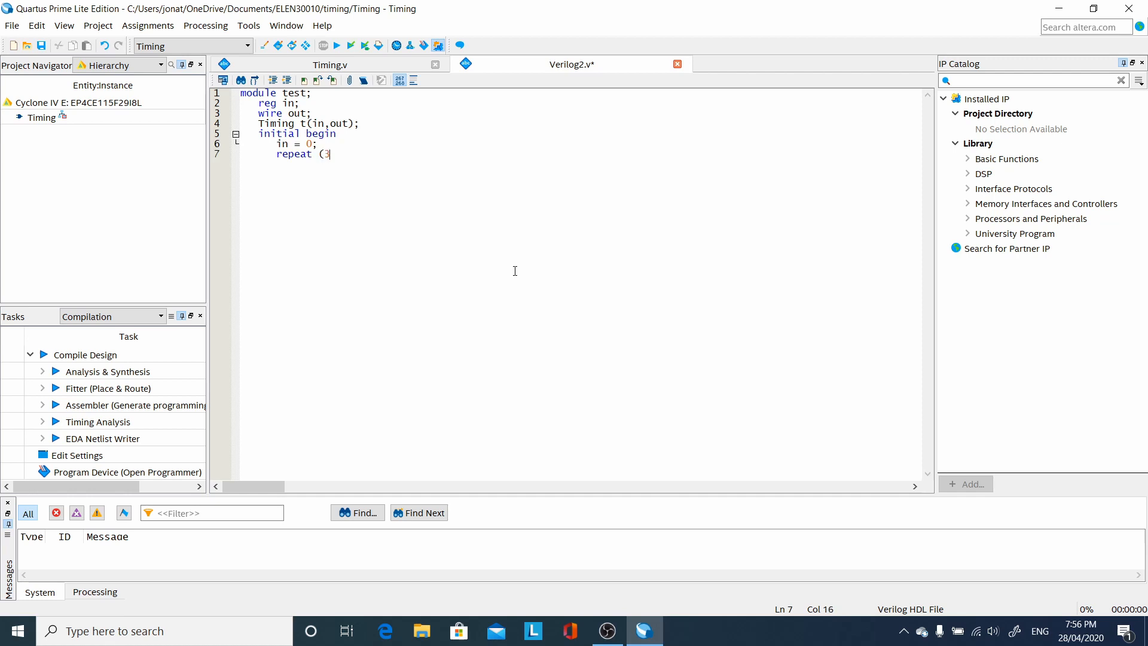
text())
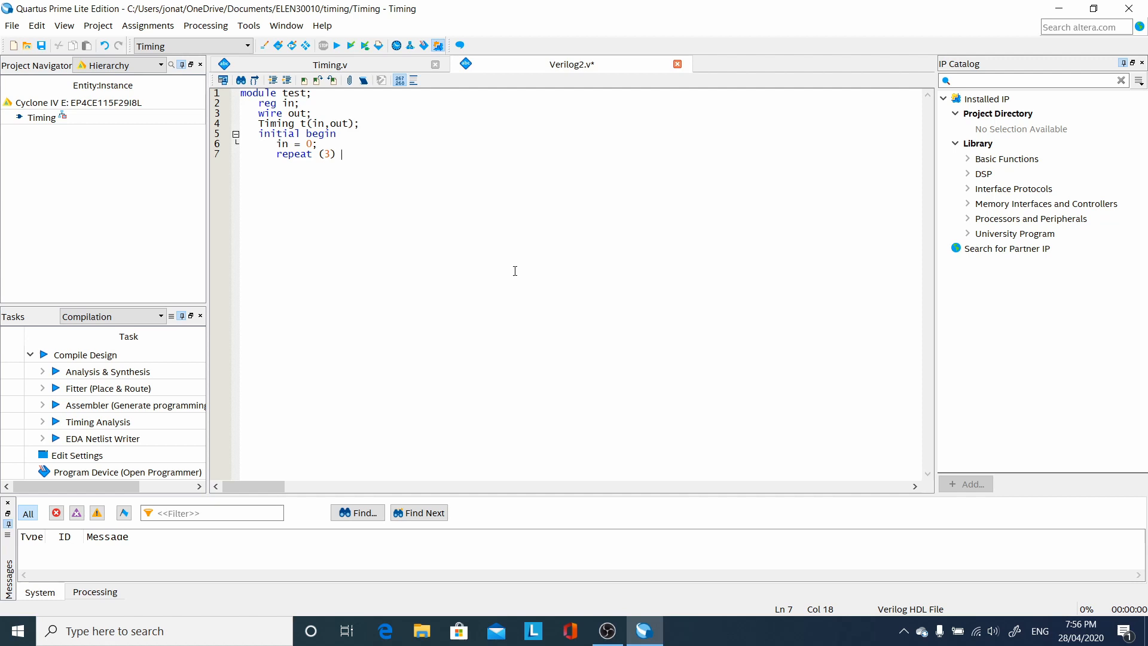
text(#10)
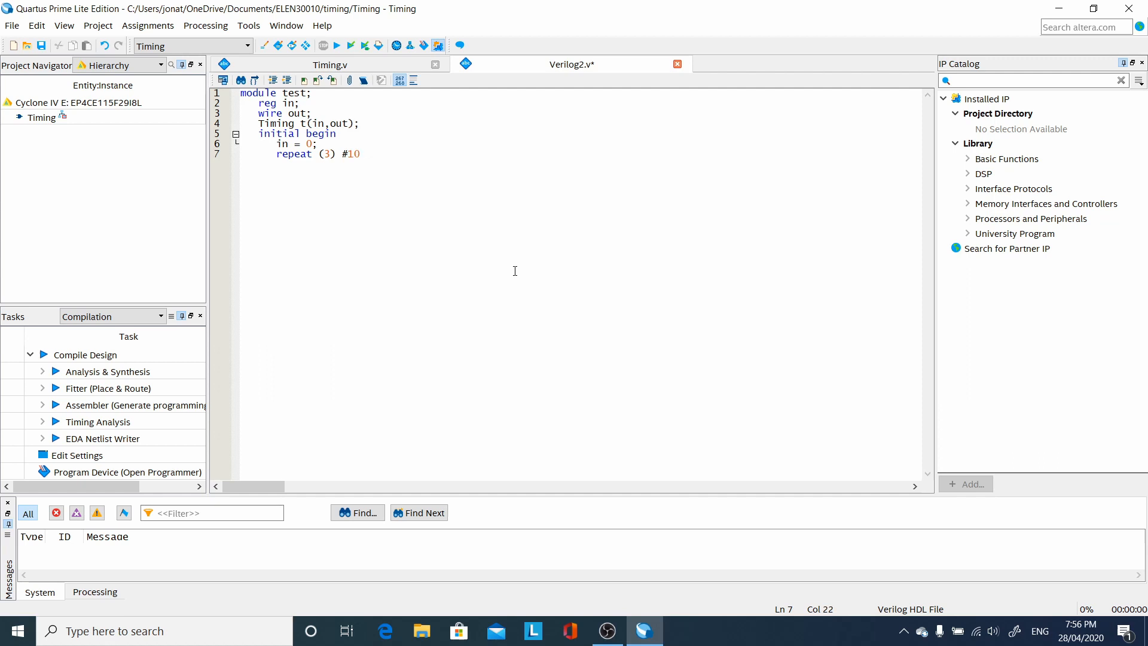
text(in = !in;)
text(e)
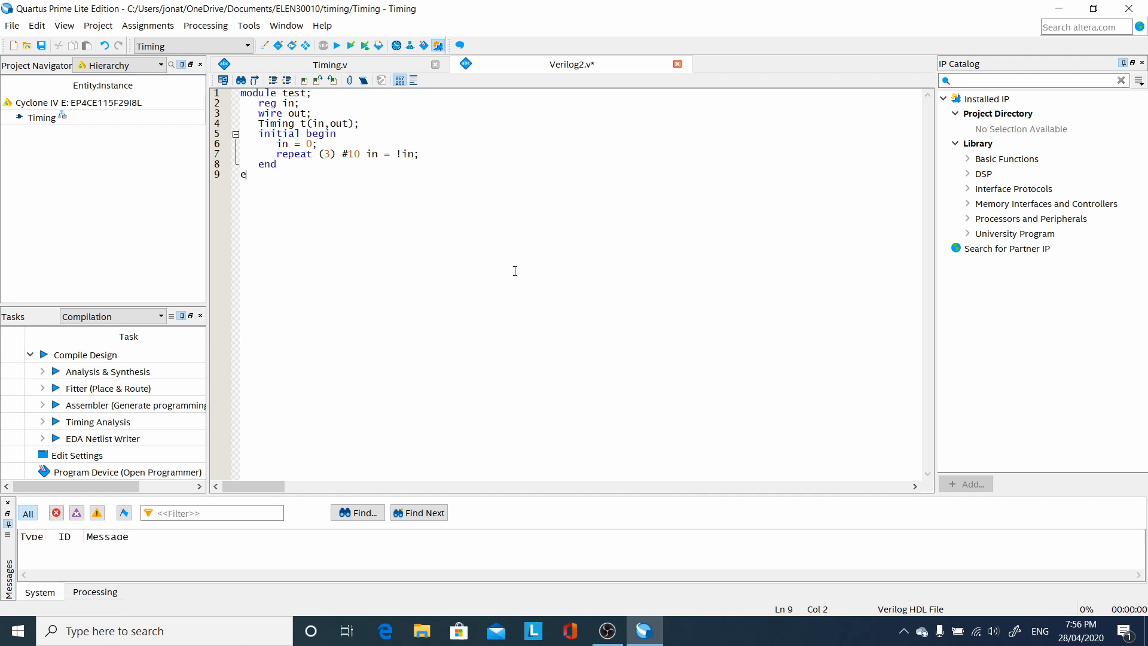
text(ndmodule)
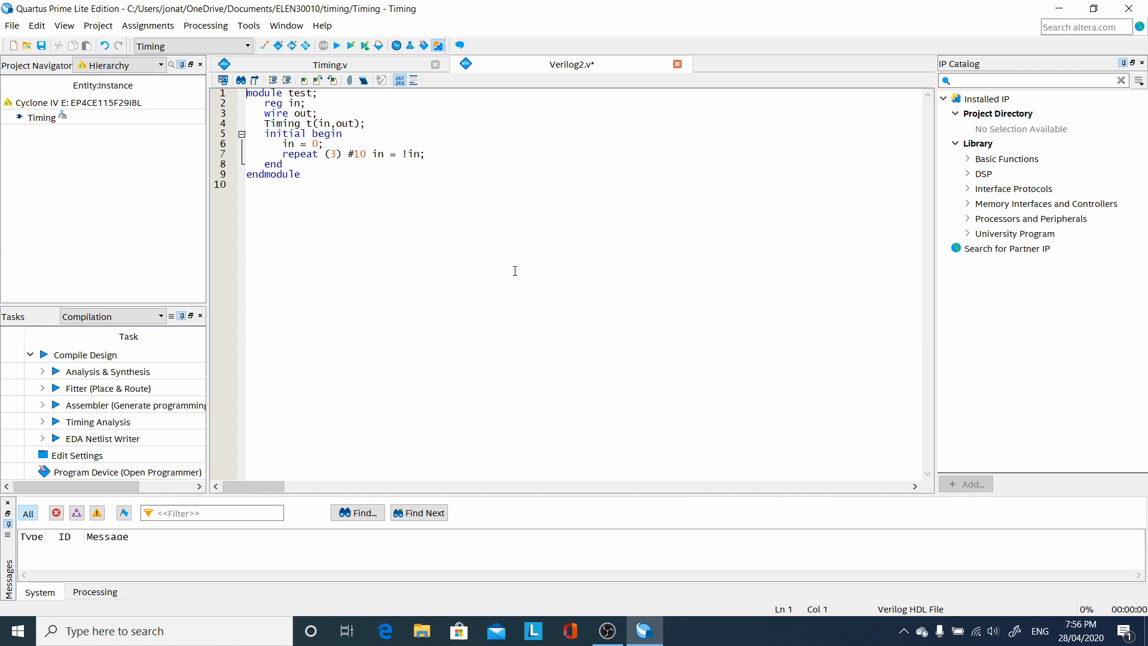
Step: Add `timescale 1ns/1ps on its own line above the test module
text(timescale 1)
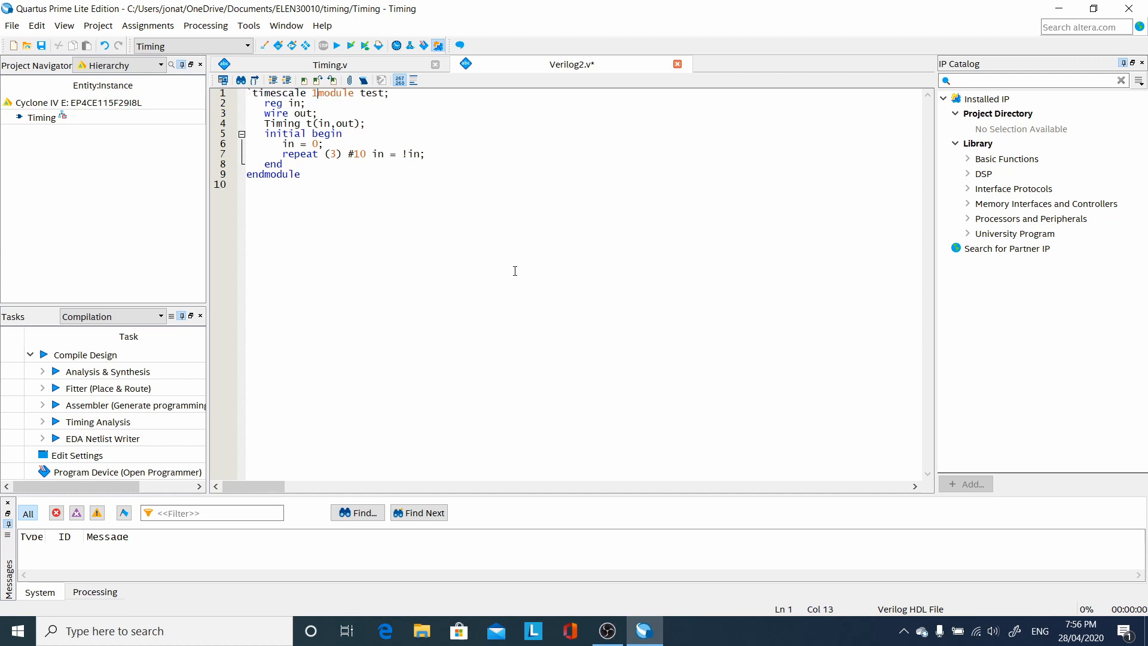
text(ns/1ps)
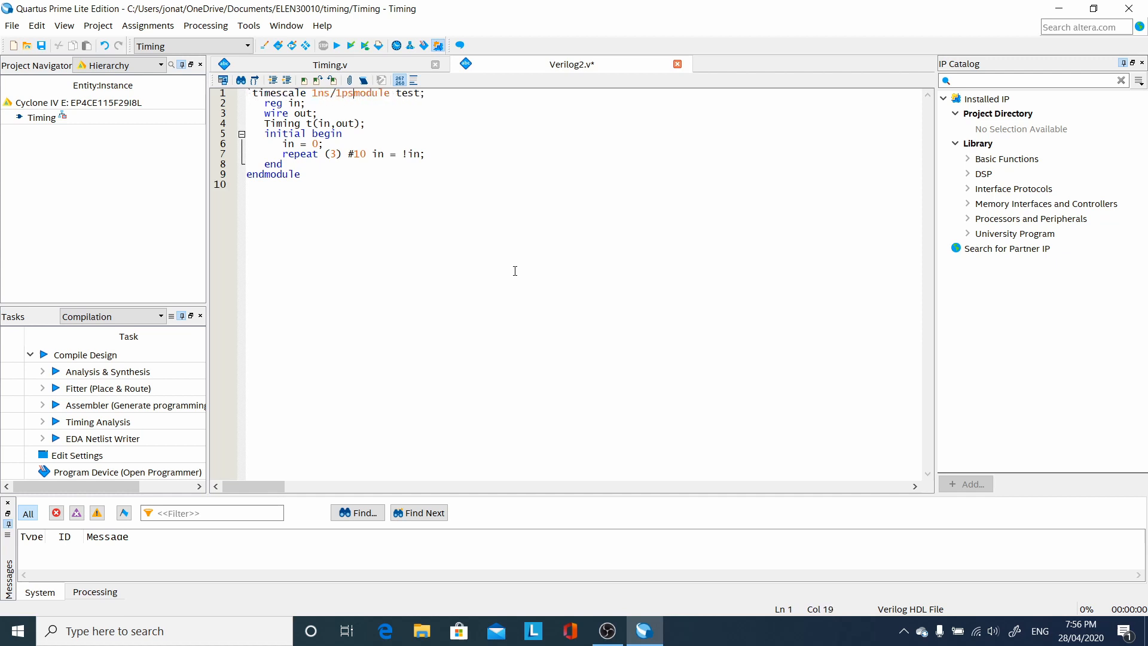
key(Enter)
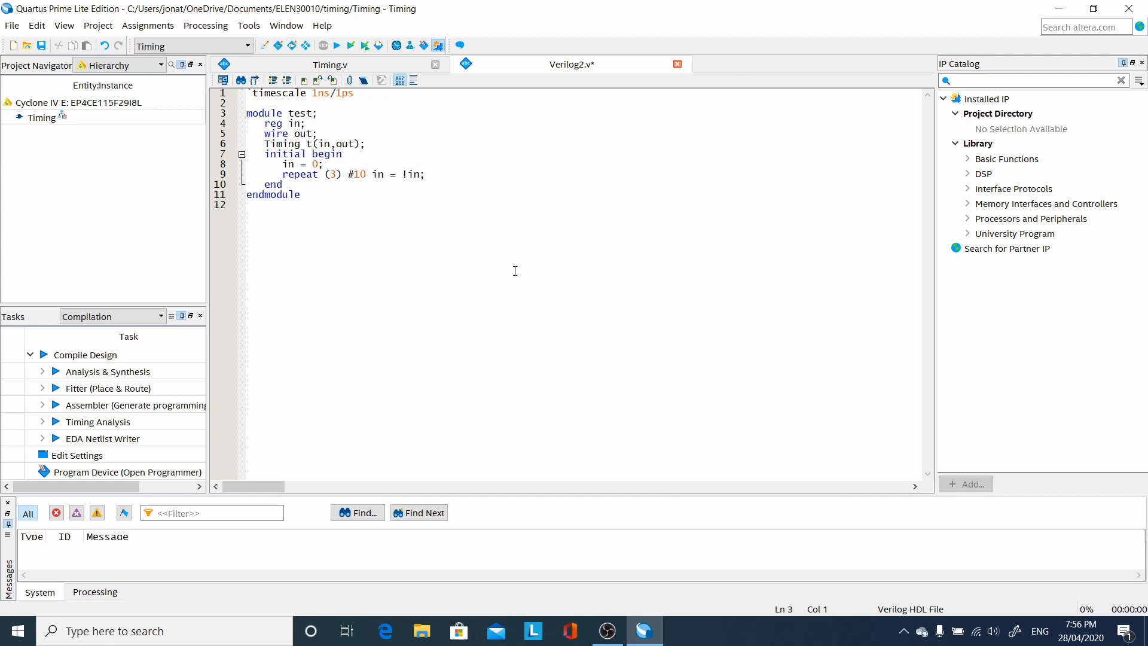
mouse_move(499, 326)
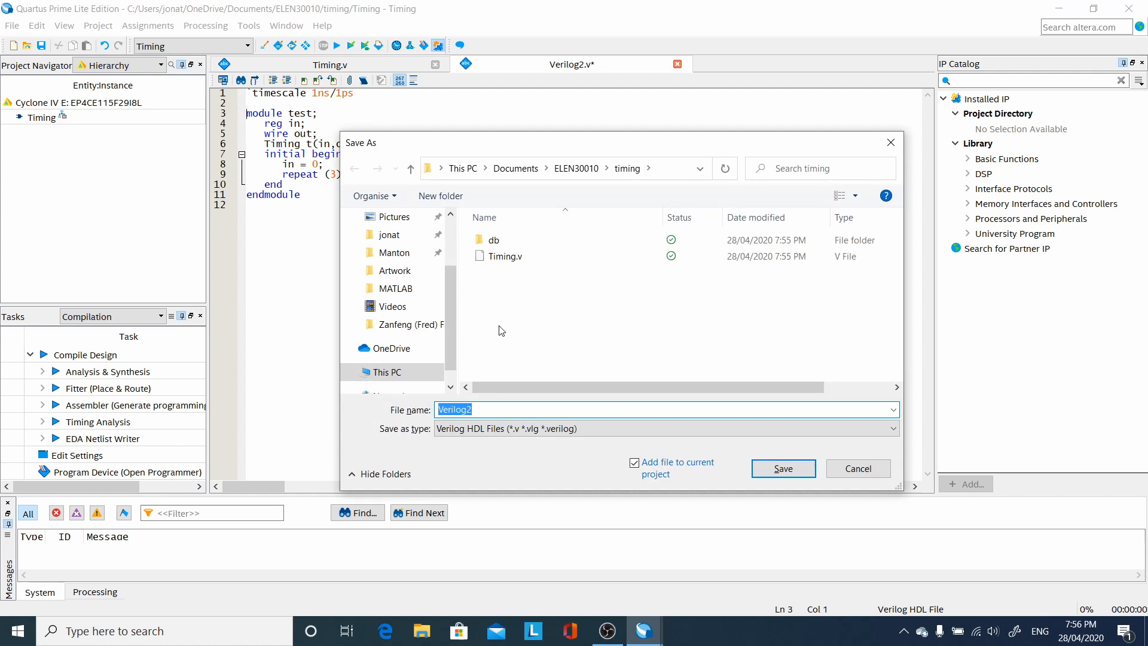
Step: Save the testbench as test.v without adding it to the project, and open project Settings
text(test)
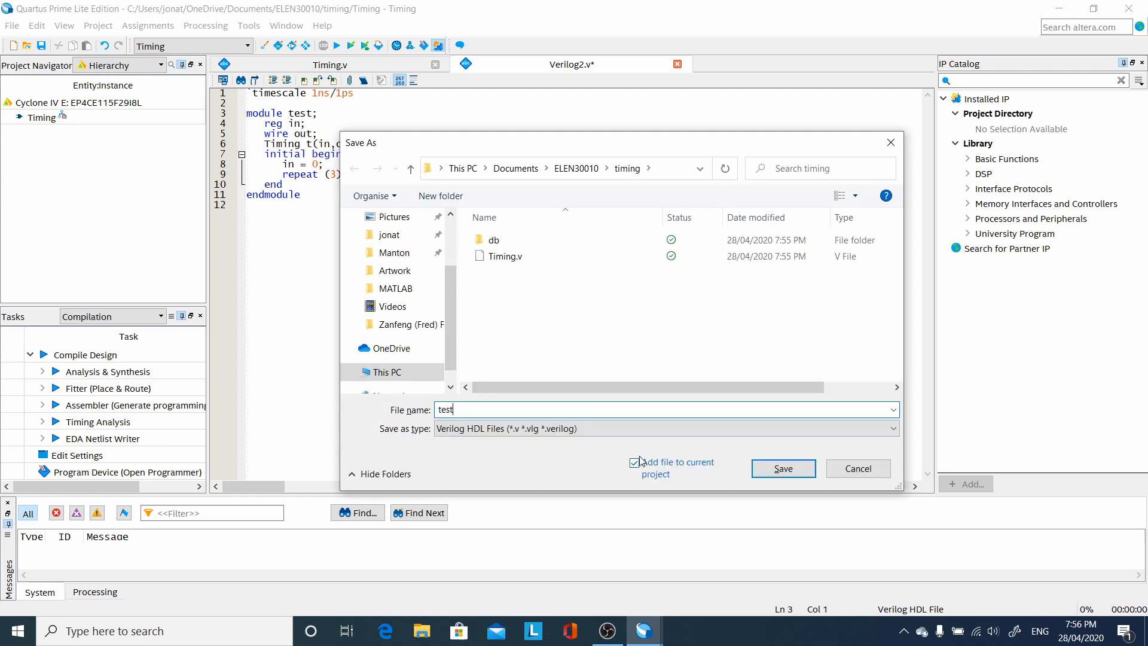
click(634, 461)
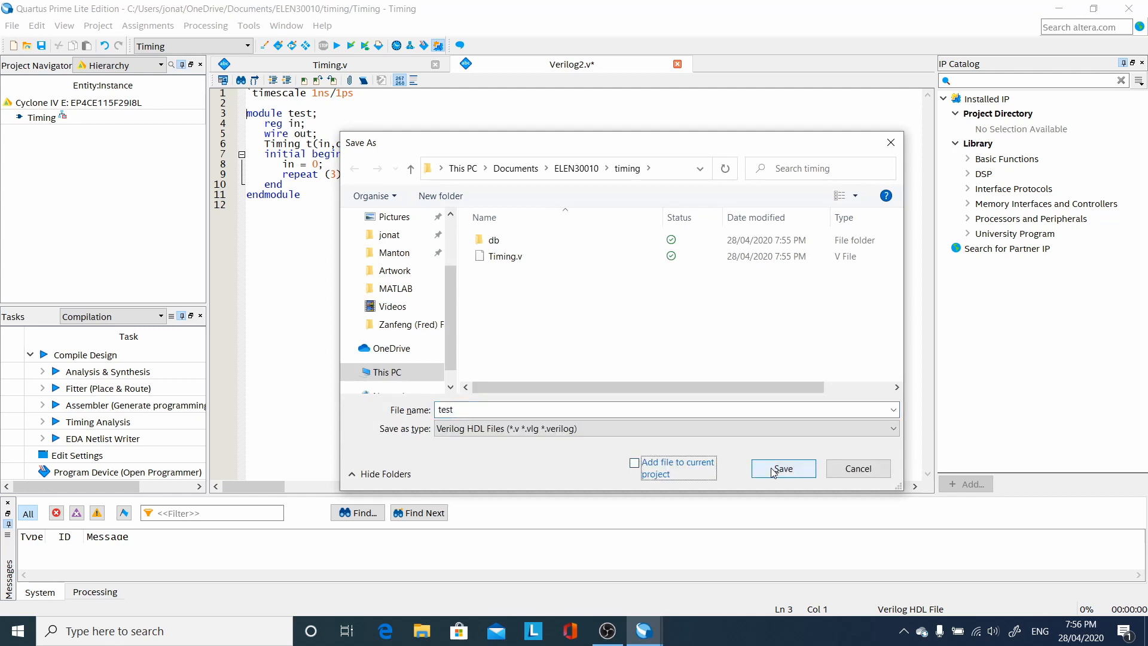
click(783, 469)
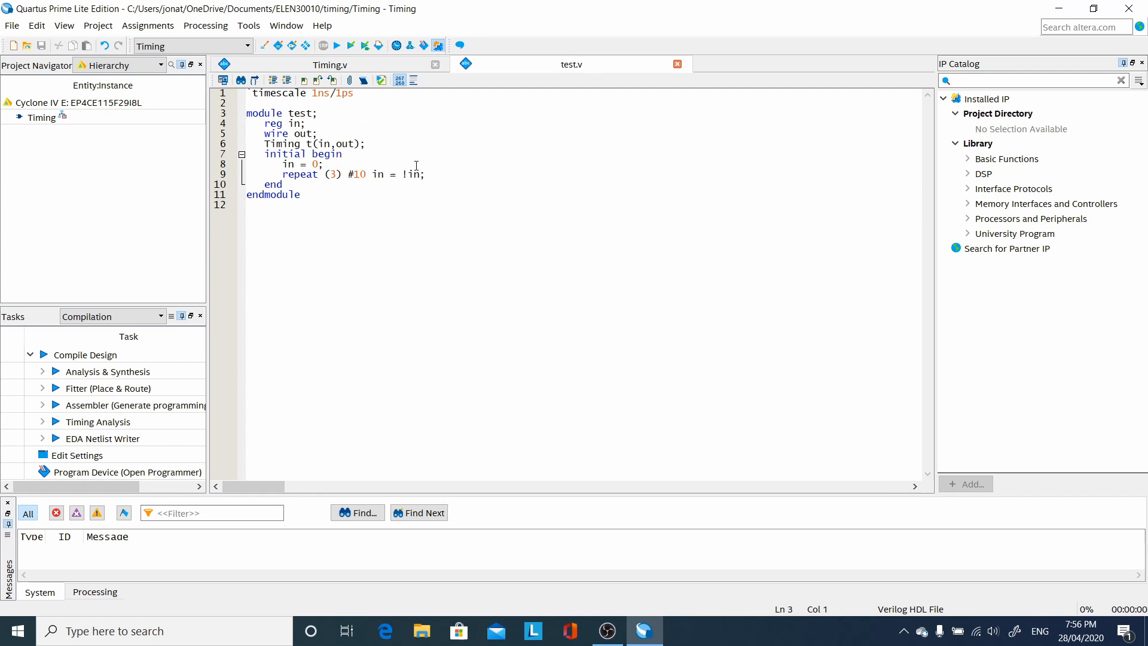
click(148, 25)
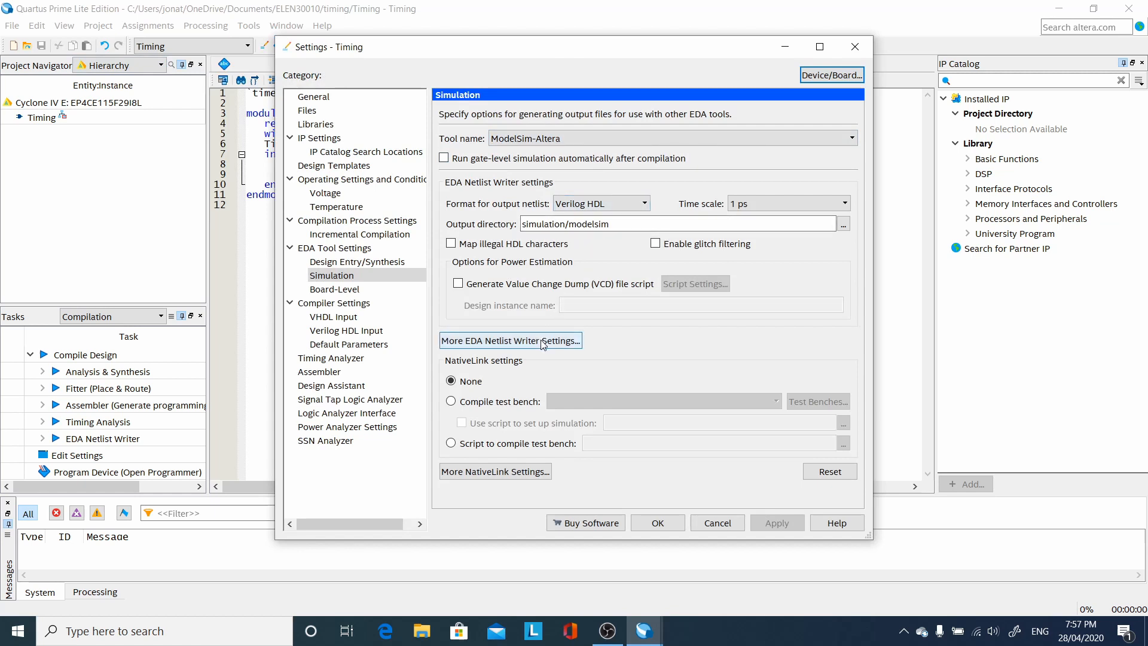
Step: Set 'Generate functional simulation netlist' to Off in More EDA Netlist Writer Settings
click(510, 340)
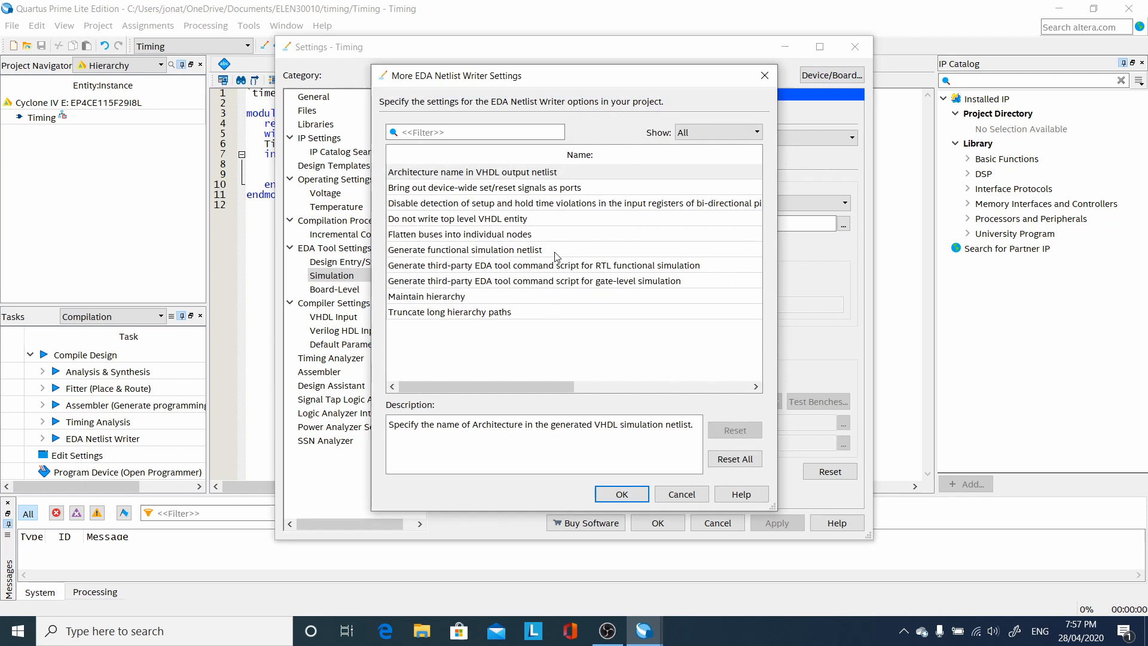
click(488, 250)
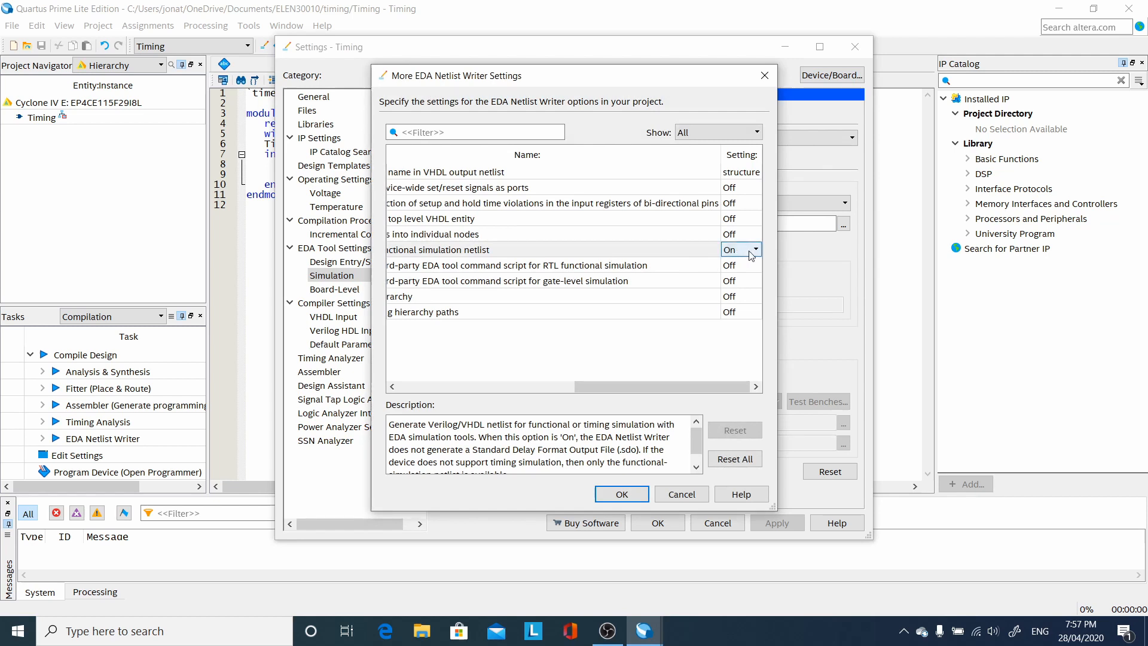
click(756, 249)
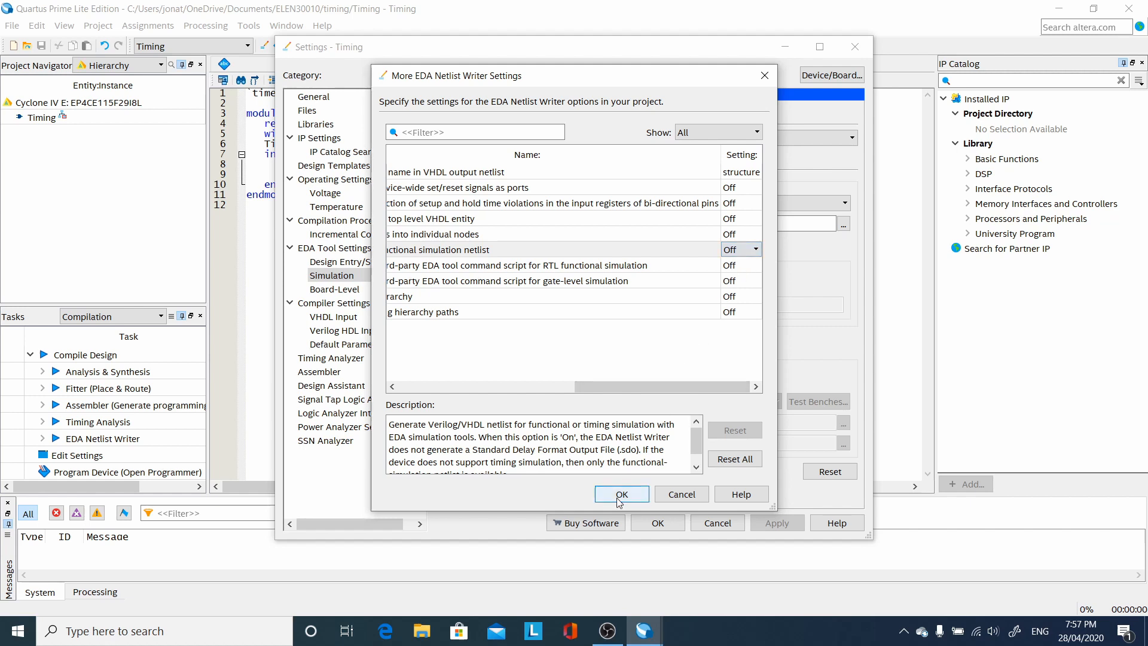
click(621, 493)
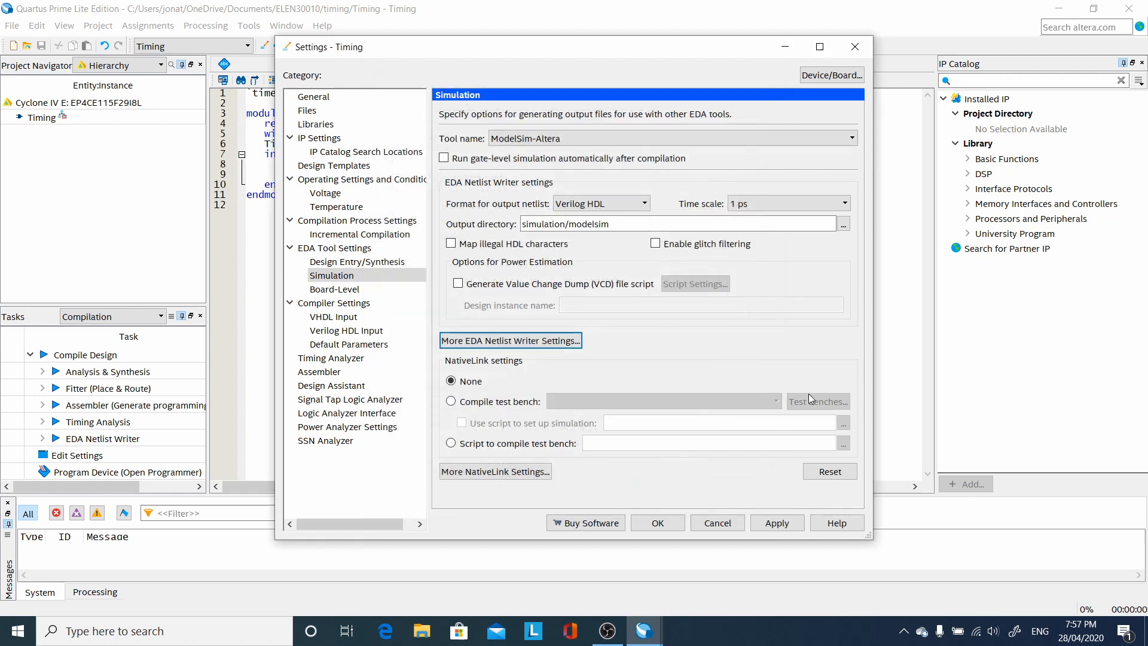
mouse_move(645, 405)
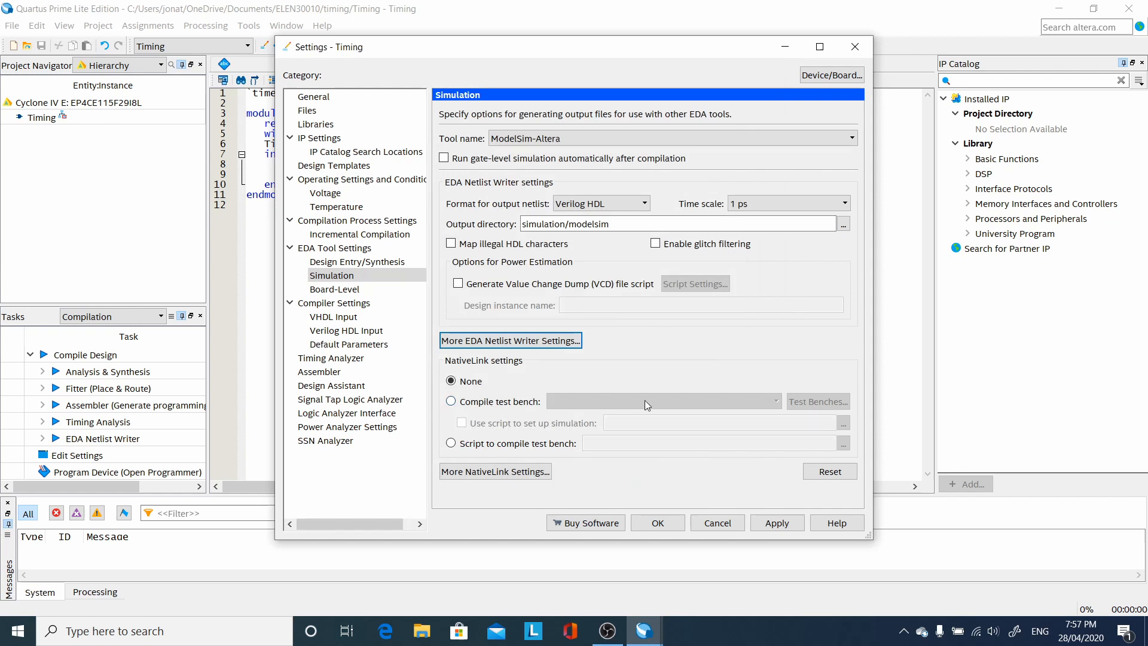
Step: Enable Compile test bench with a new test bench 'test' using test.v
click(451, 401)
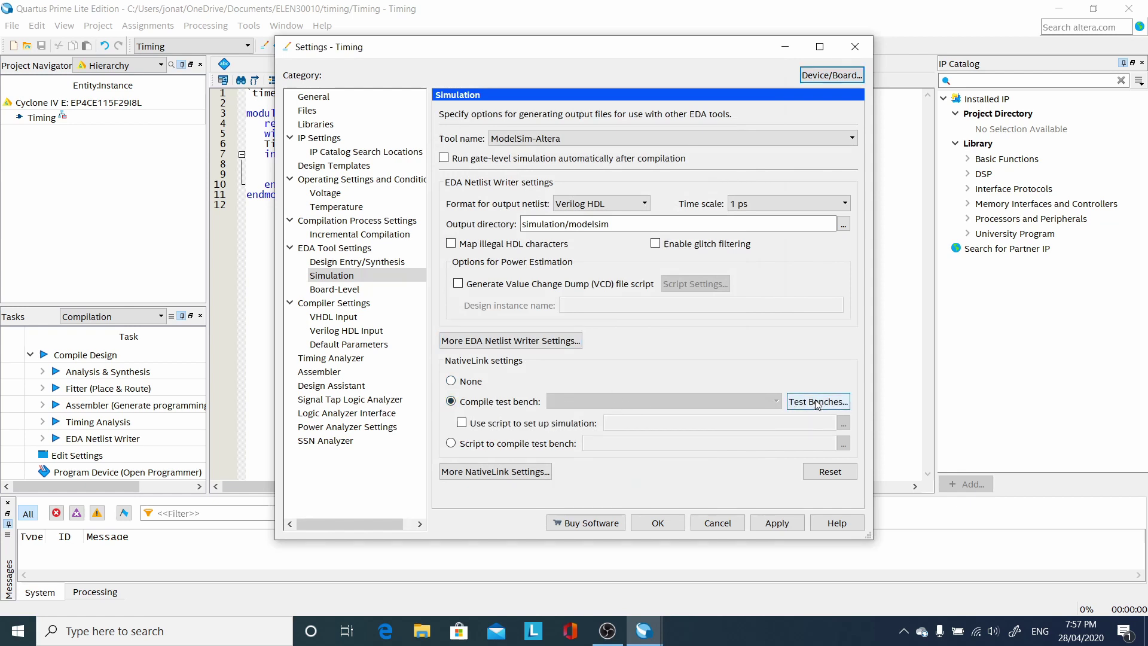
click(818, 402)
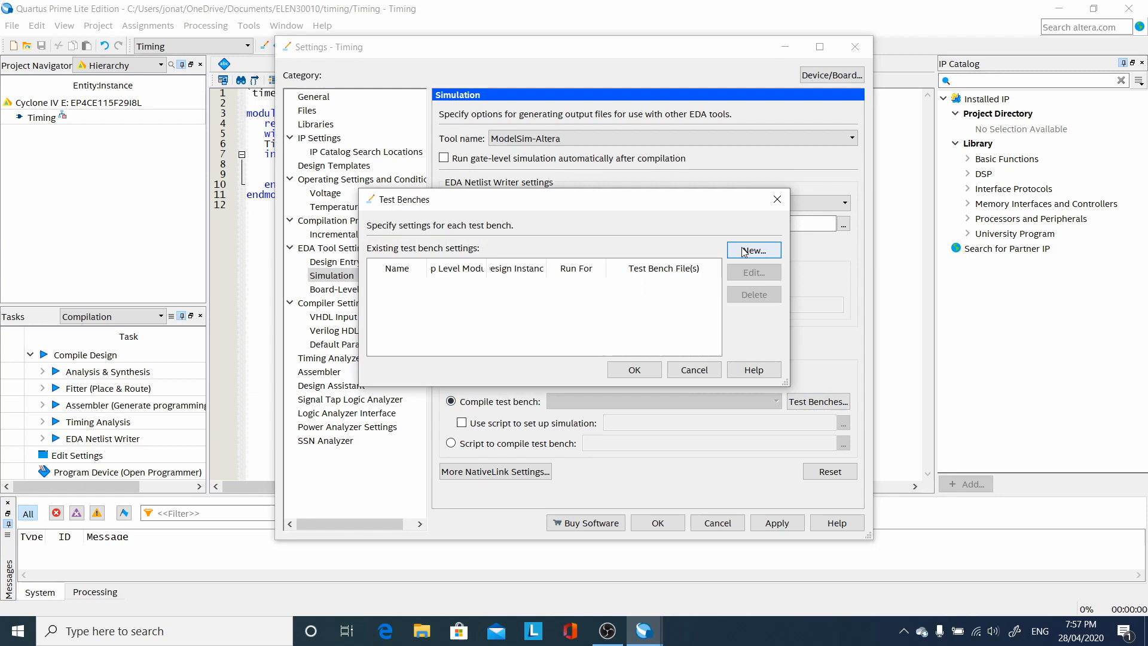
click(753, 250)
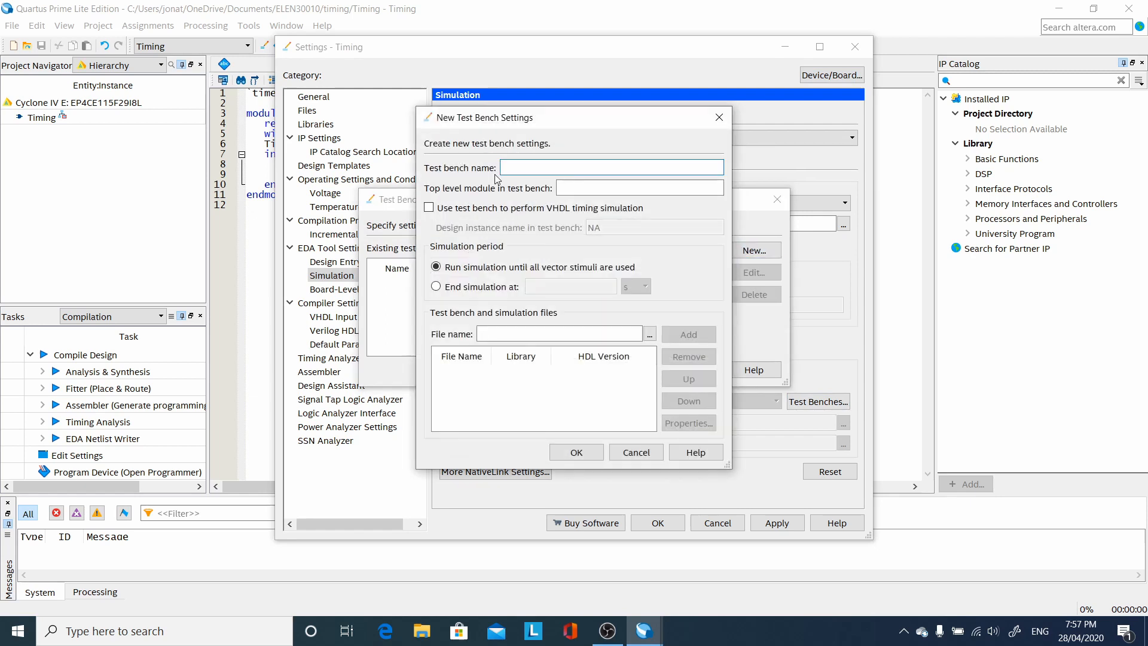
text(test)
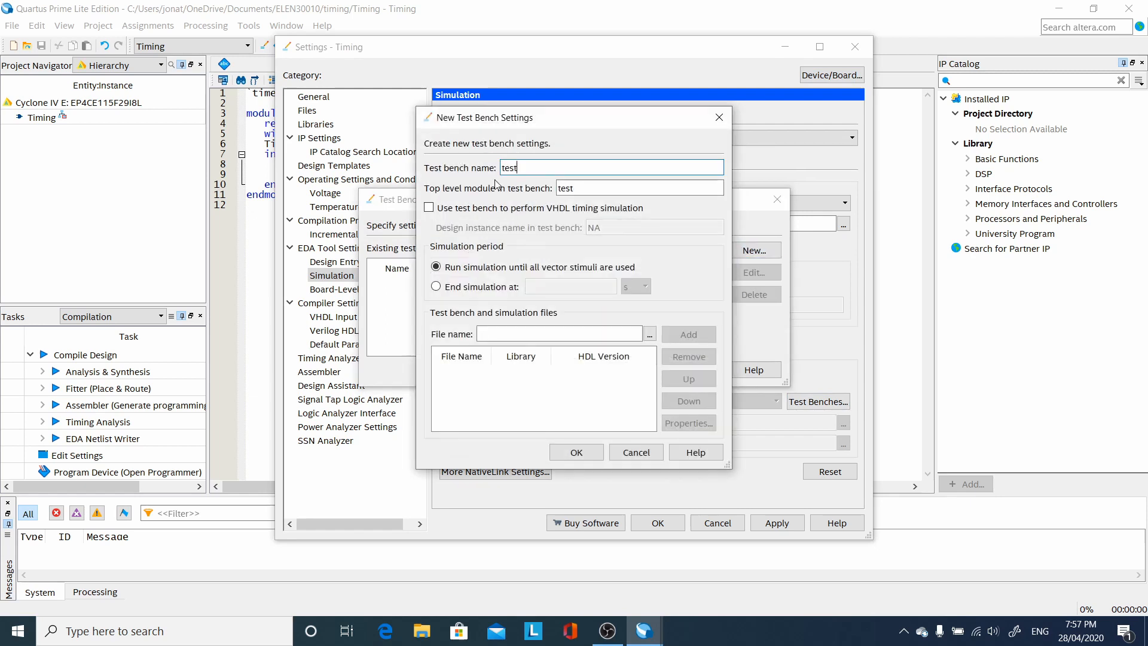
click(560, 333)
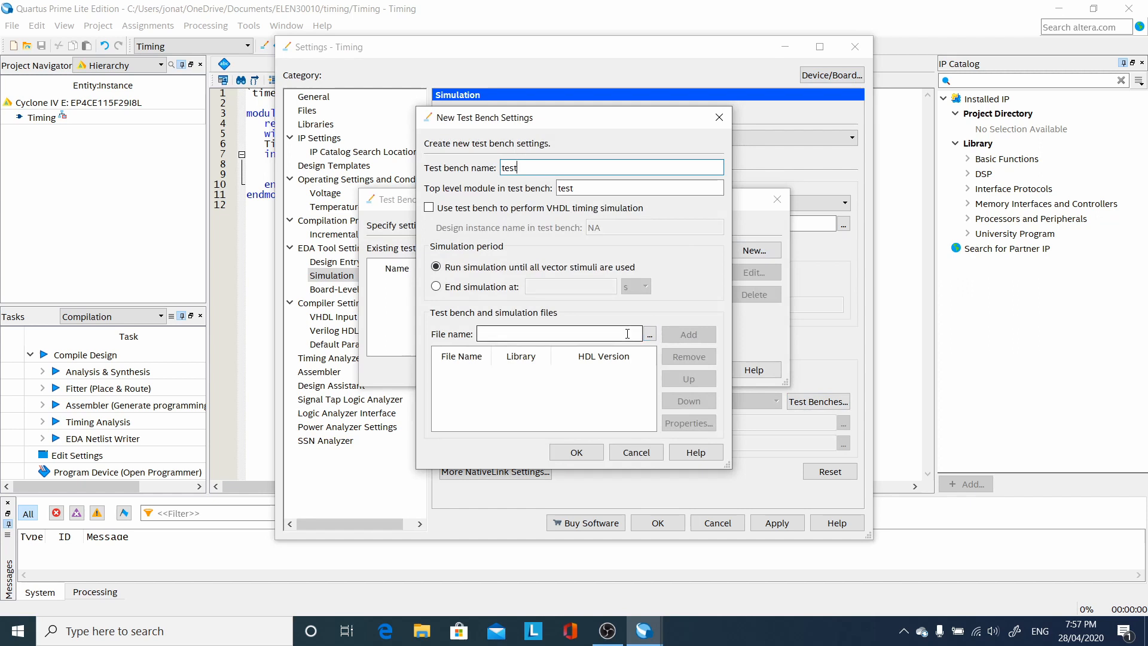
click(633, 334)
text(test.v)
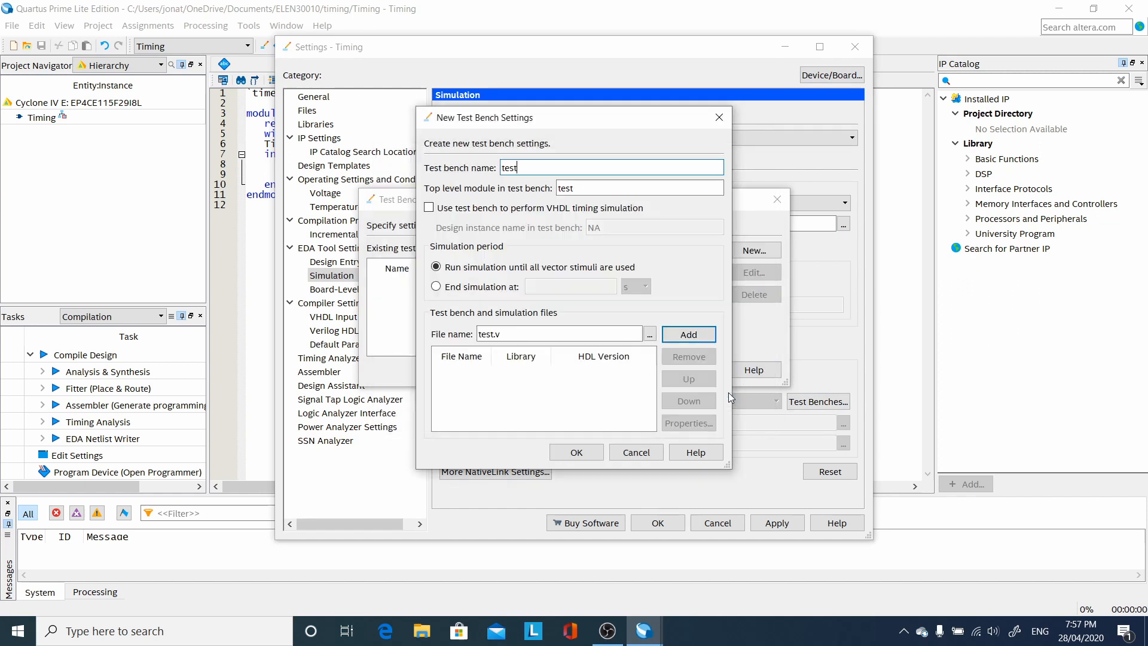
click(688, 335)
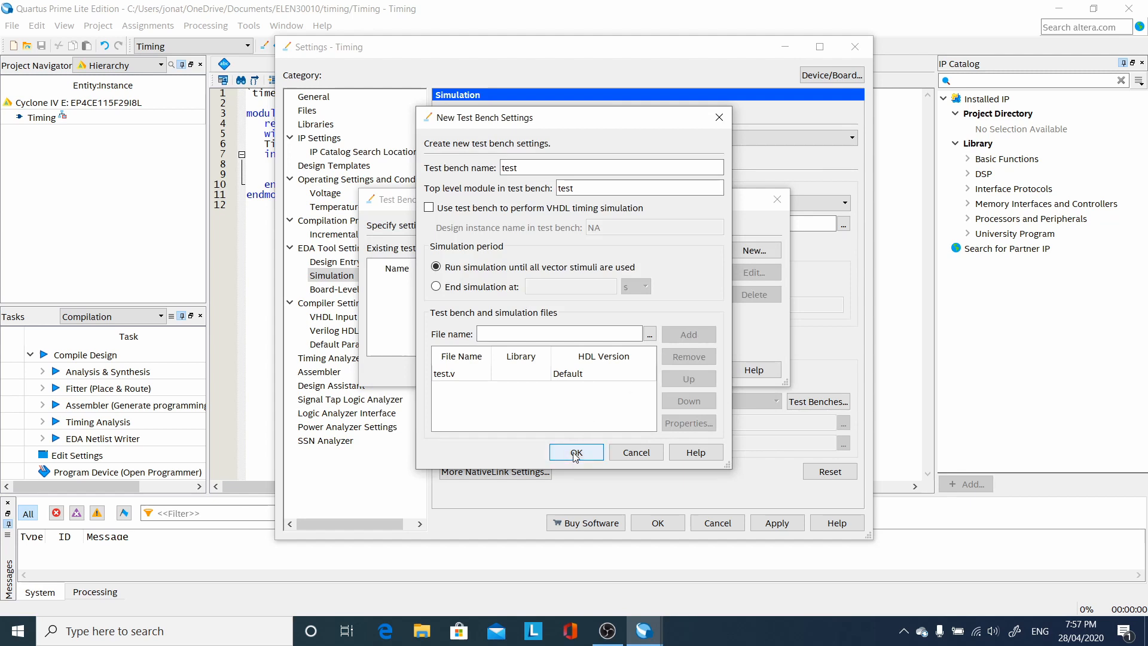
click(575, 452)
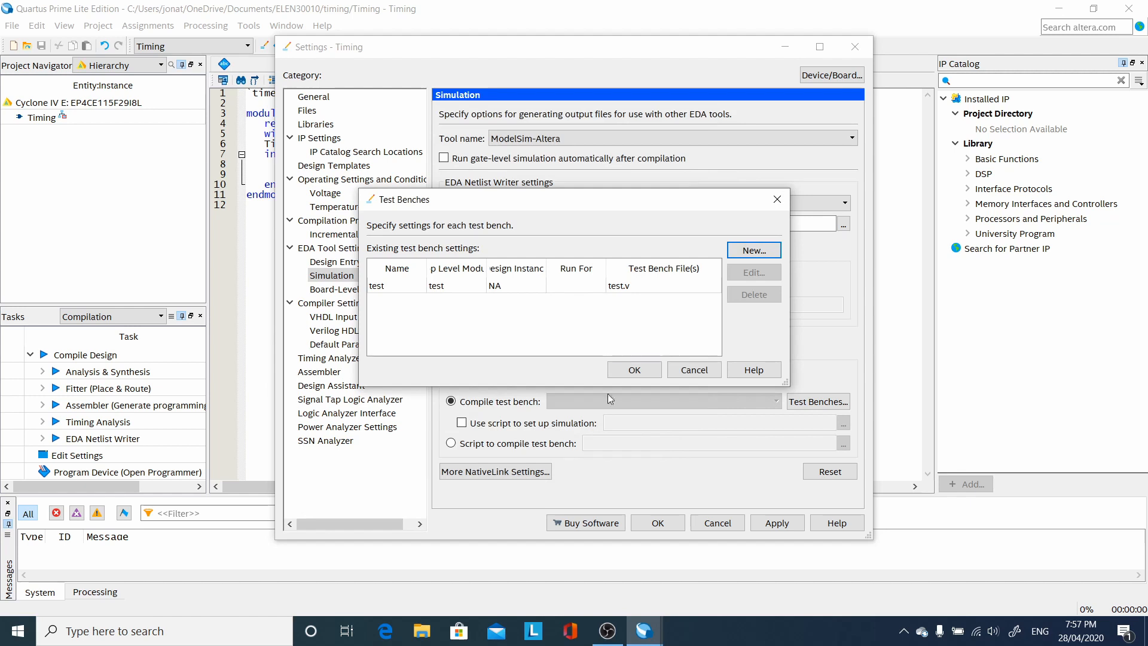
click(634, 370)
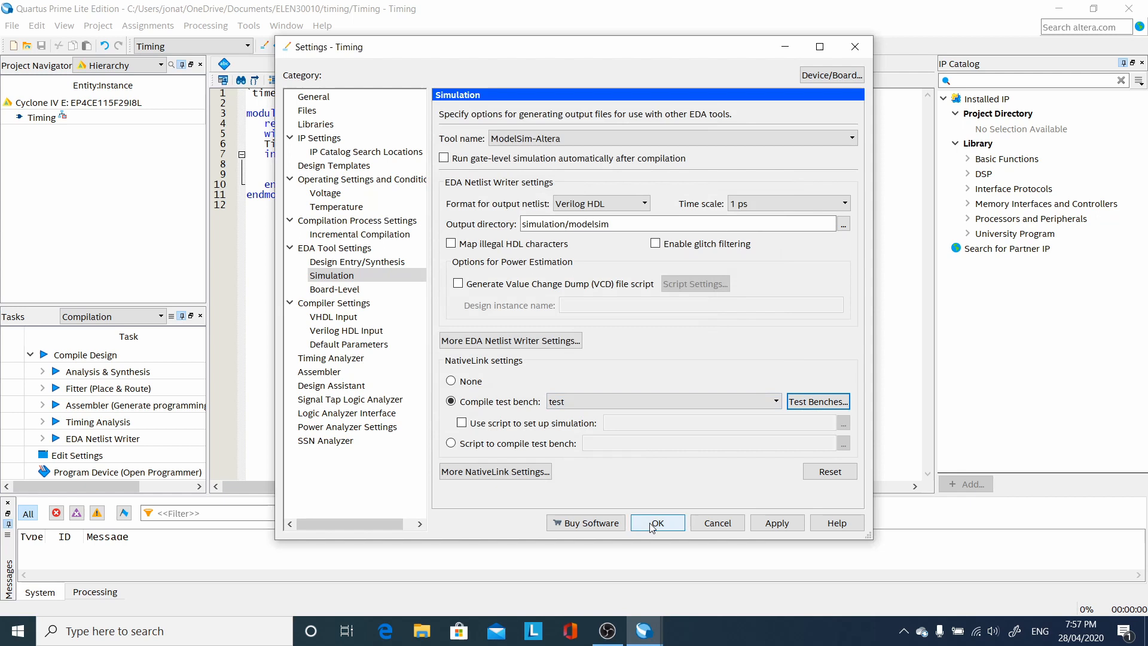
click(657, 522)
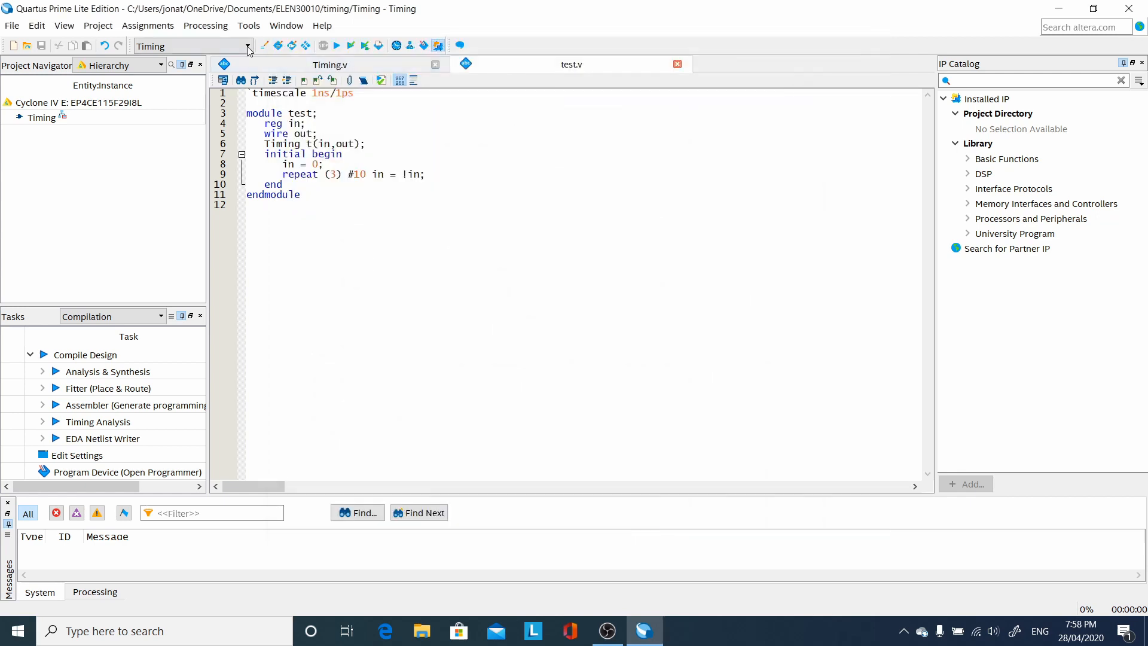
click(205, 26)
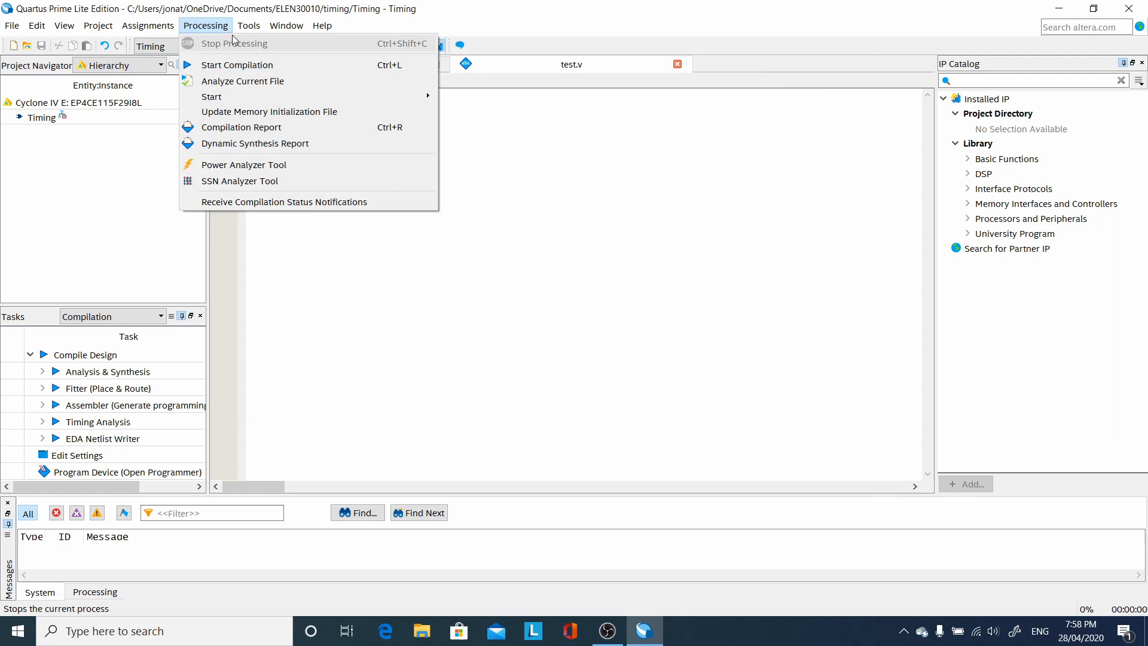
click(249, 25)
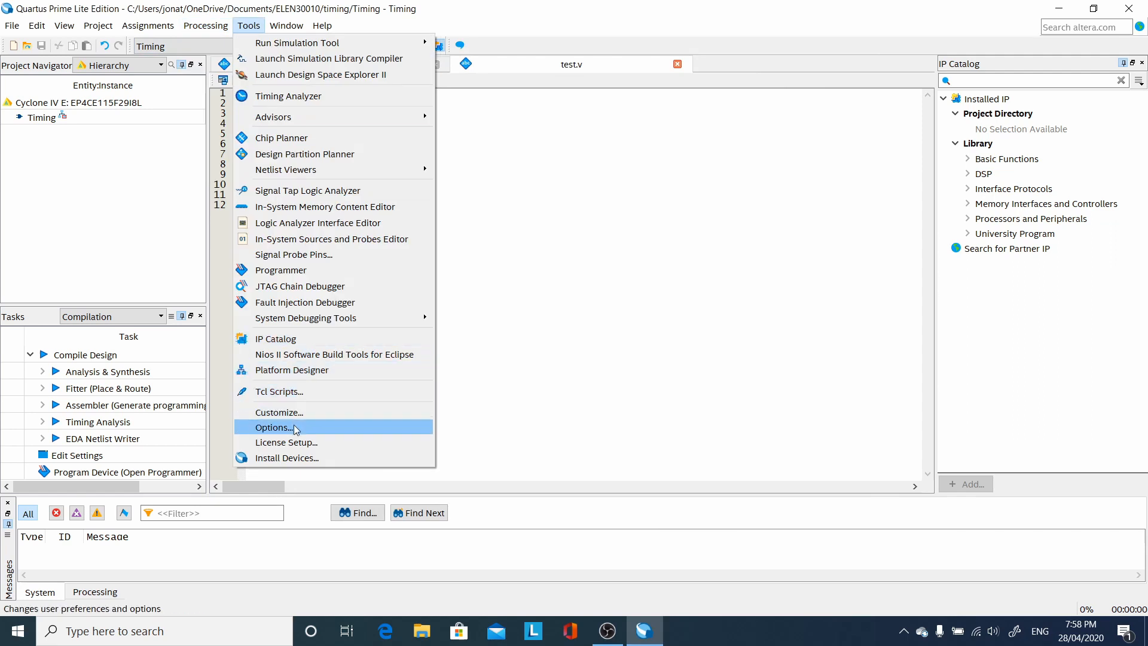
click(271, 427)
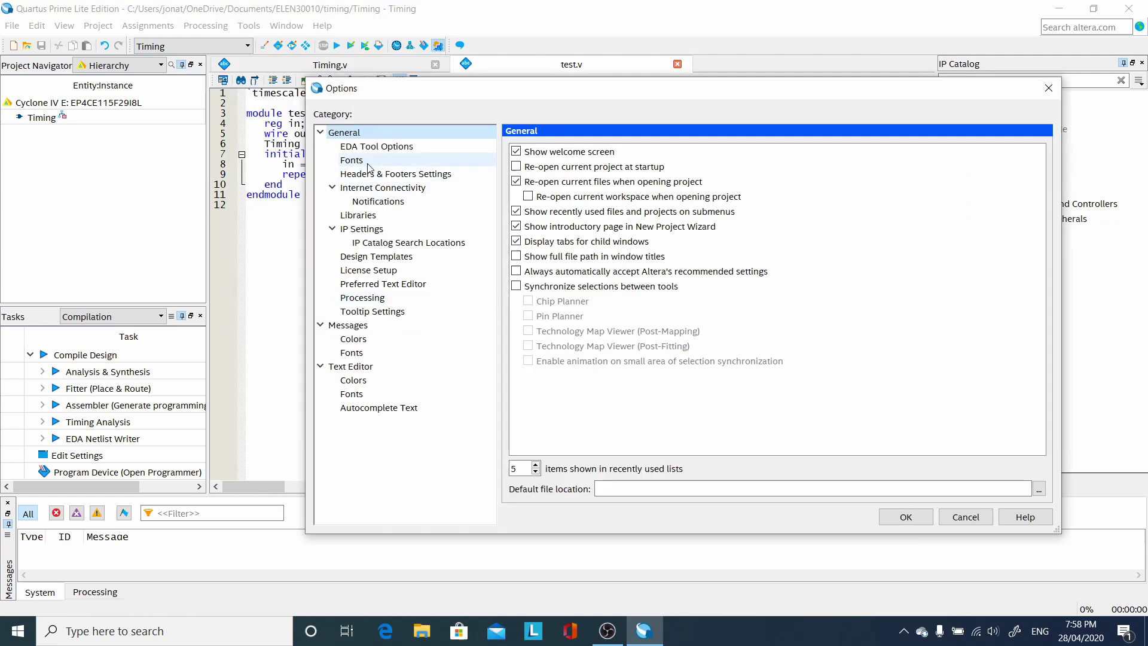
click(376, 146)
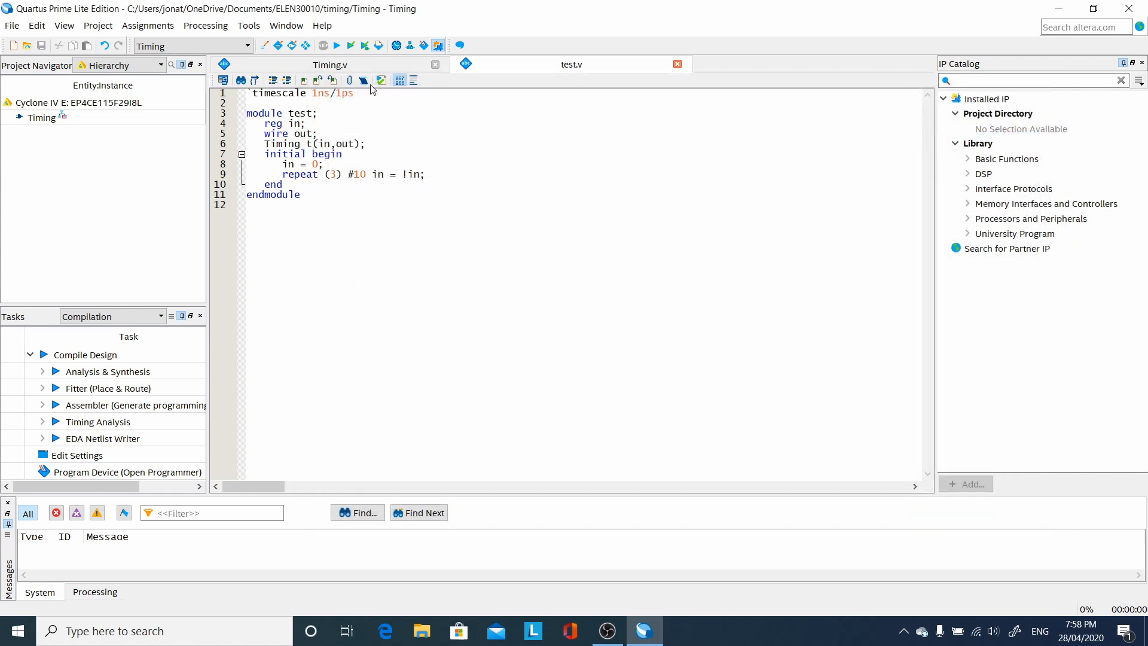
mouse_move(338, 45)
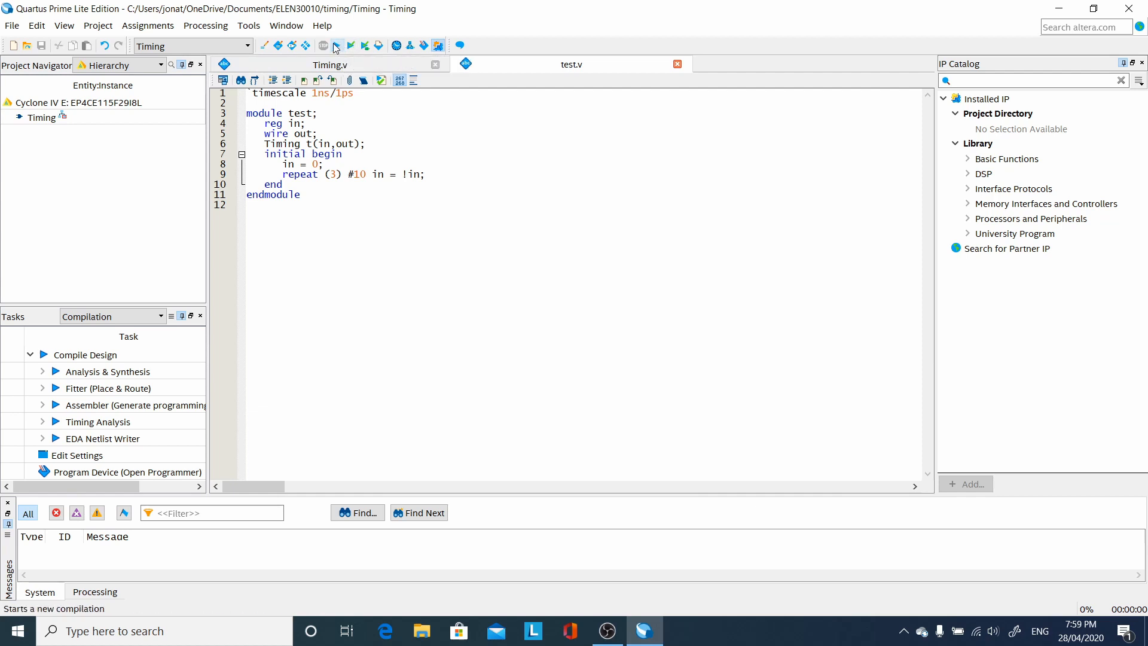
Step: Run a full compilation of the Timing project
click(338, 46)
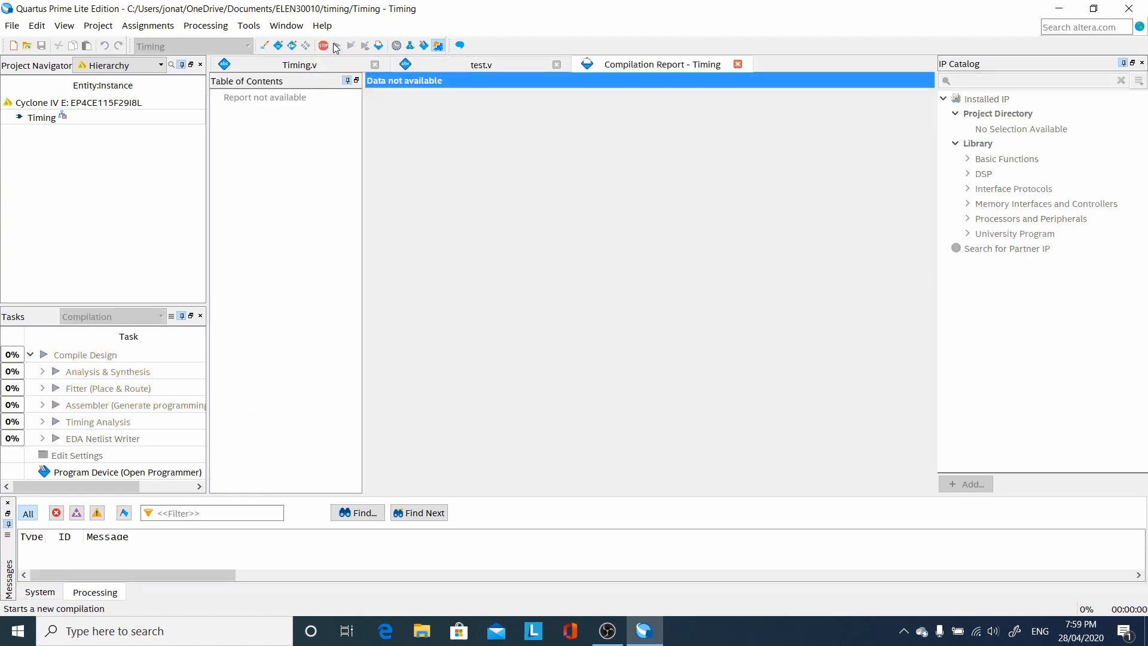
click(292, 46)
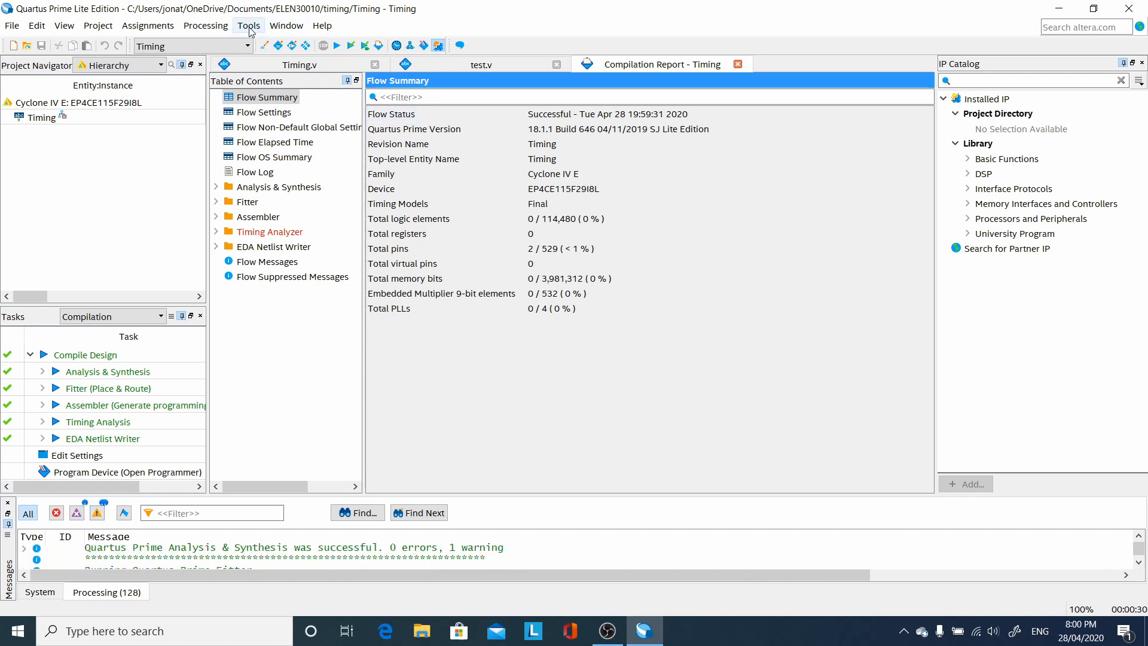
Step: Run Gate Level Simulation with the Slow -8L 1.0V 100 Model timing model
click(248, 25)
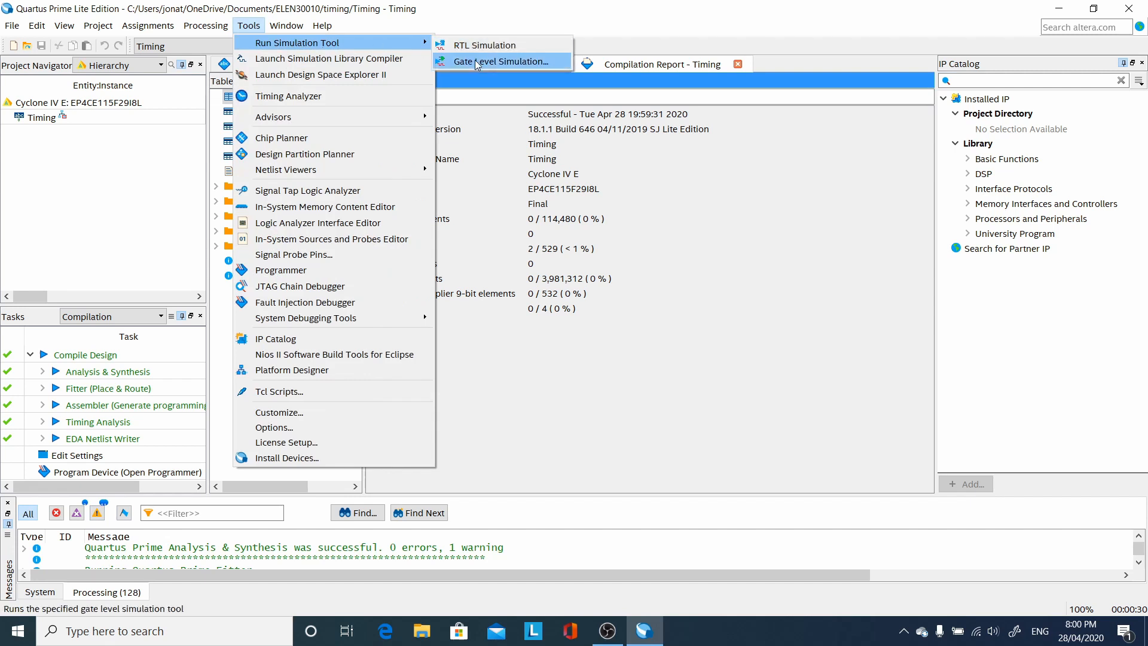
click(504, 61)
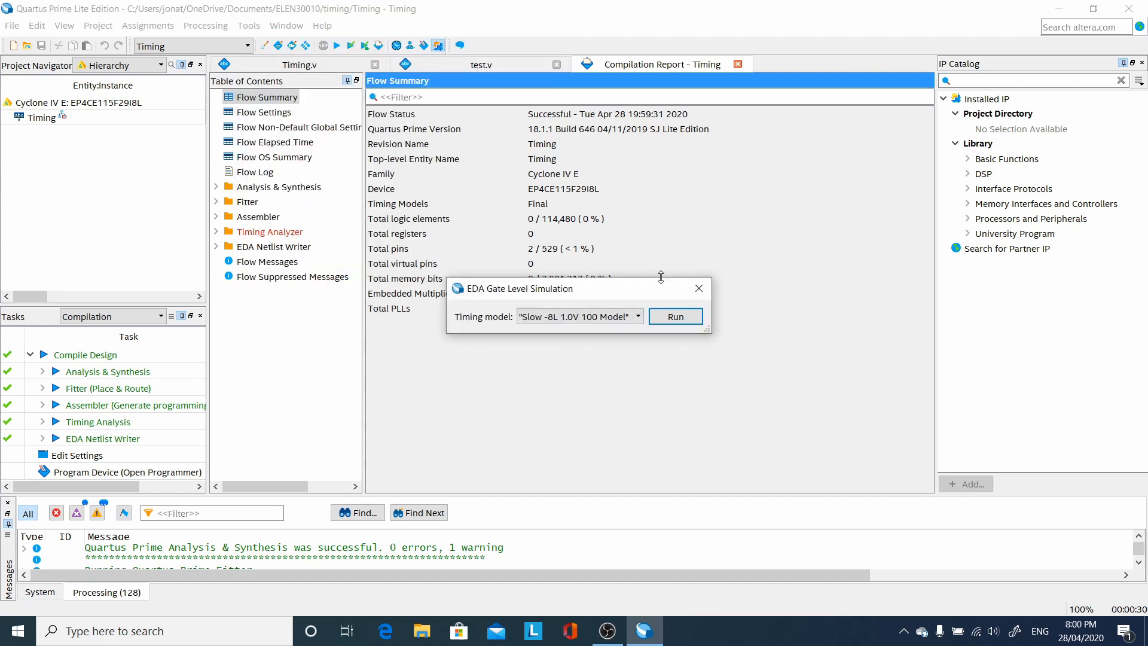
click(675, 316)
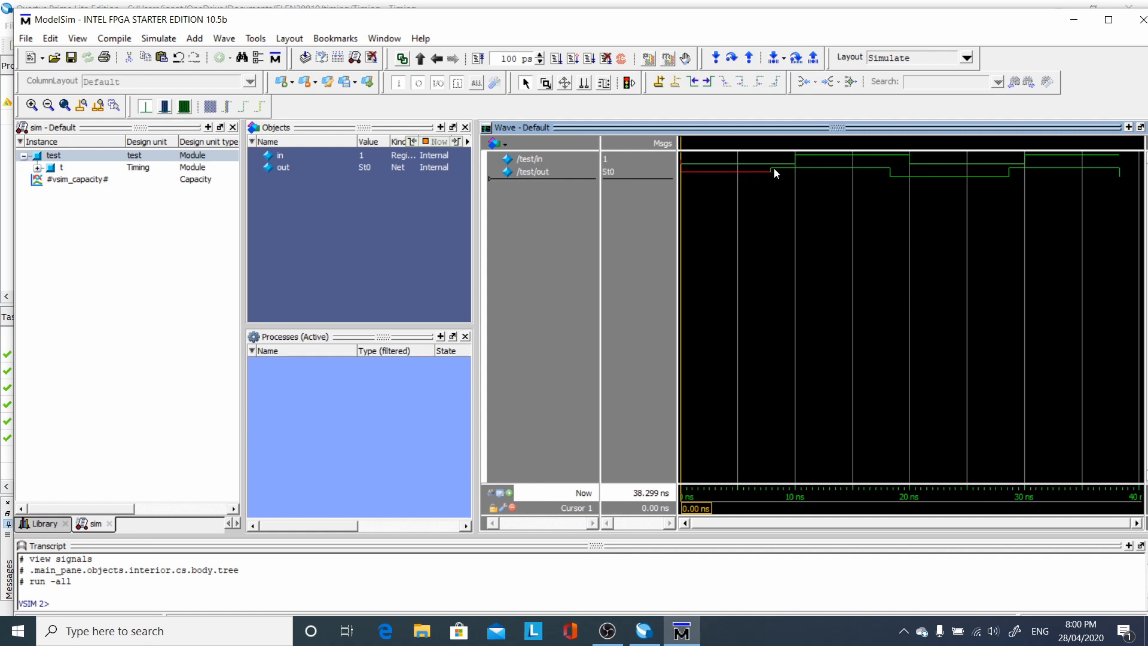
mouse_move(912, 170)
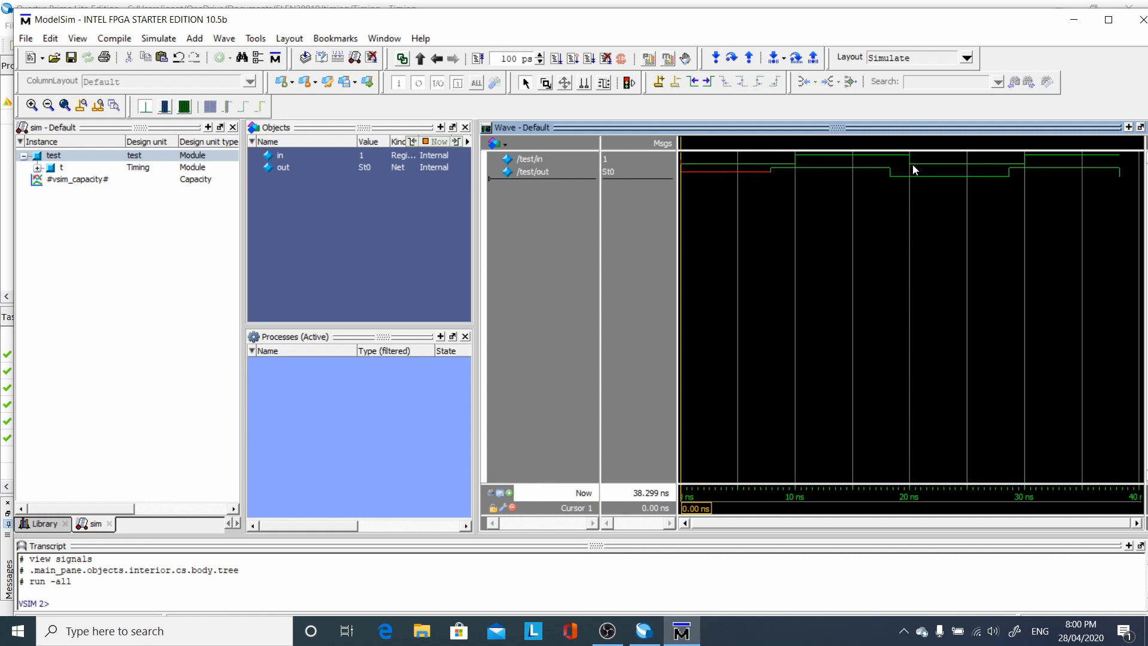